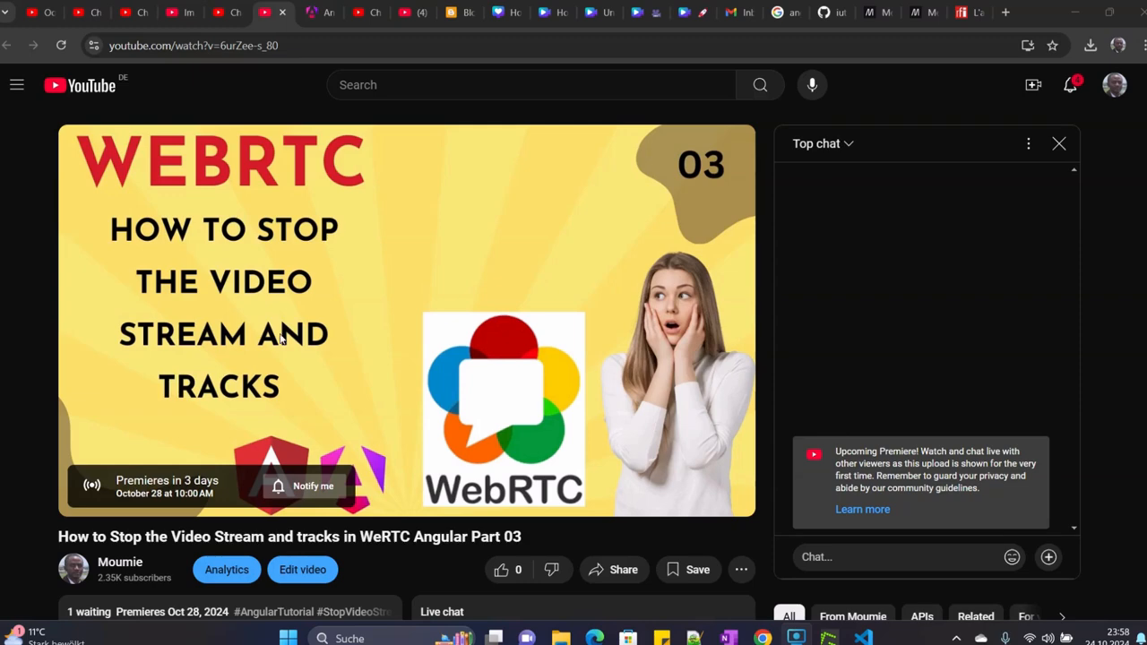
pyautogui.moveTo(332, 351)
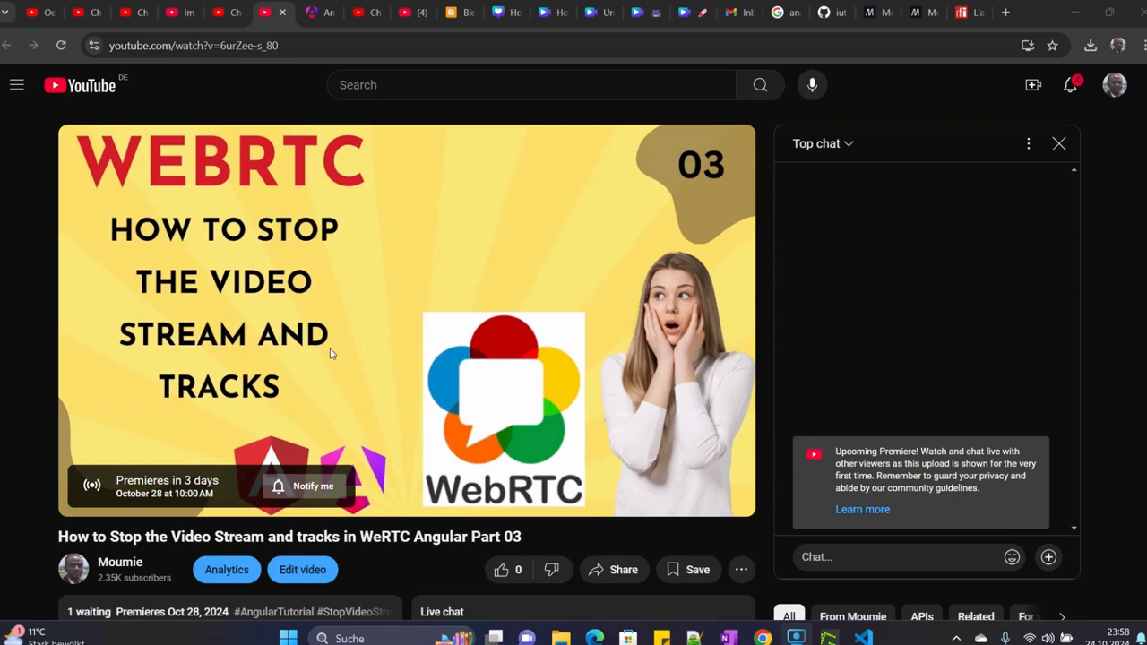
pyautogui.moveTo(347, 371)
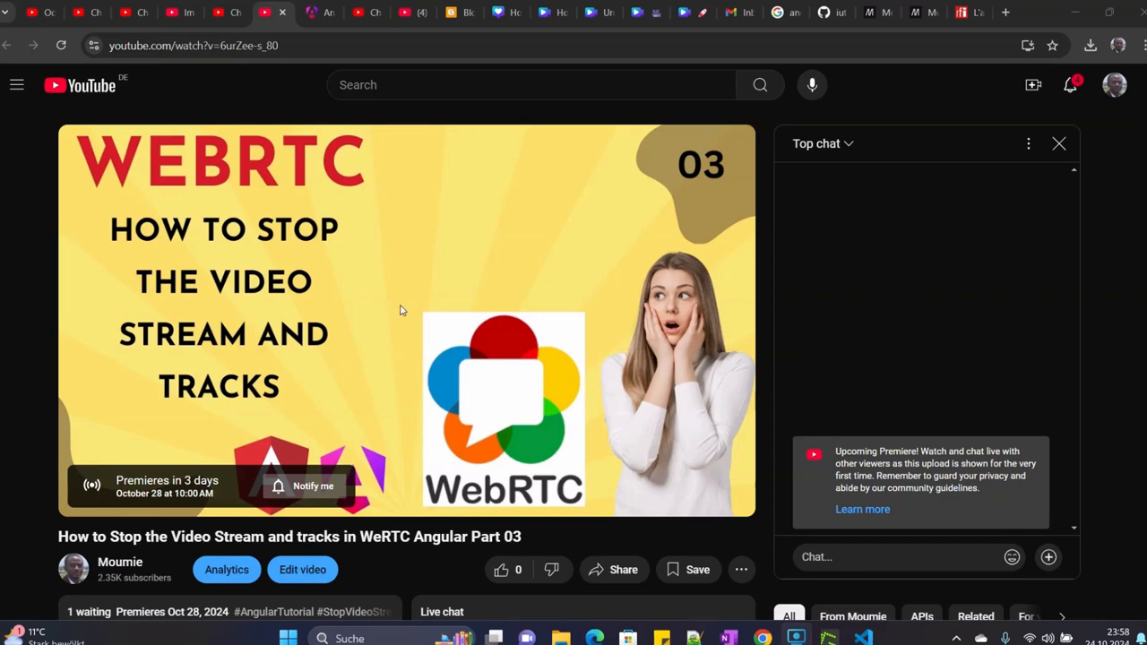
pyautogui.moveTo(374, 222)
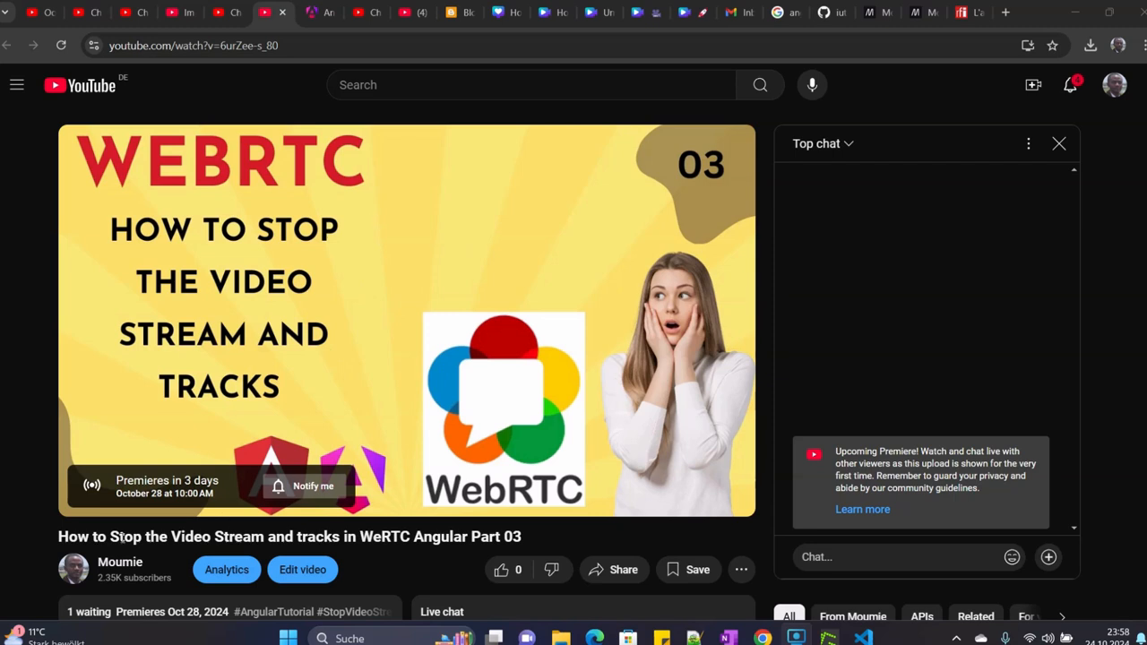
pyautogui.moveTo(715, 625)
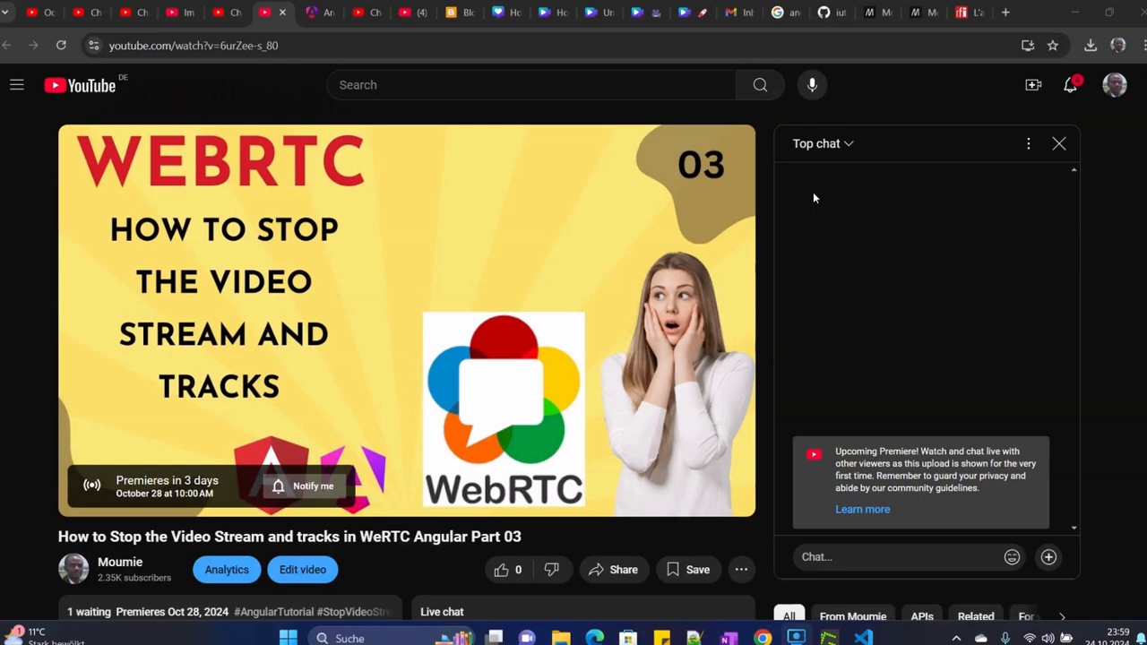
# Step: Switch from the YouTube premiere tab to the localhost:4200 Media Access Demo tab
pyautogui.click(313, 11)
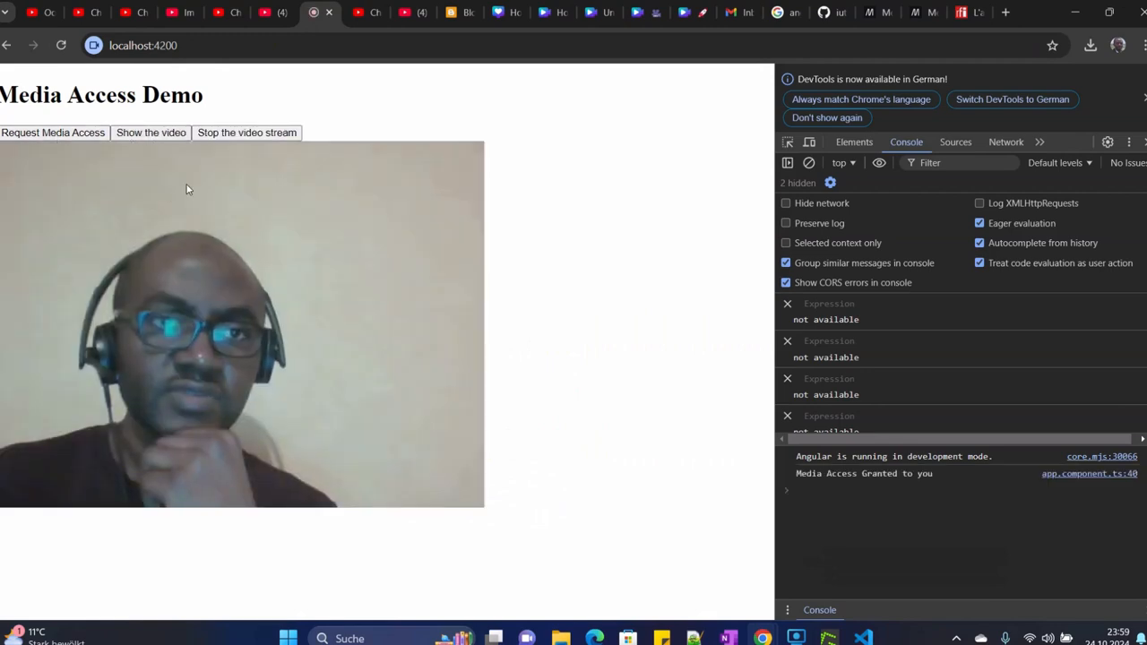
# Step: Reload the localhost:4200 demo page so the stream stops and access must be requested again
pyautogui.click(247, 133)
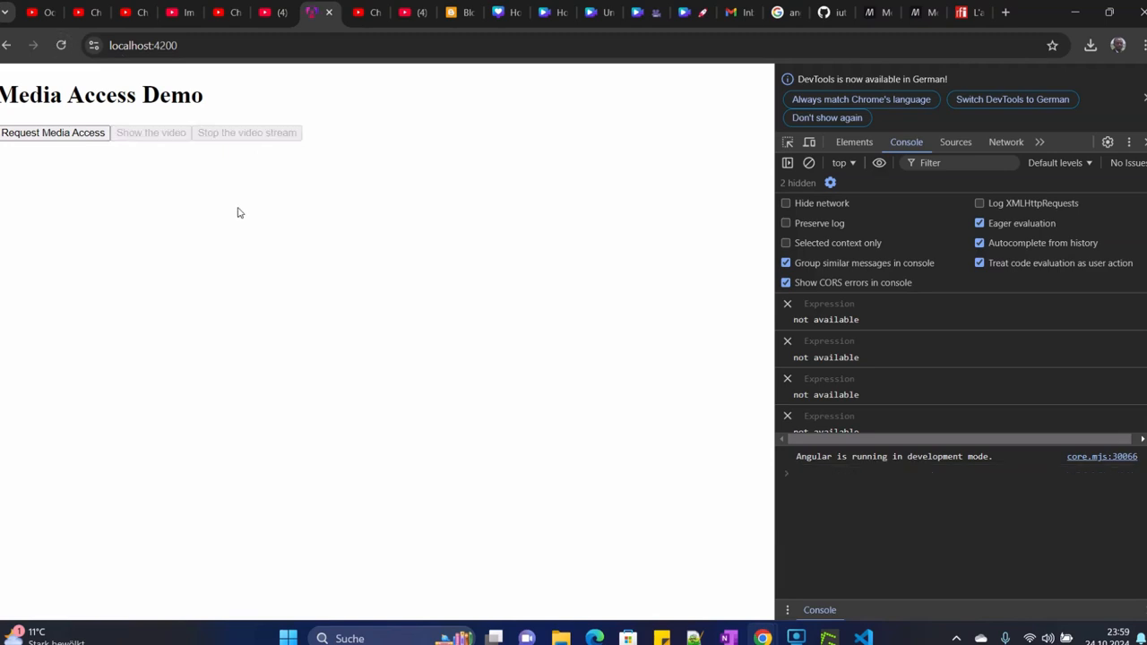
pyautogui.moveTo(474, 384)
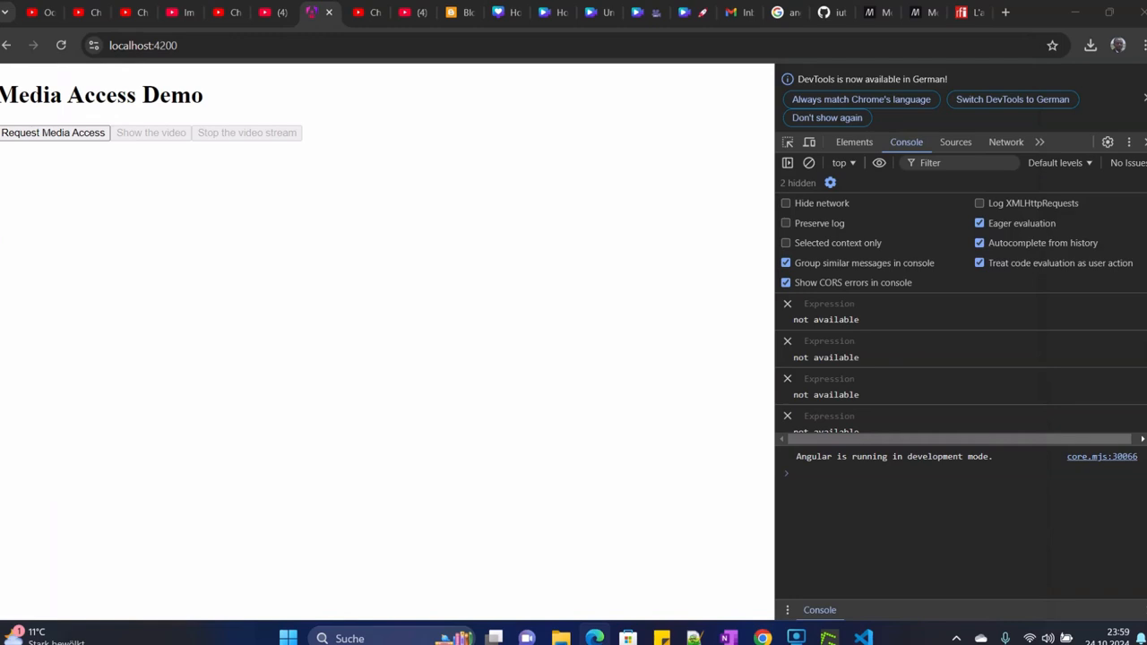
pyautogui.moveTo(492, 392)
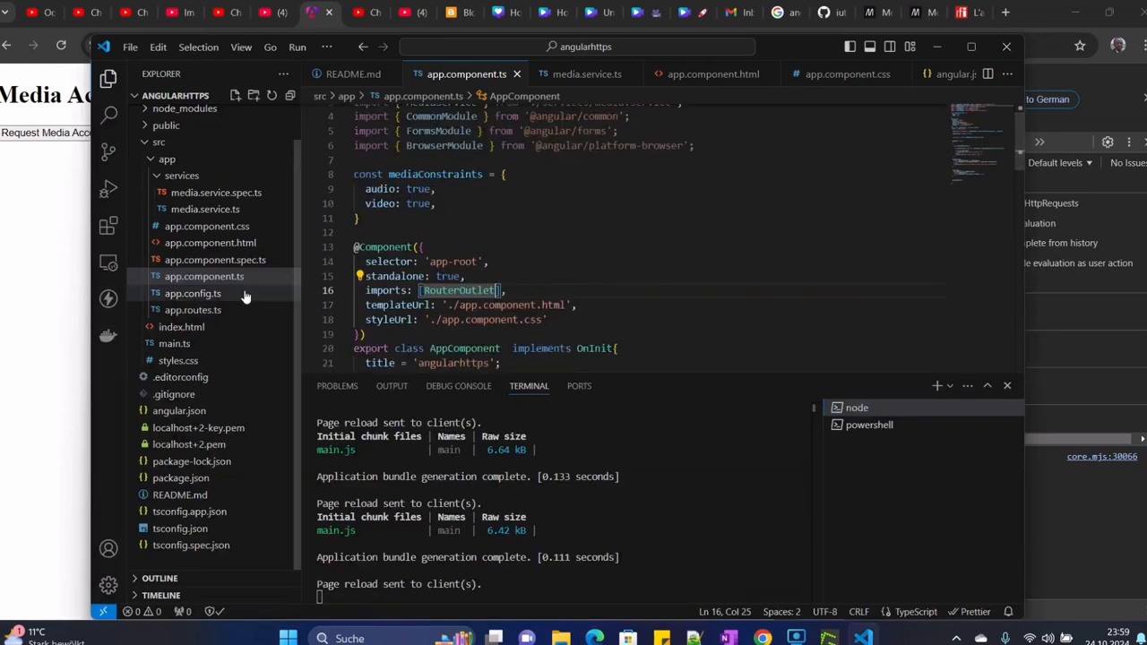
pyautogui.moveTo(210, 244)
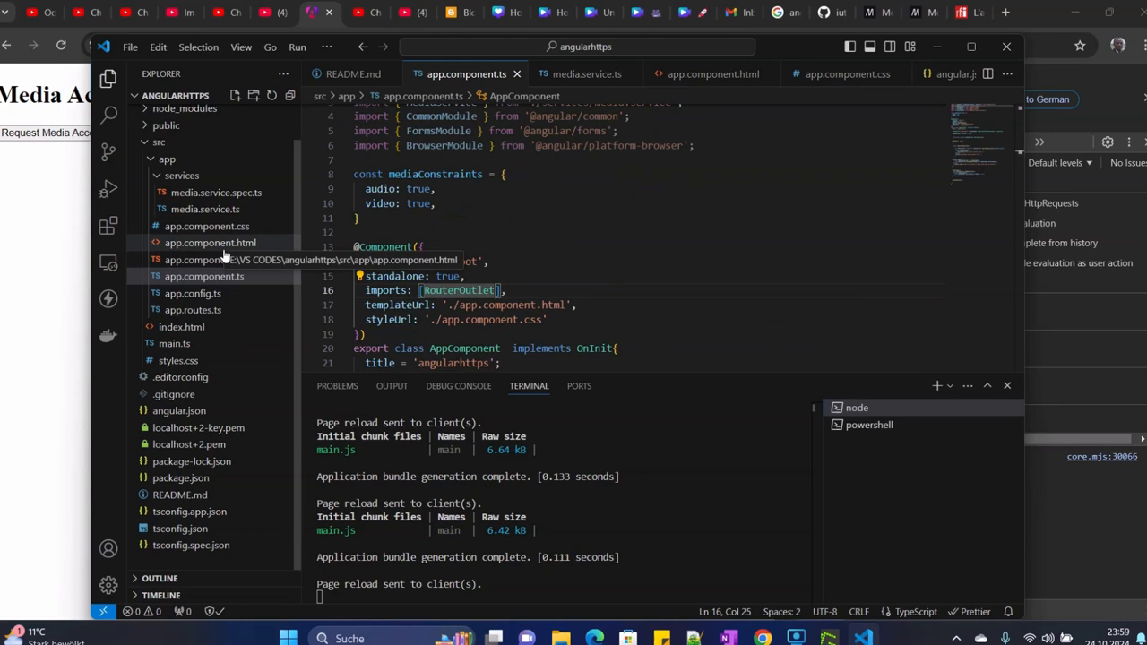
pyautogui.moveTo(215, 254)
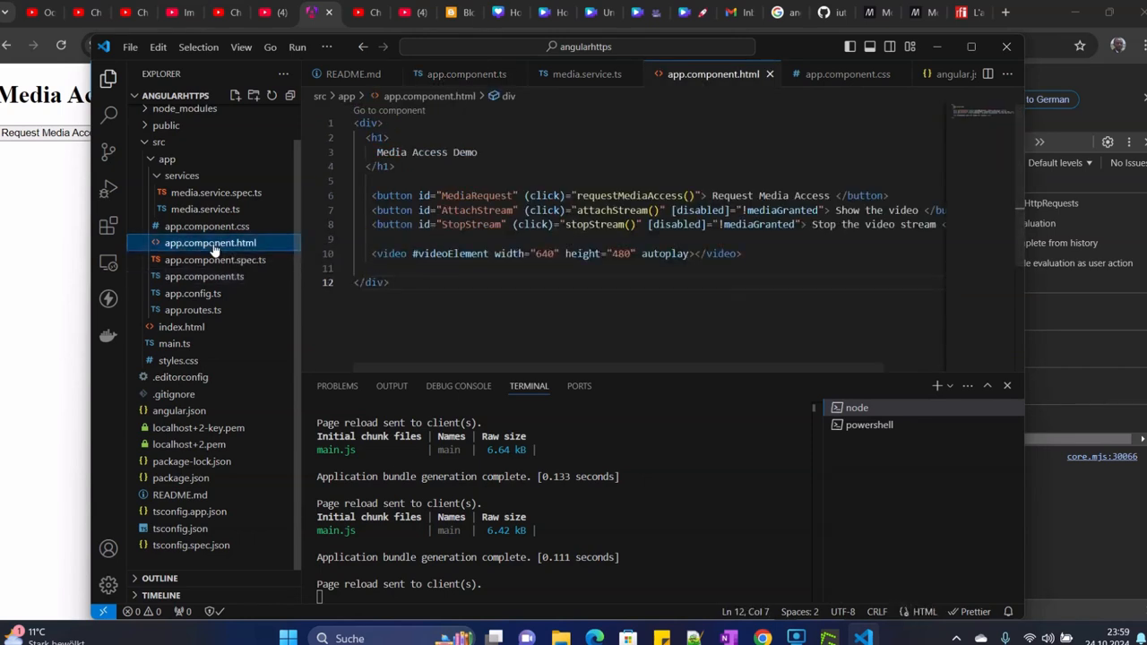
# Step: Bring up app.component.css and app.component.html for the new Media Controls template markup
pyautogui.click(208, 226)
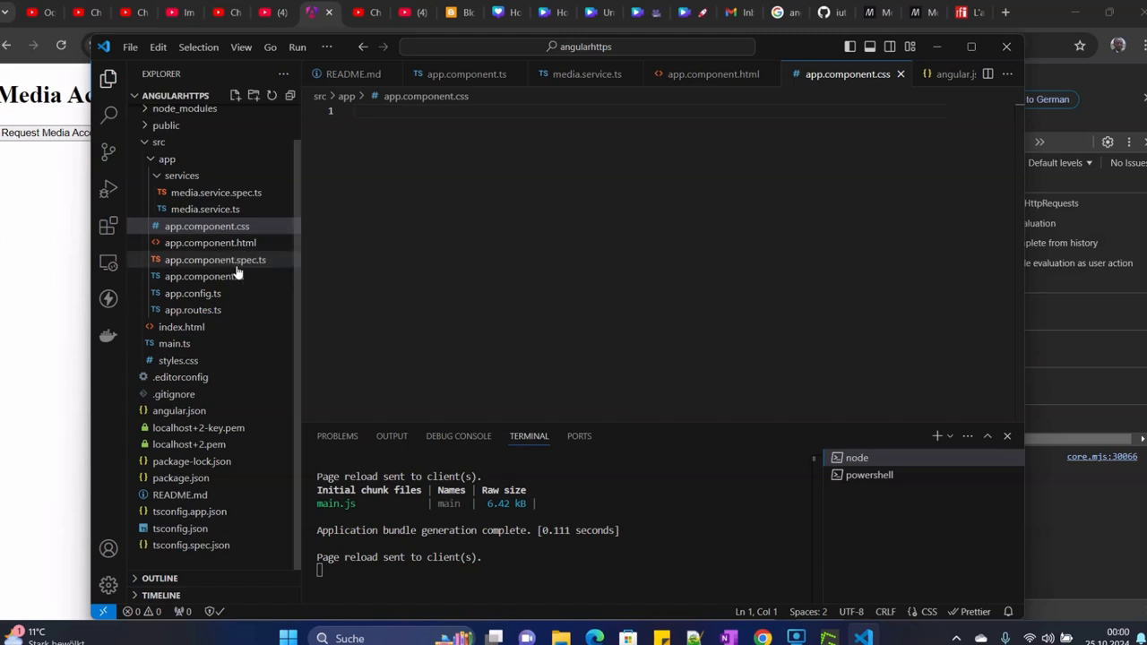
pyautogui.moveTo(204, 276)
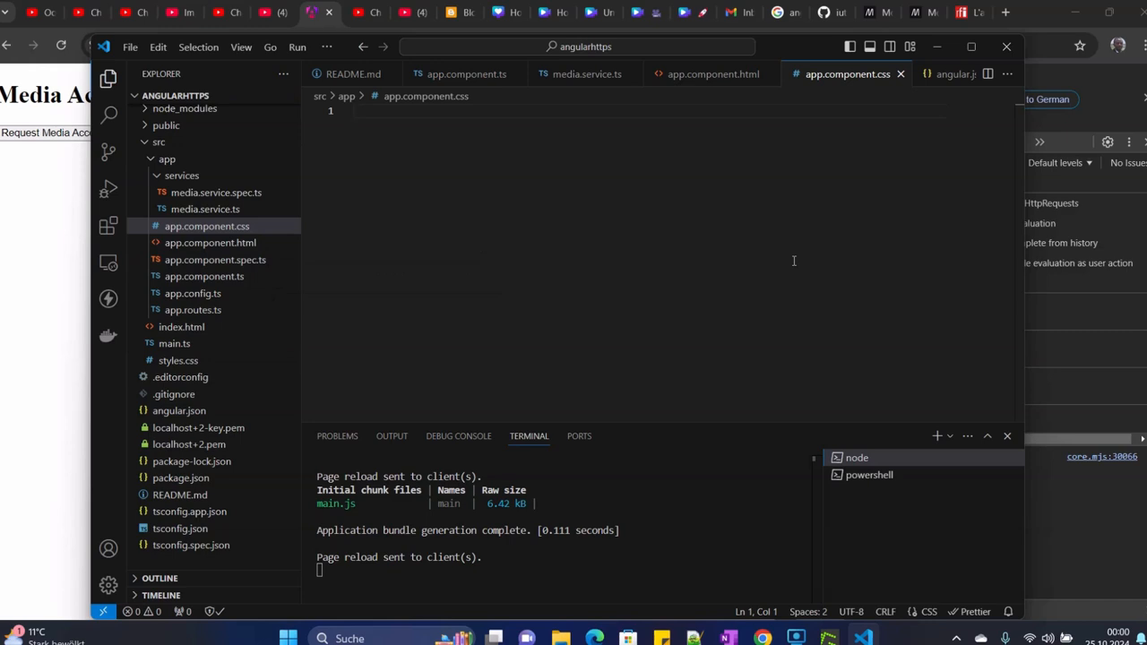
pyautogui.click(355, 111)
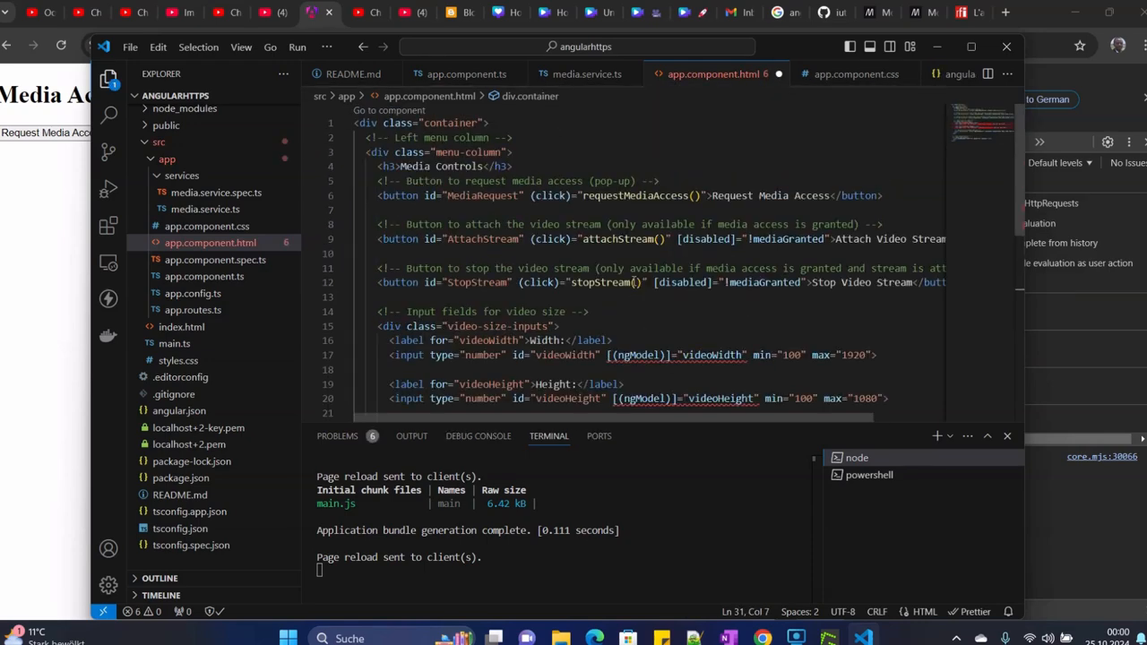
pyautogui.doubleClick(452, 122)
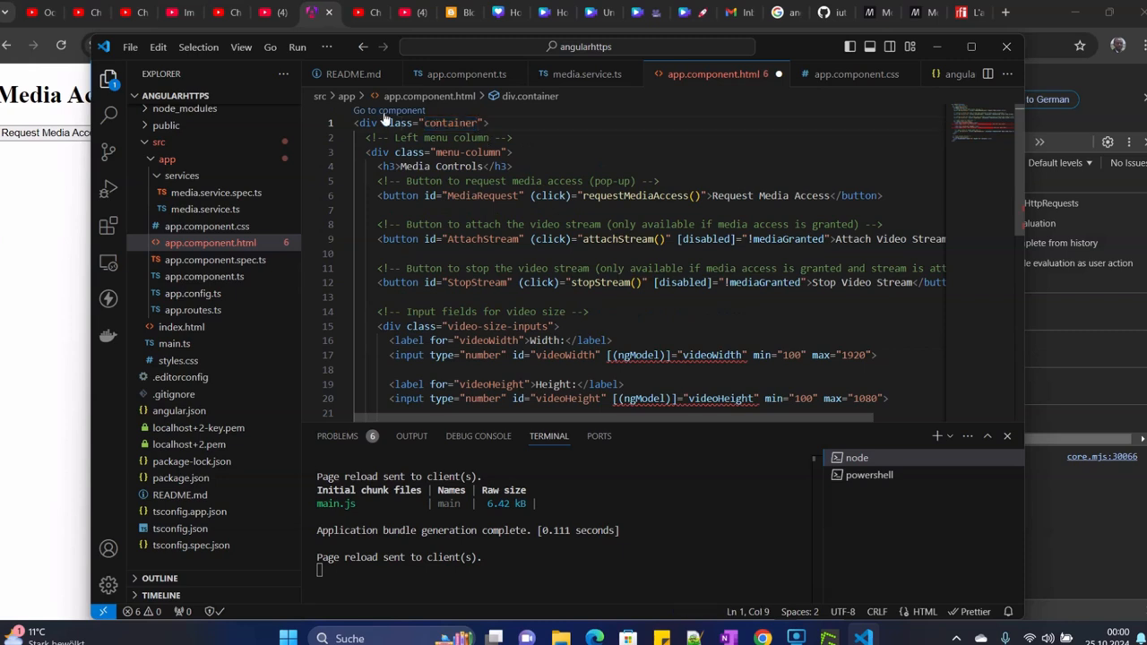
pyautogui.click(459, 150)
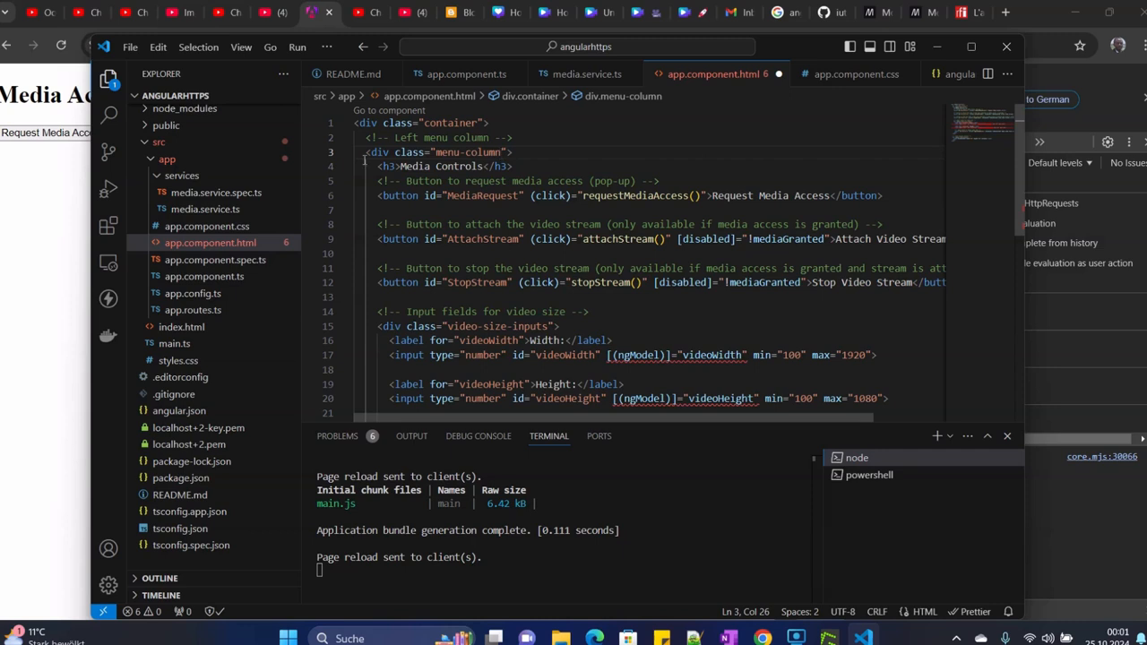
pyautogui.click(344, 151)
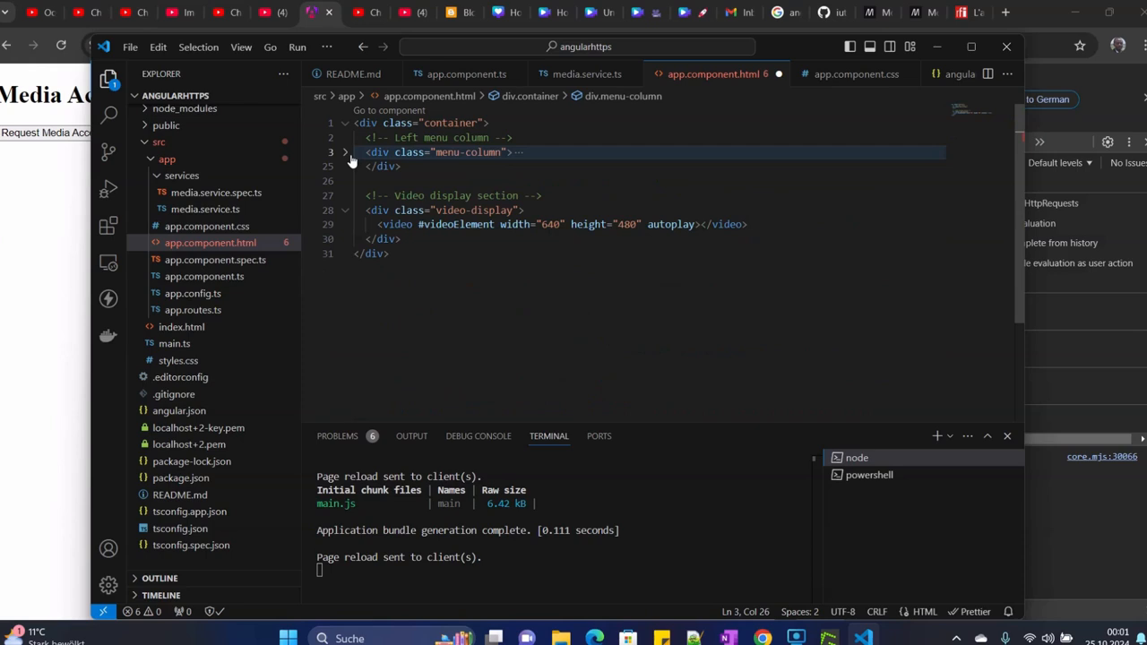
pyautogui.moveTo(344, 153)
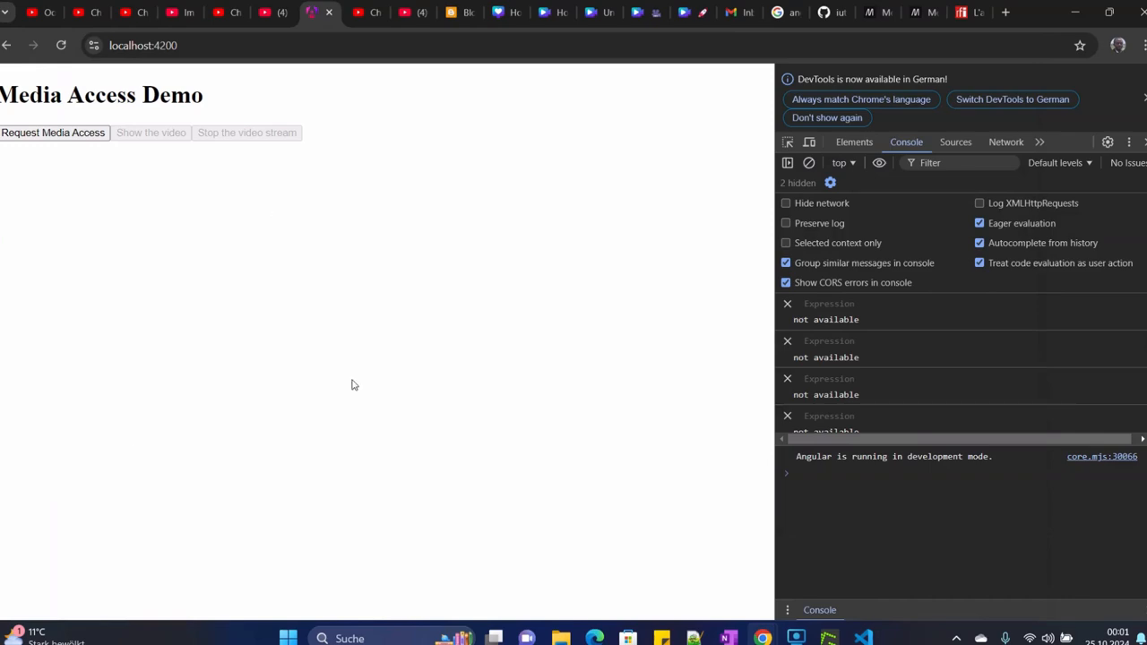
pyautogui.moveTo(380, 298)
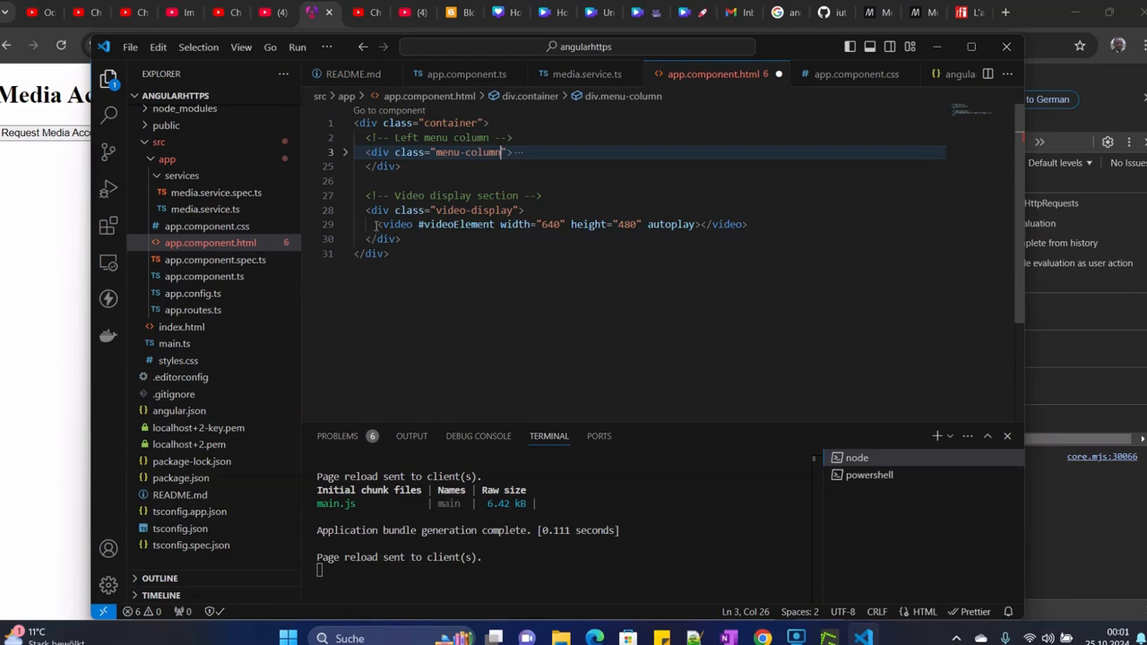
pyautogui.moveTo(394, 224)
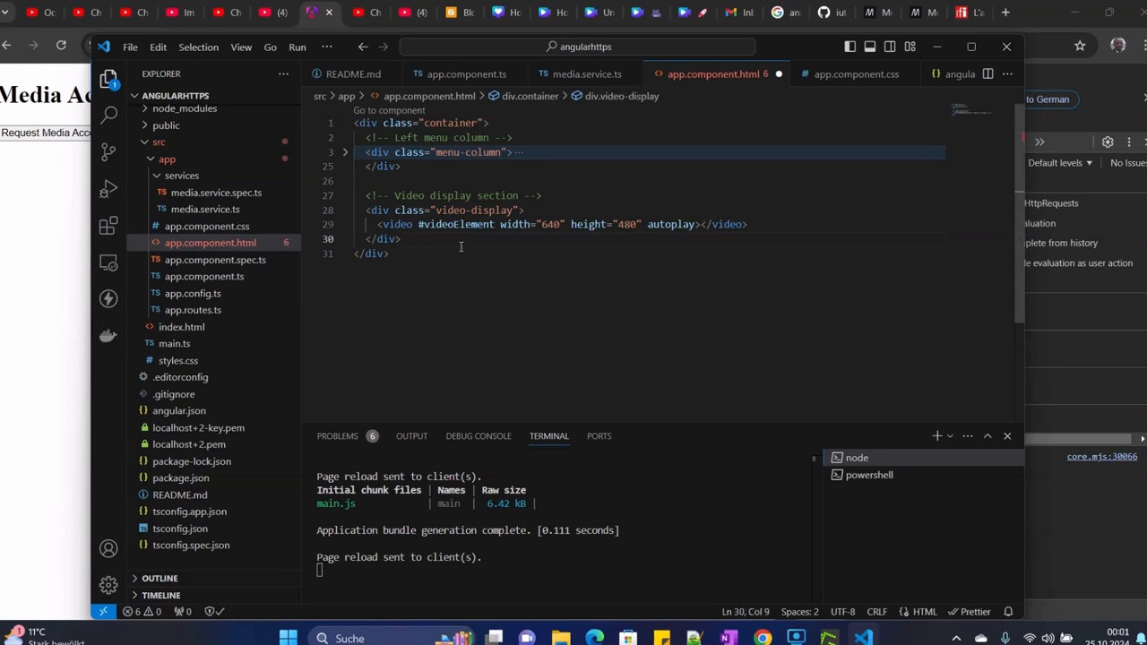
pyautogui.click(344, 150)
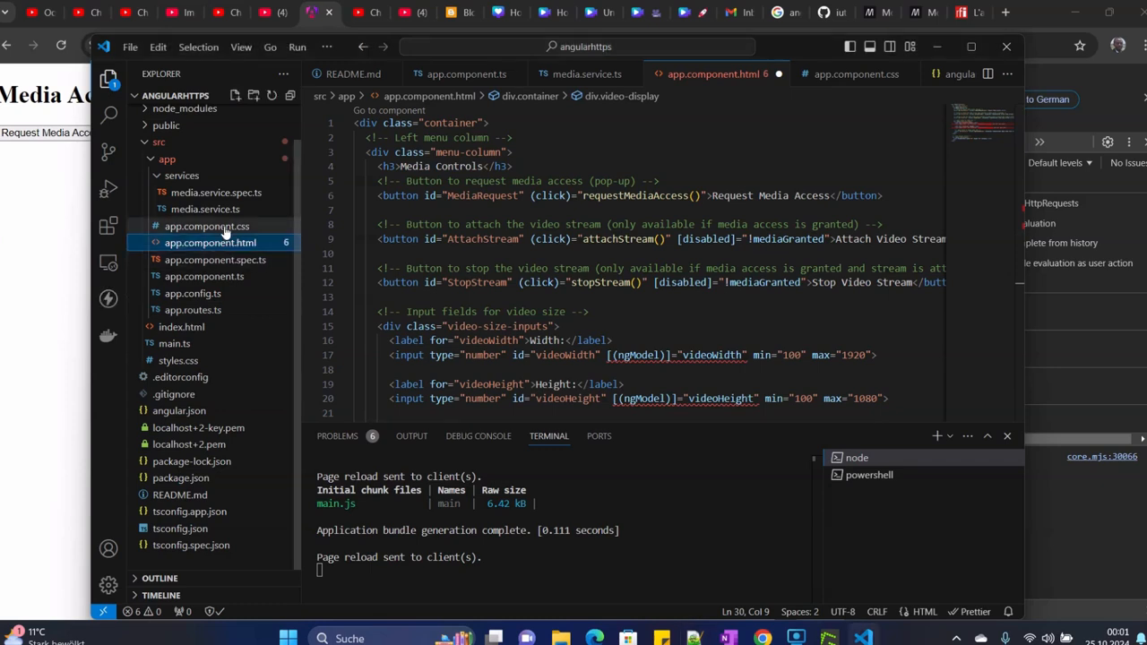
# Step: Review app.component.css layout styles, then bring up app.component.ts with the component class
pyautogui.click(206, 225)
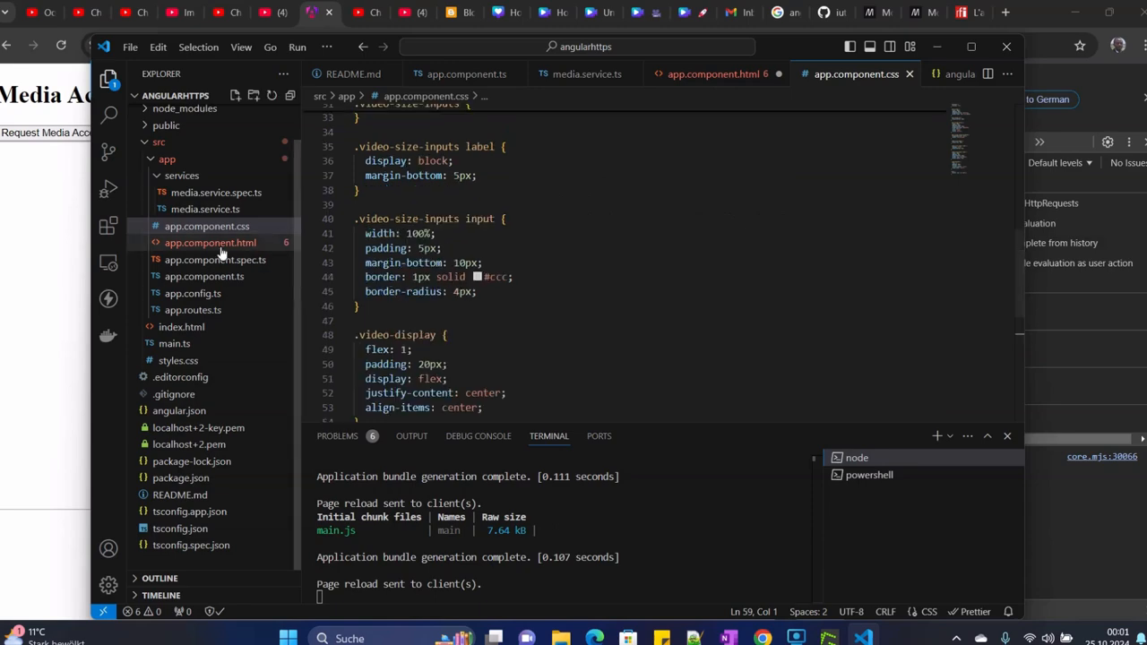
pyautogui.click(211, 244)
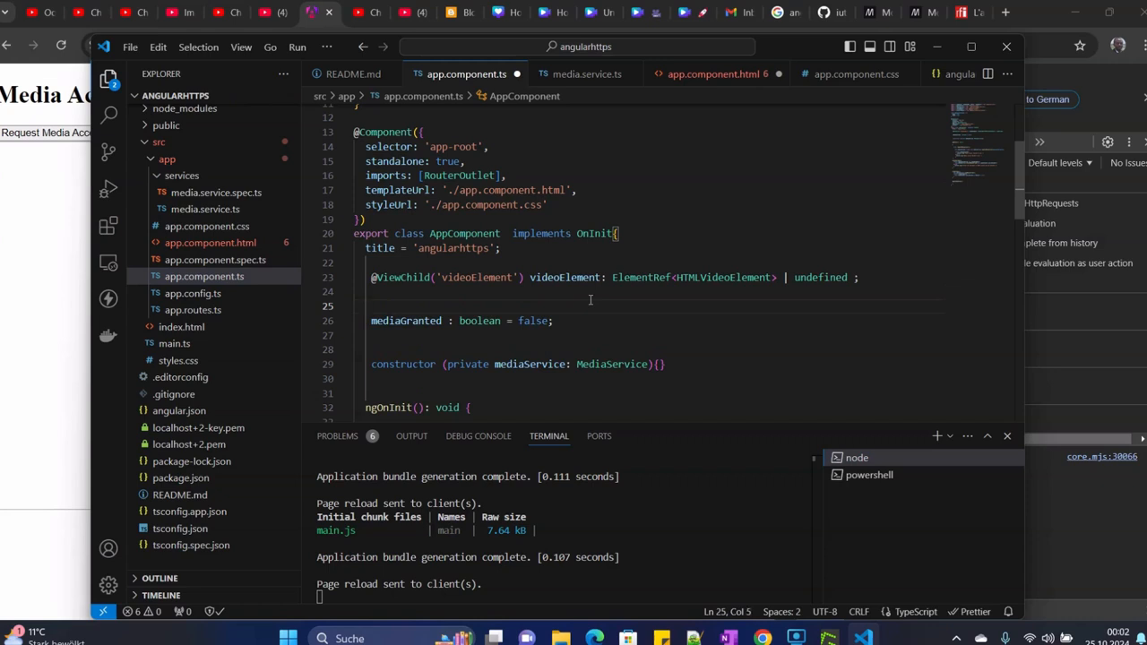
pyautogui.write('vi')
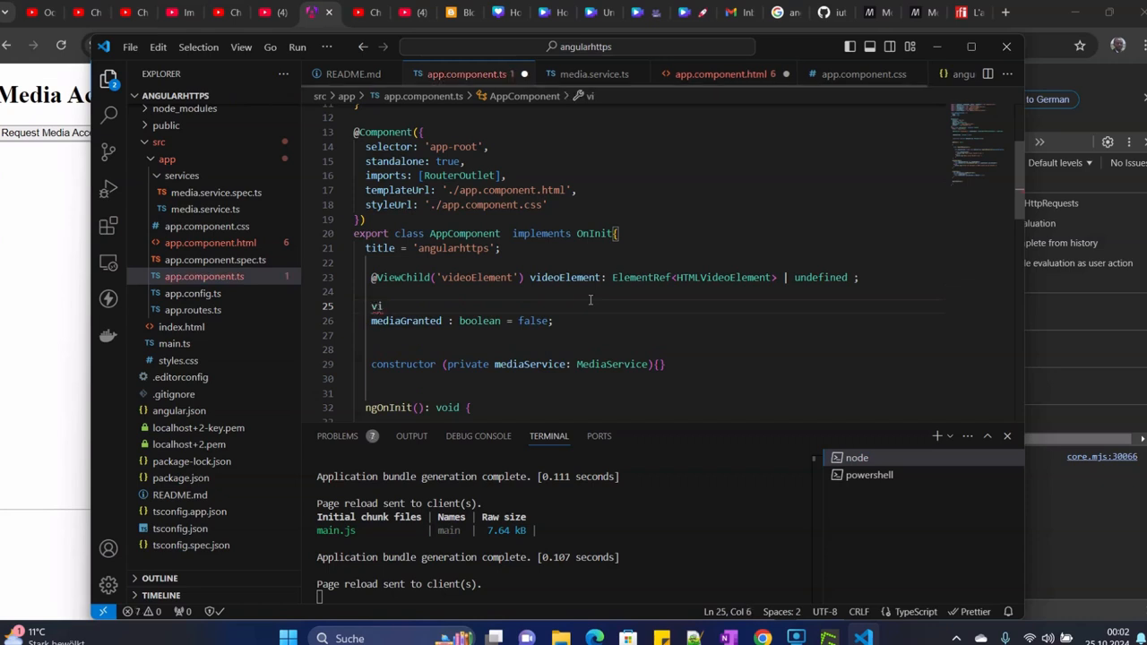
pyautogui.write('edo')
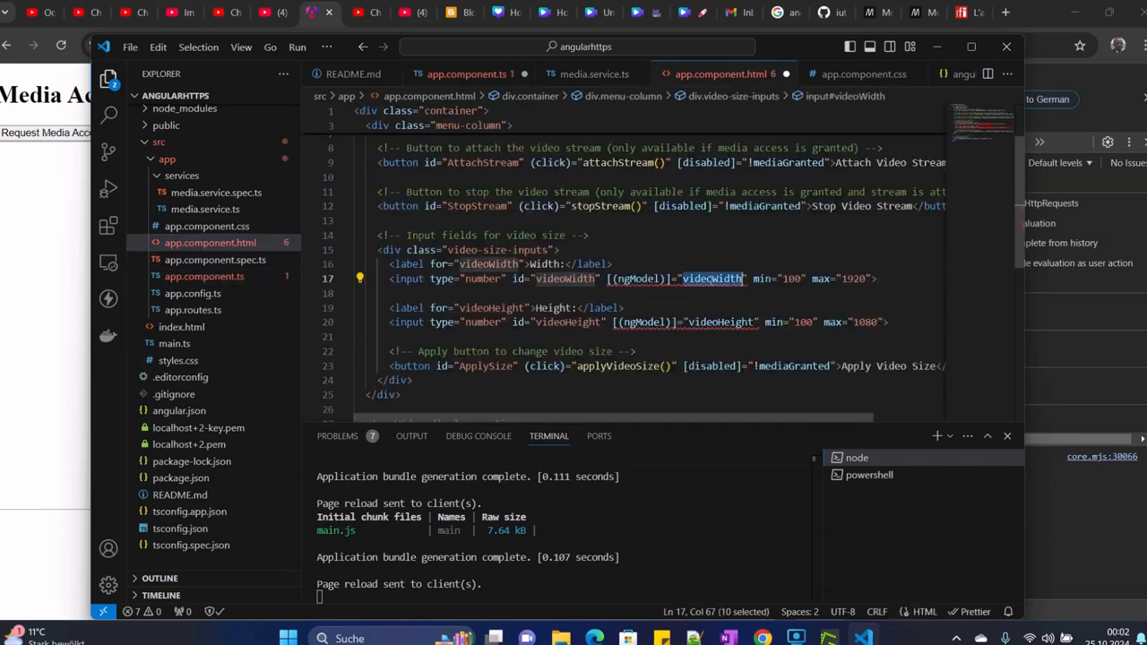
pyautogui.click(466, 73)
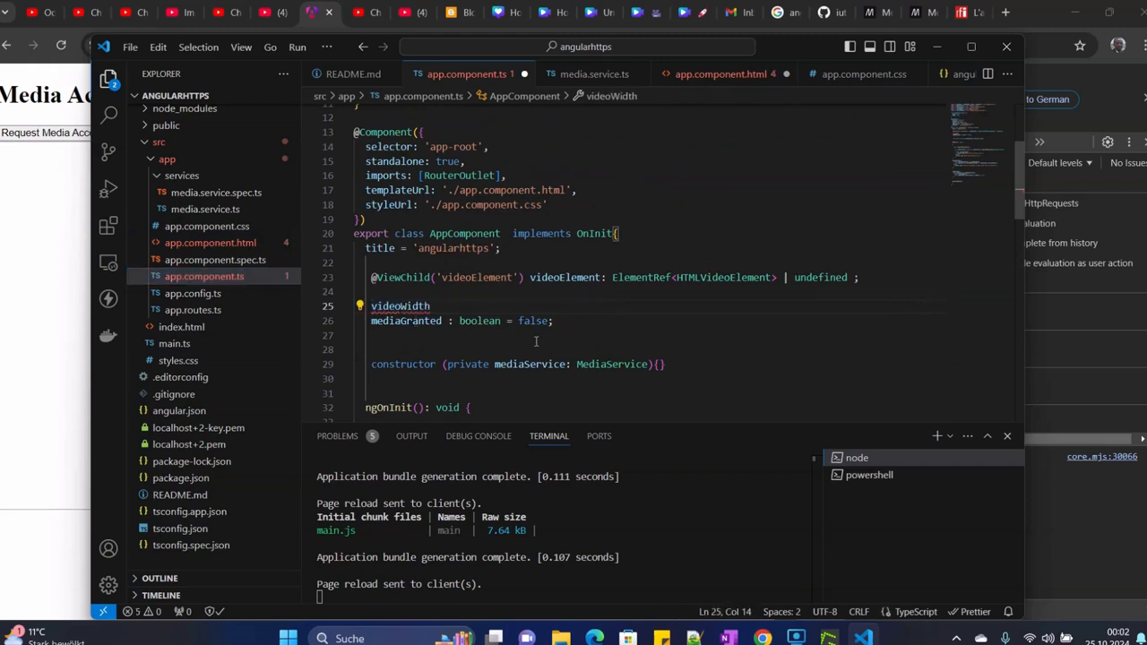
pyautogui.write(':n')
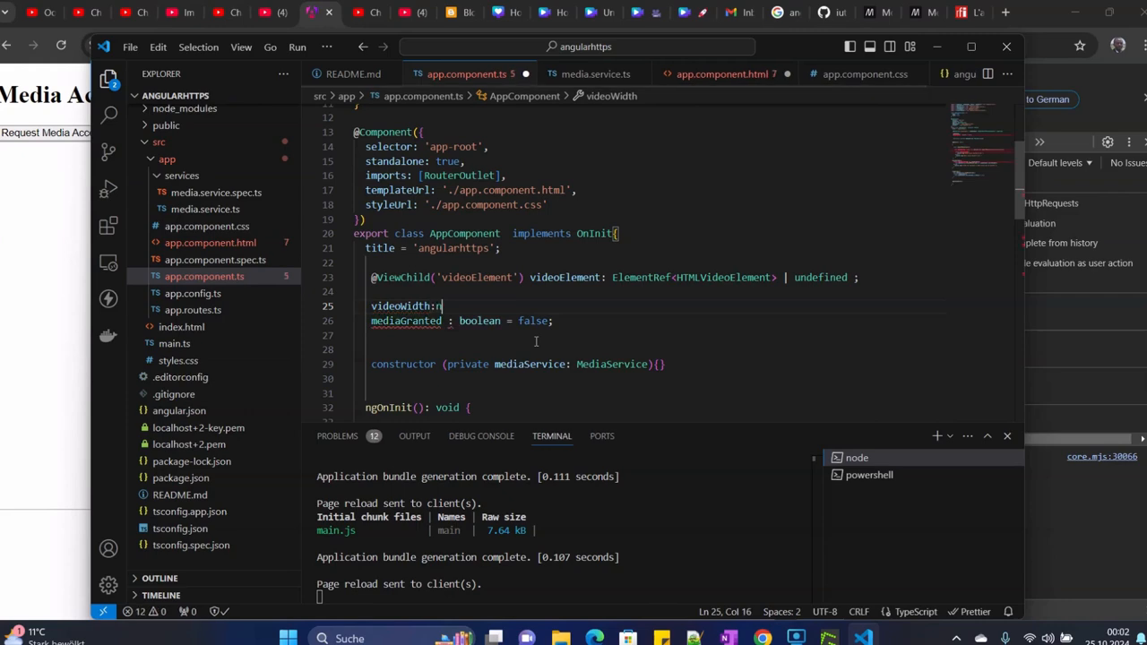
pyautogui.write('umber =')
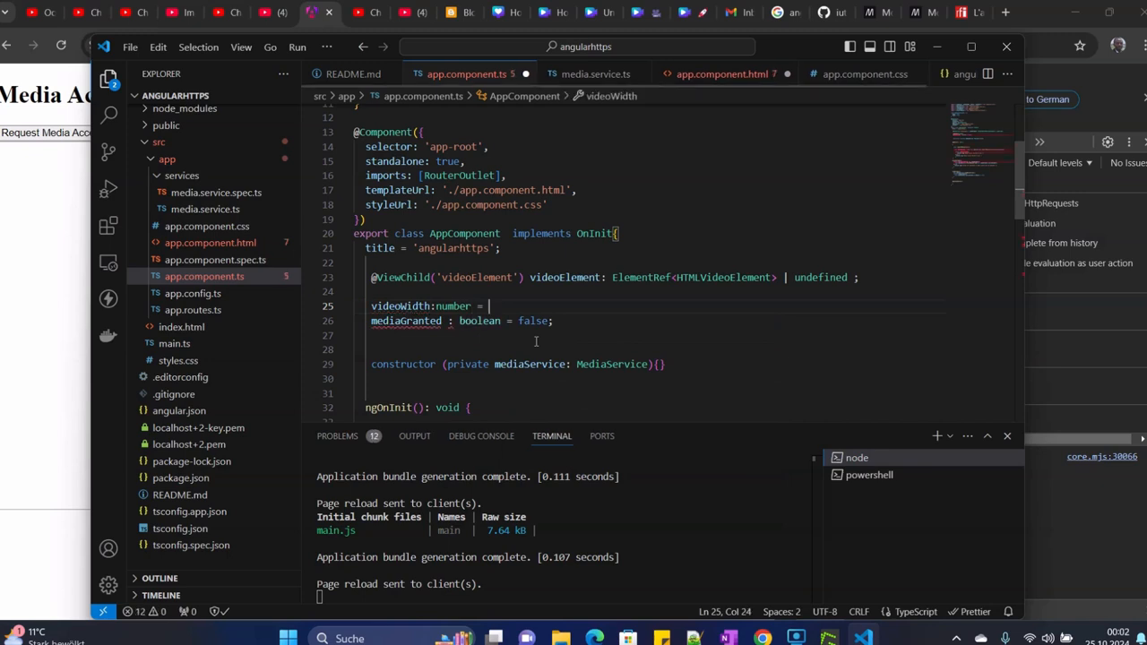
pyautogui.write('640')
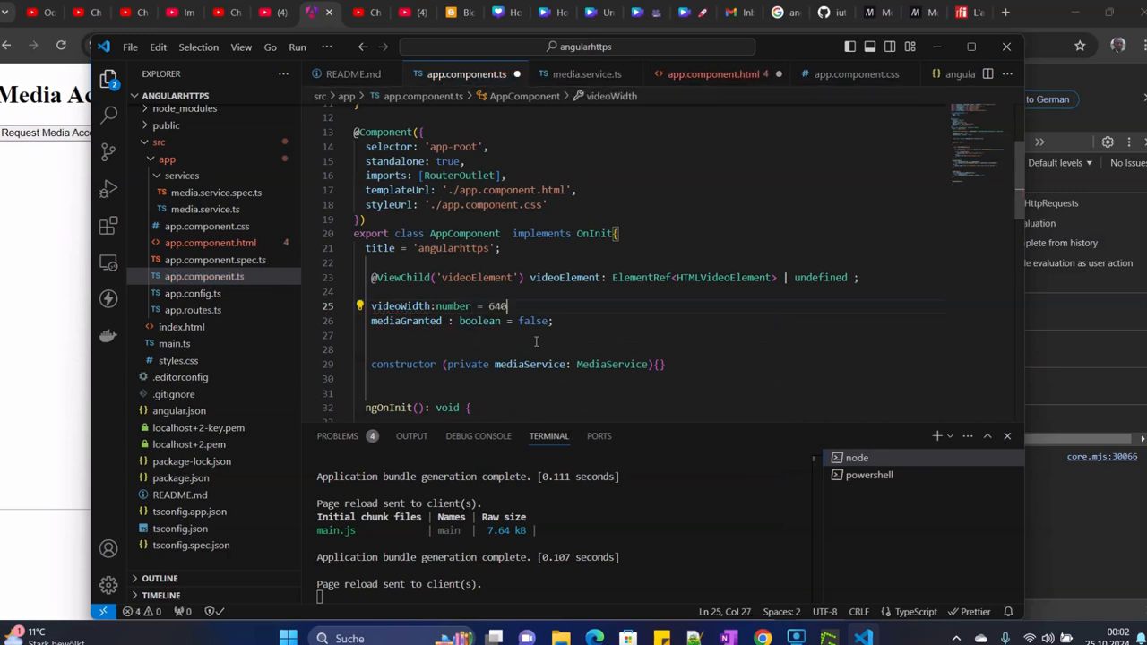
pyautogui.write(';')
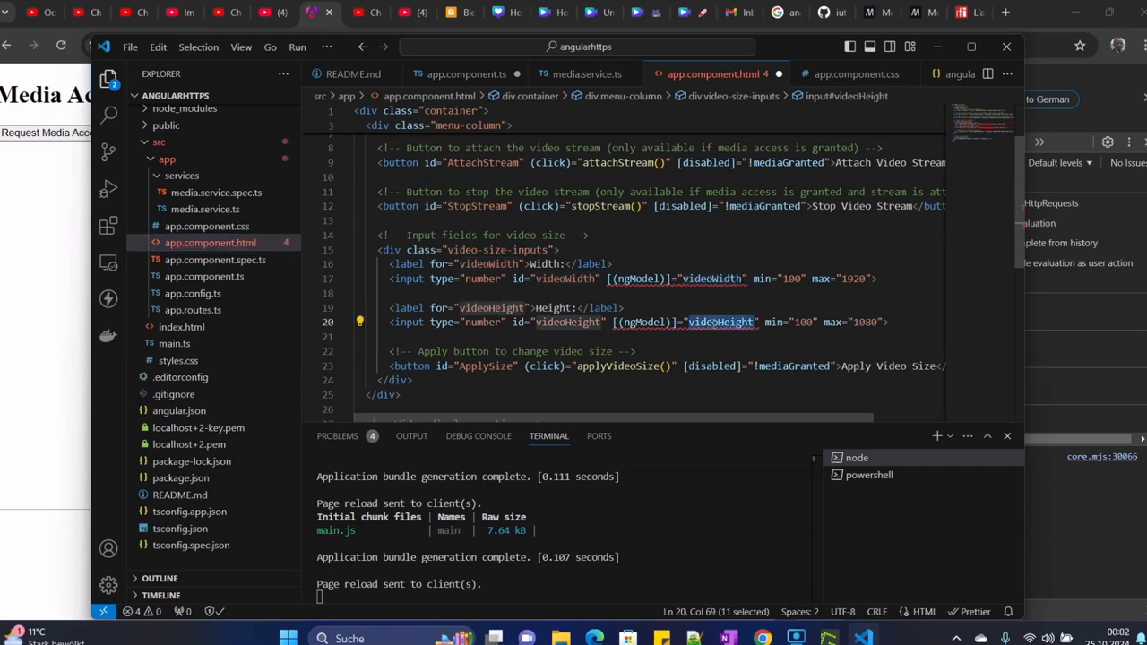
pyautogui.moveTo(215, 260)
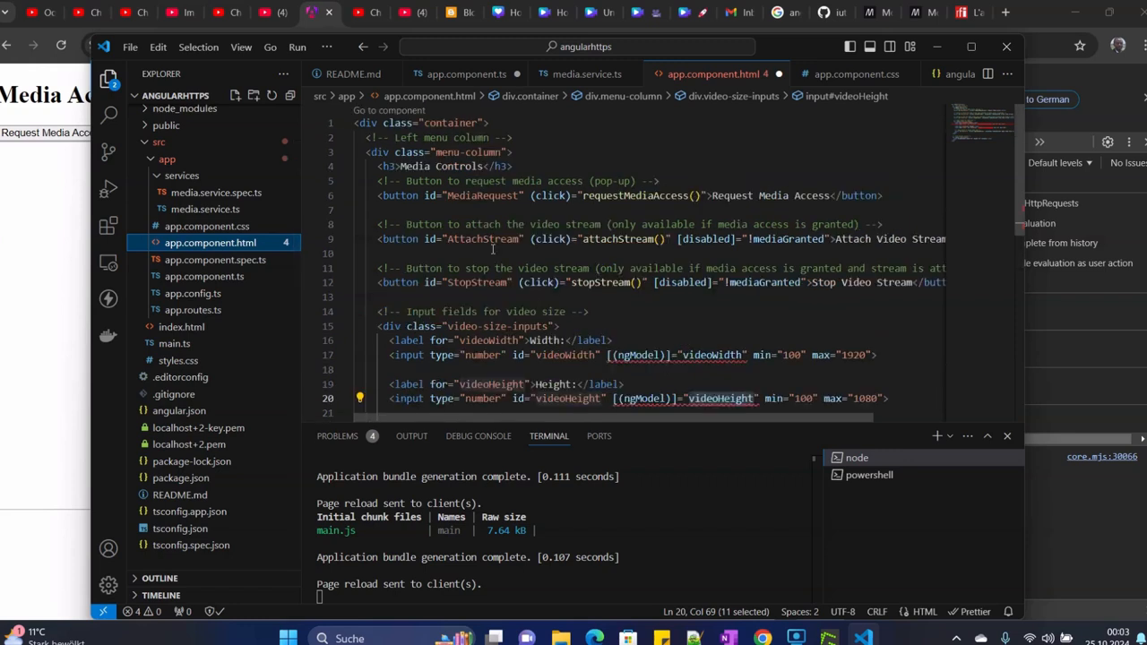
pyautogui.moveTo(344, 158)
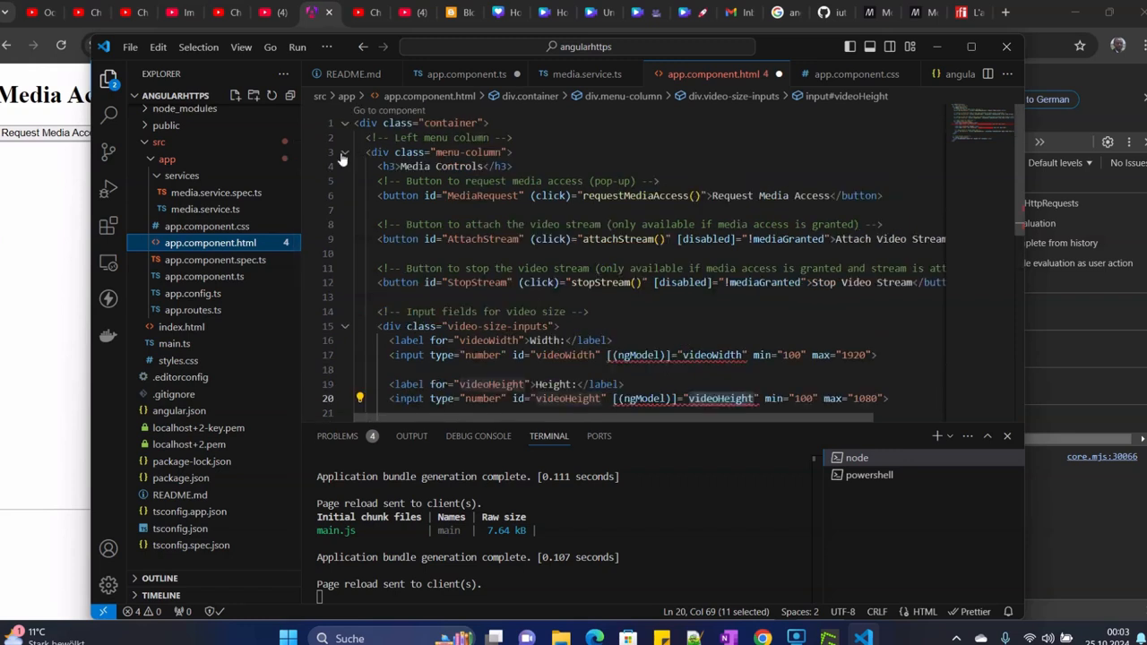
# Step: Declare videoHeight:number and change its copied 640 value to 480
pyautogui.click(344, 150)
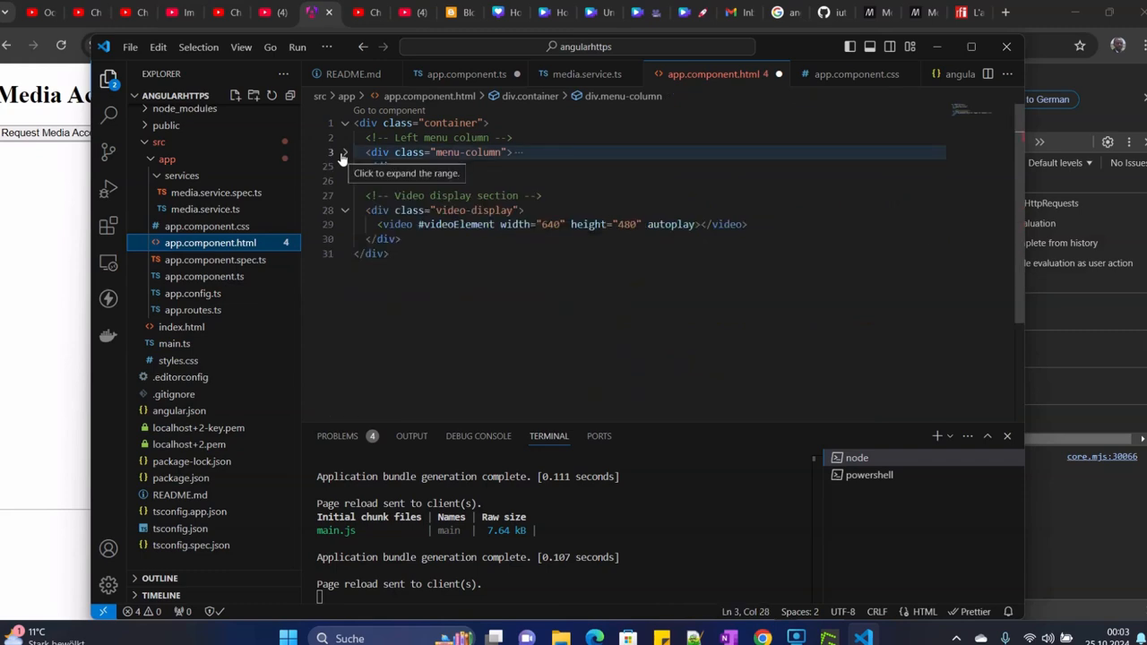
pyautogui.click(344, 150)
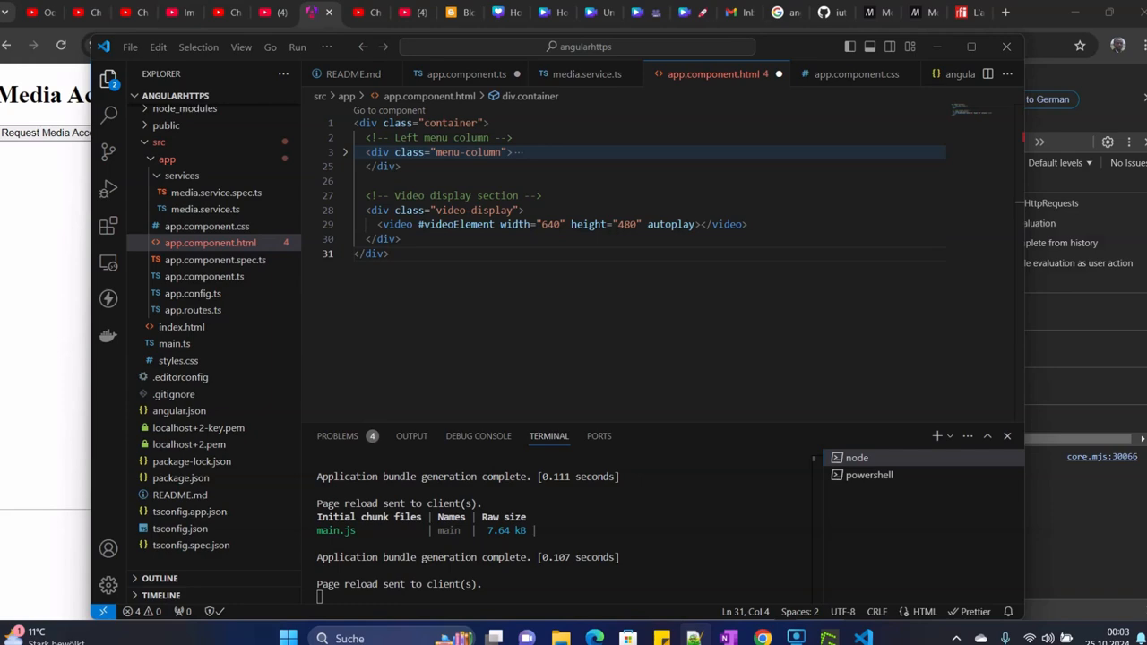
pyautogui.moveTo(1029, 84)
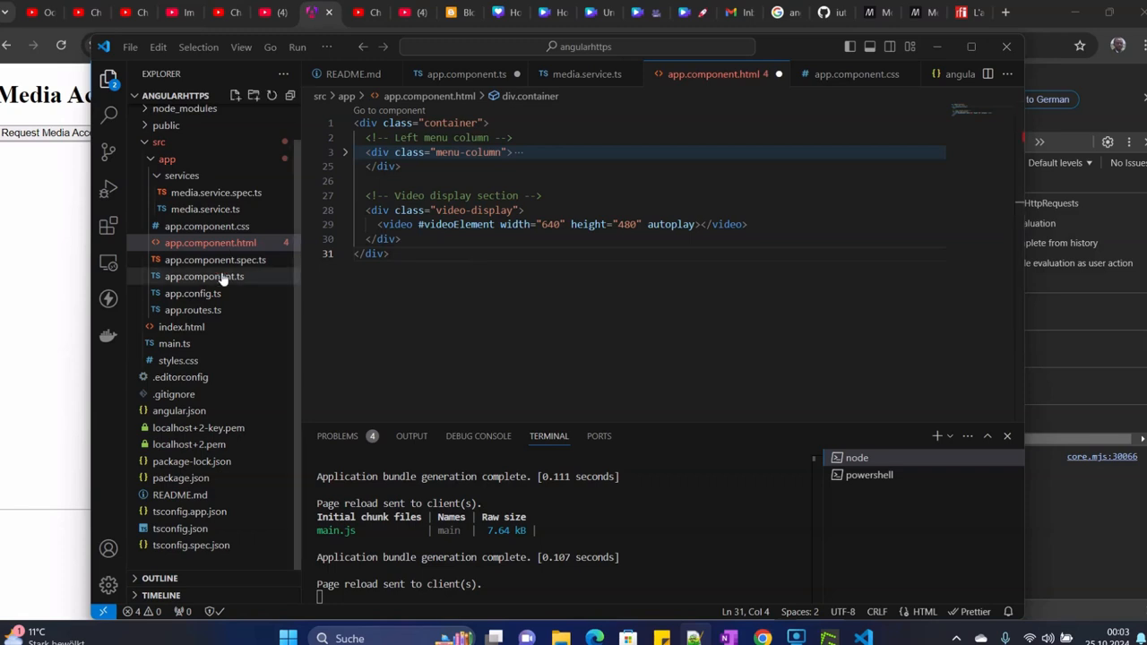
pyautogui.click(205, 276)
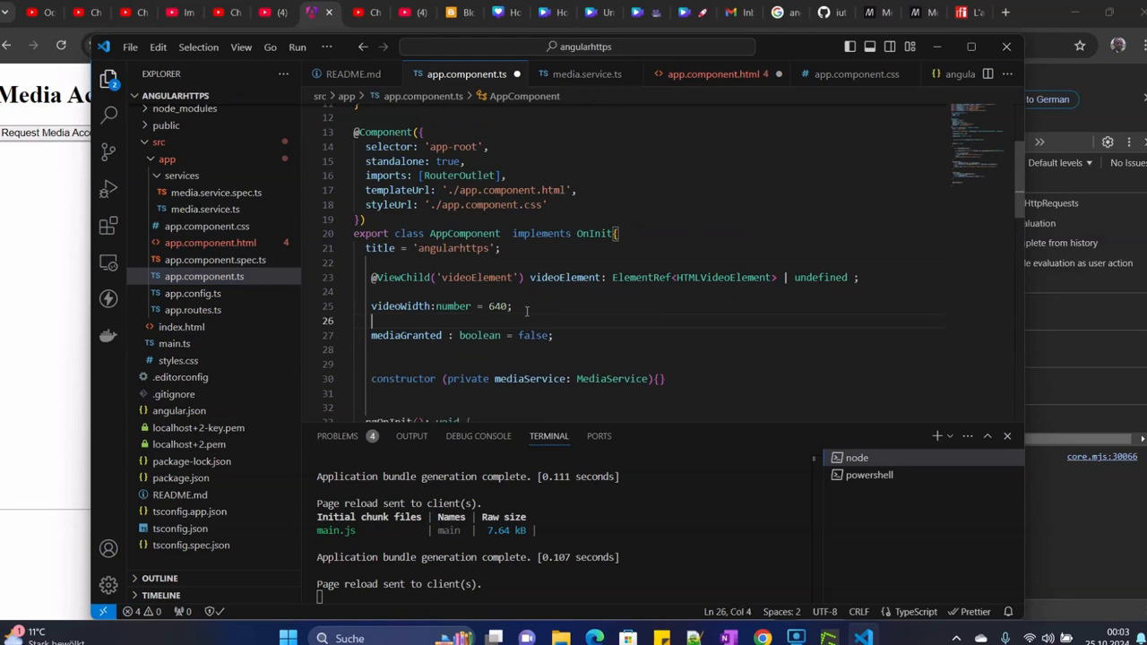
pyautogui.write('videoHeight')
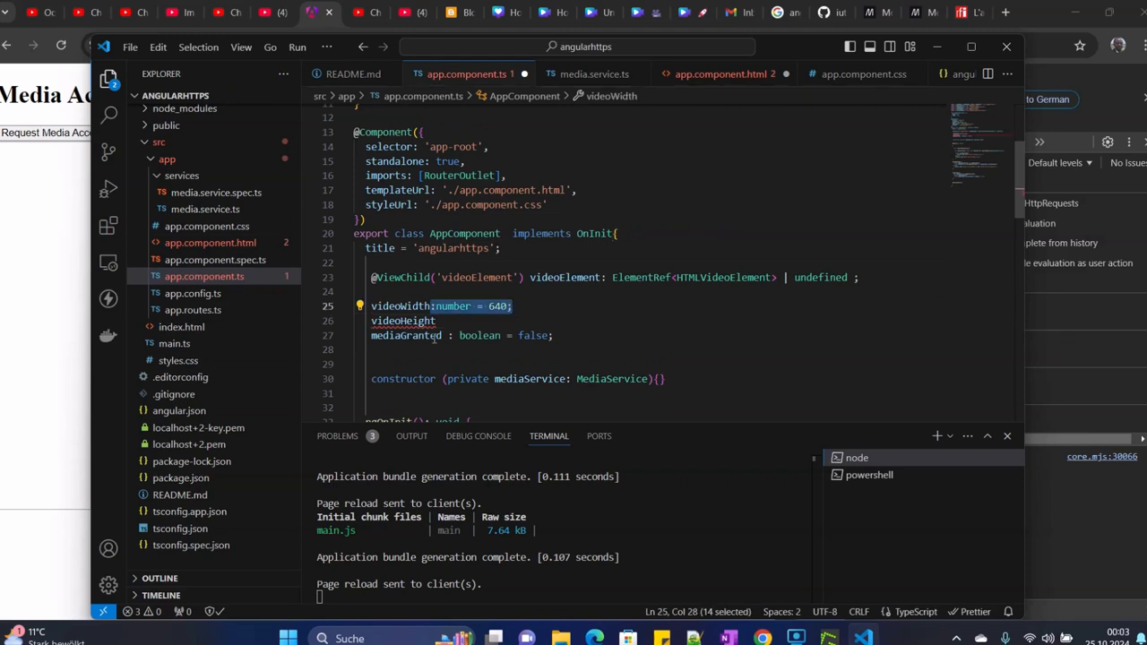
pyautogui.write(':number = 640;')
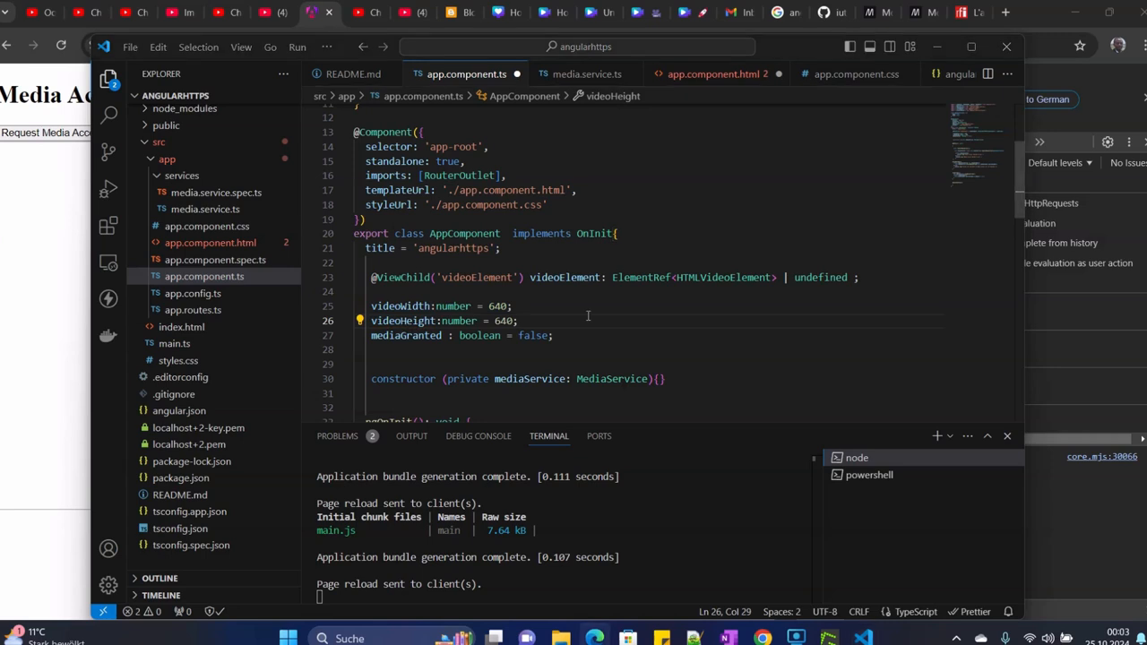
pyautogui.doubleClick(502, 321)
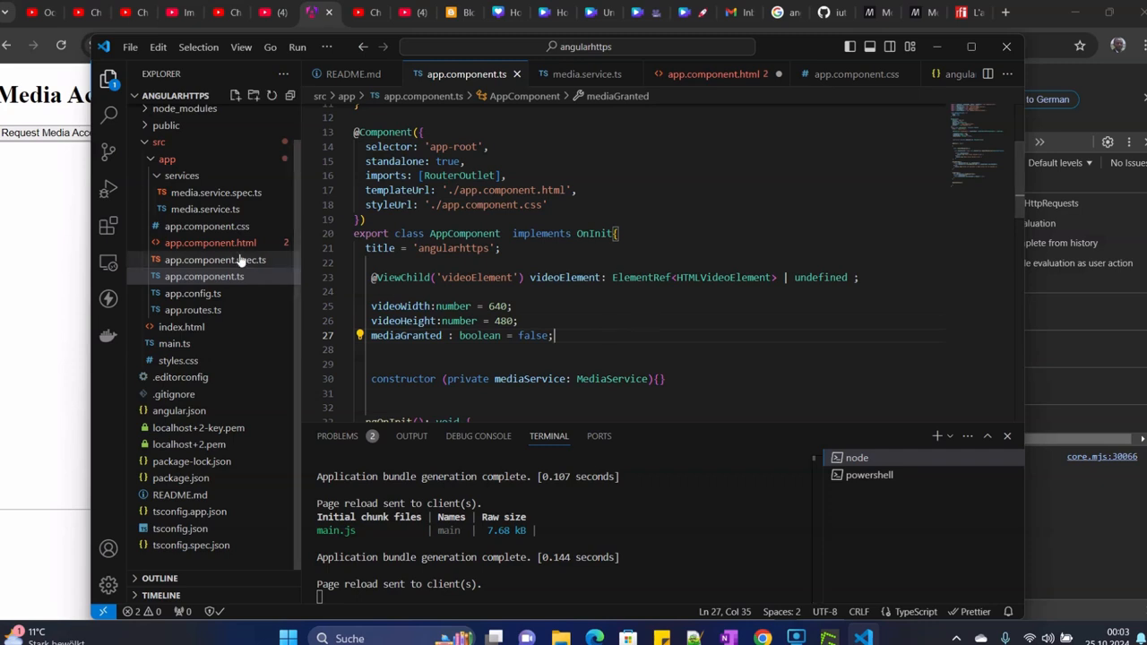
pyautogui.click(209, 242)
pyautogui.write(' , ')
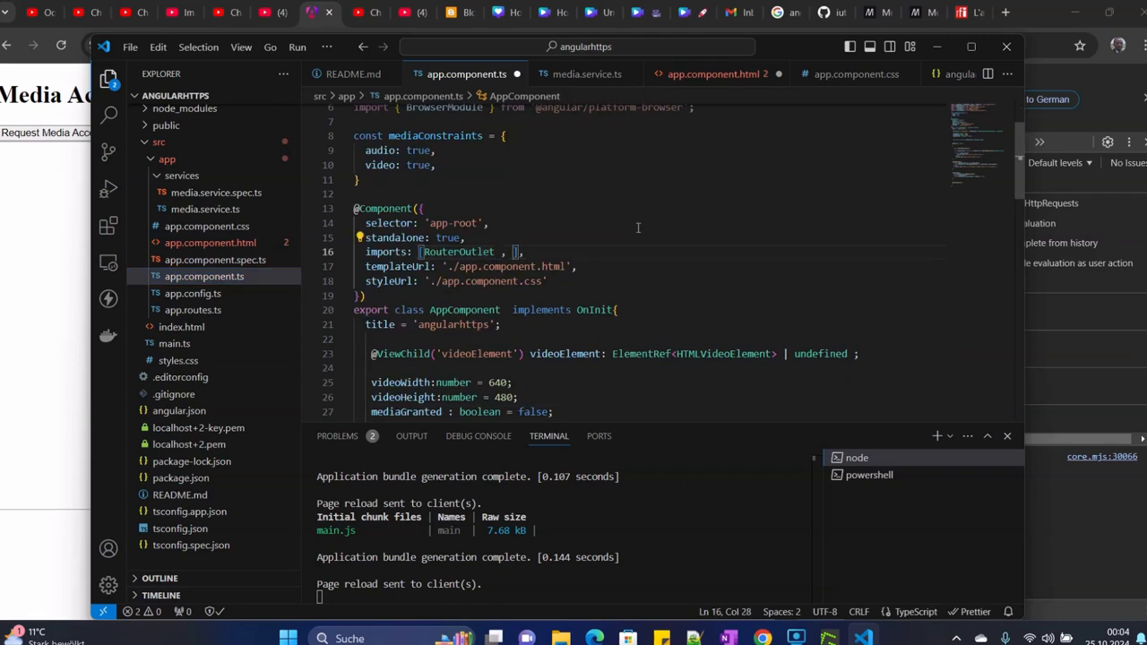
pyautogui.write('CommonModule')
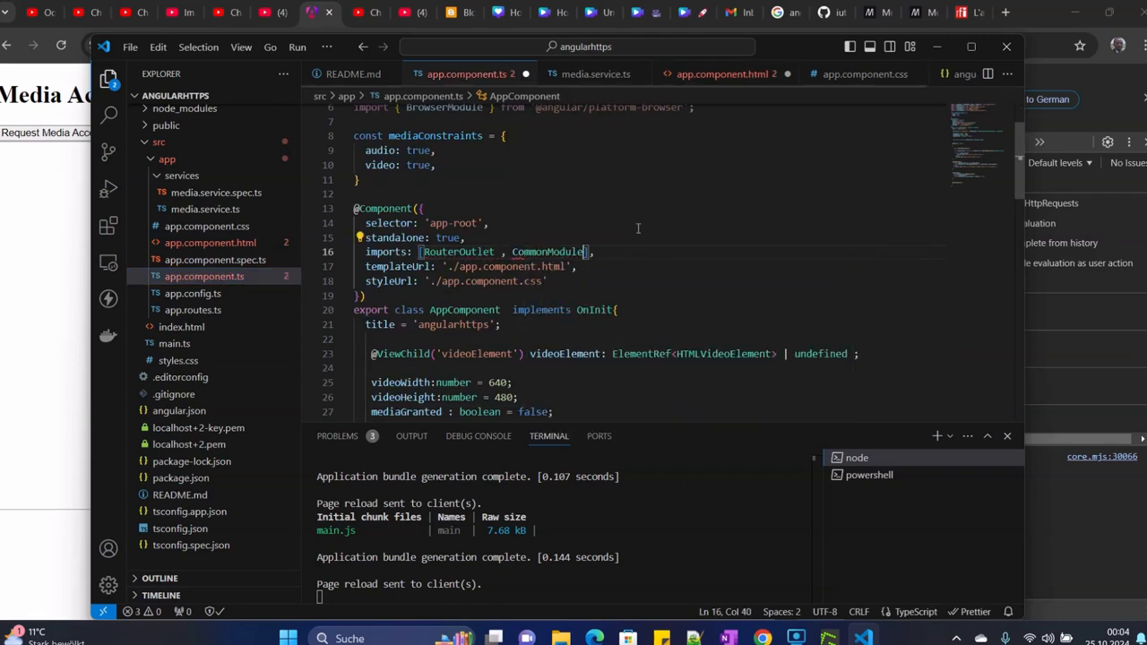
pyautogui.write(',')
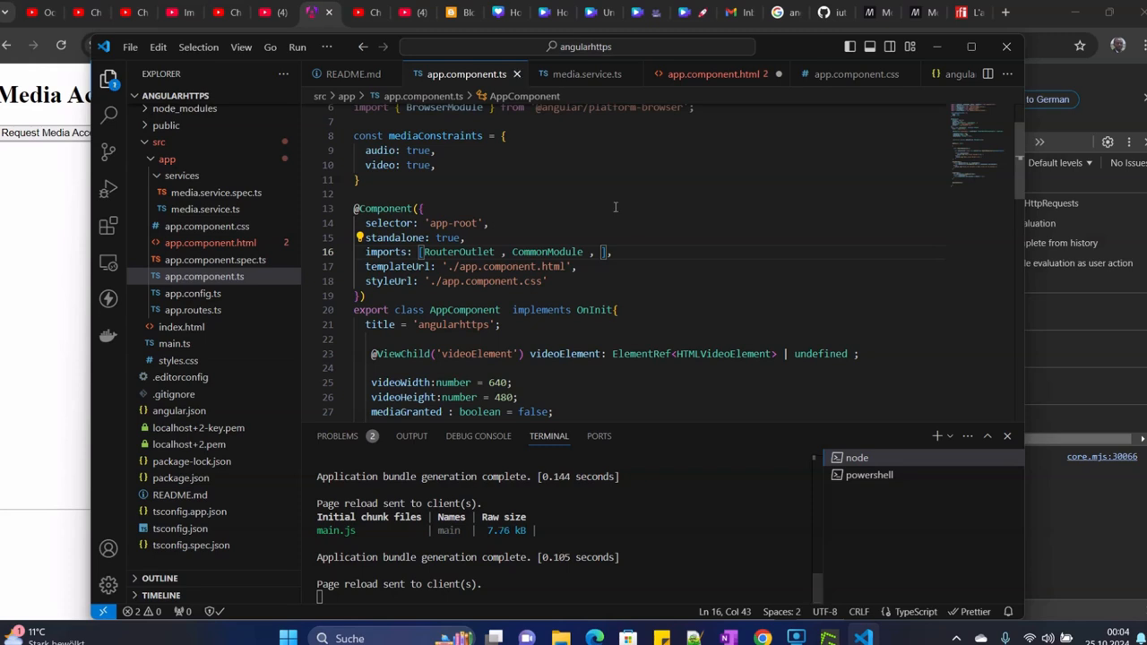
pyautogui.click(210, 244)
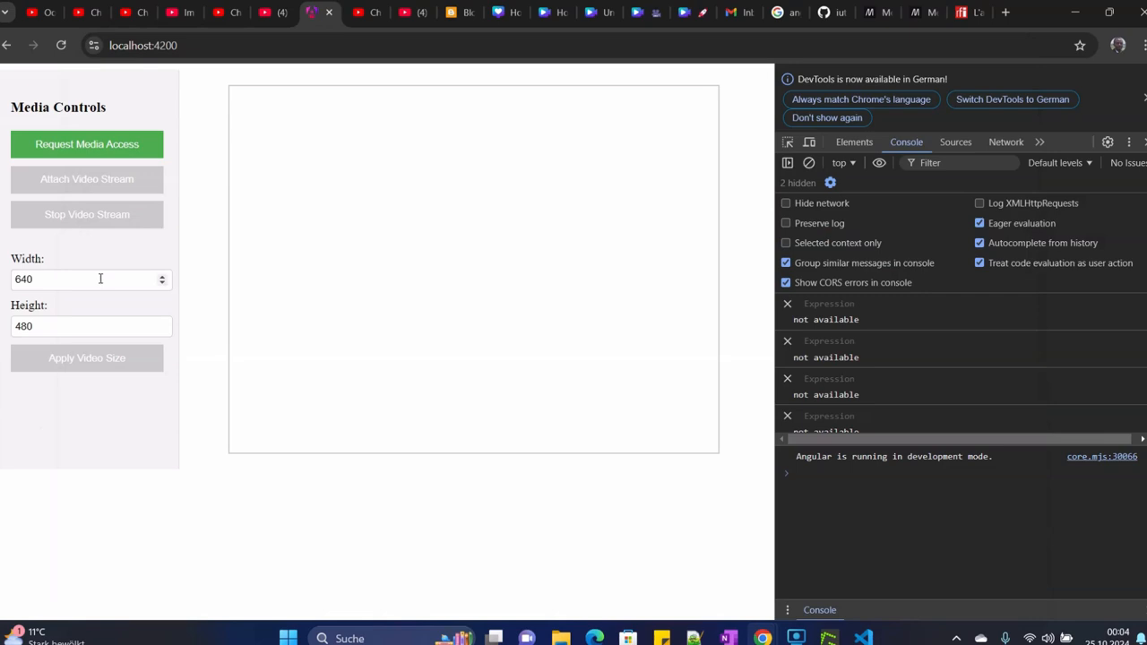
pyautogui.click(90, 280)
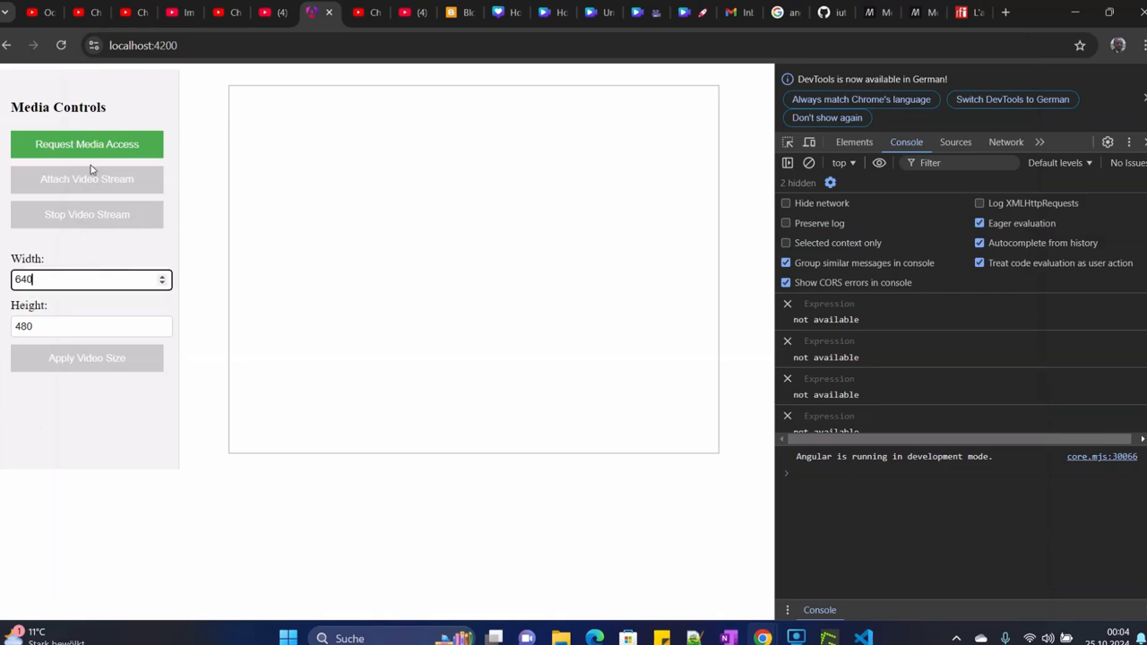
pyautogui.click(86, 143)
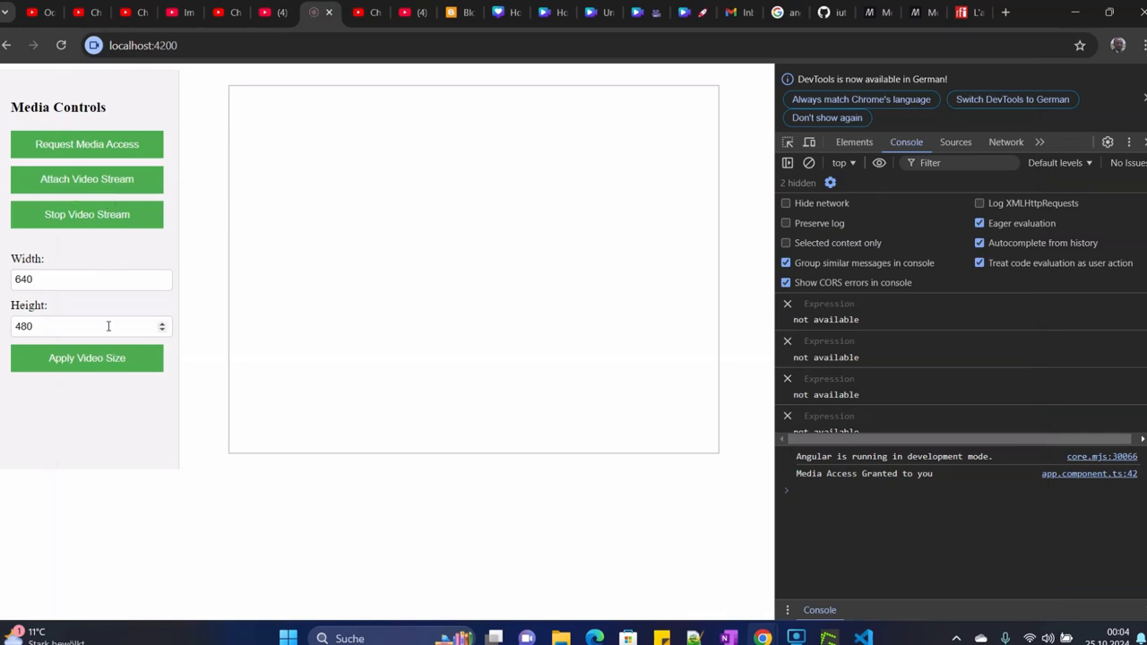
pyautogui.click(86, 215)
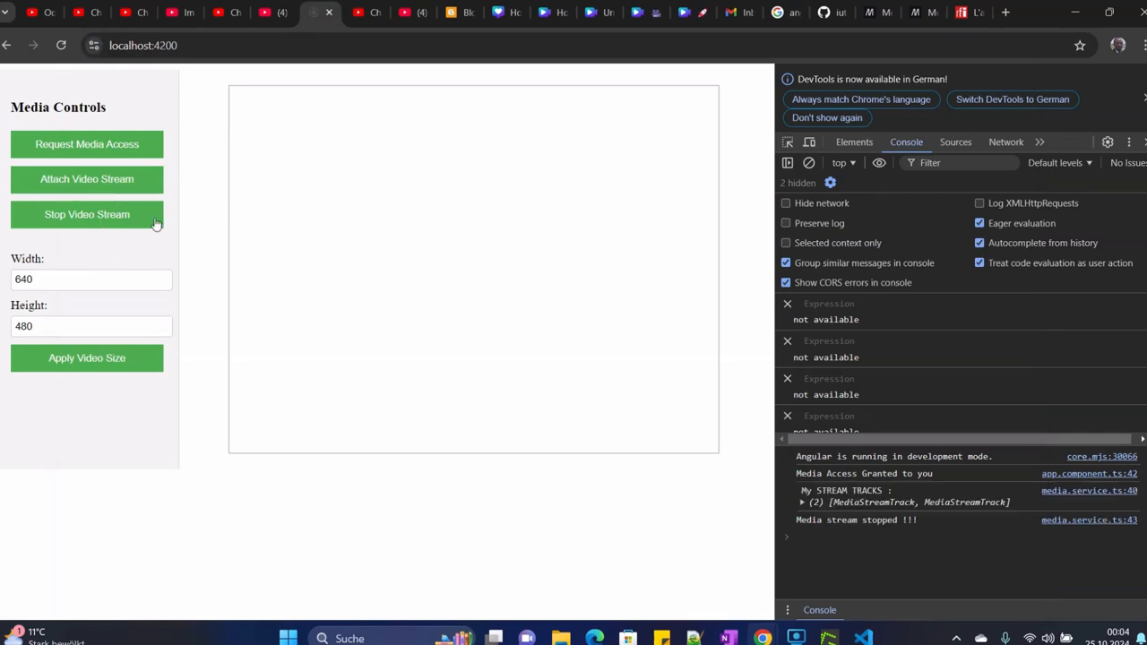
pyautogui.click(61, 45)
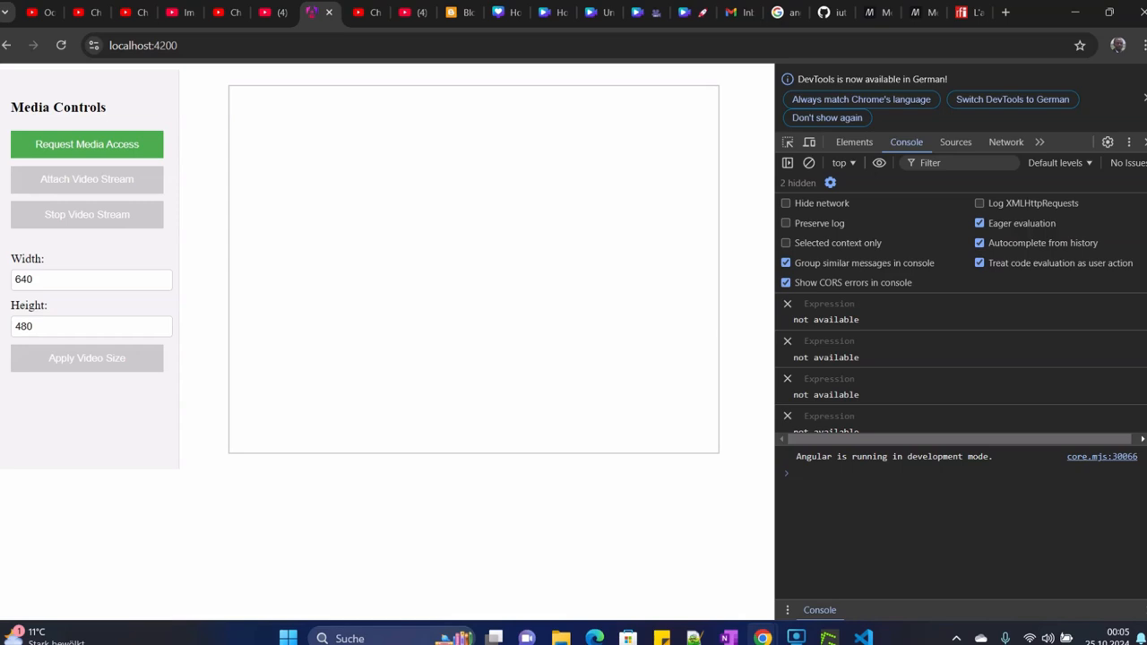
pyautogui.moveTo(434, 292)
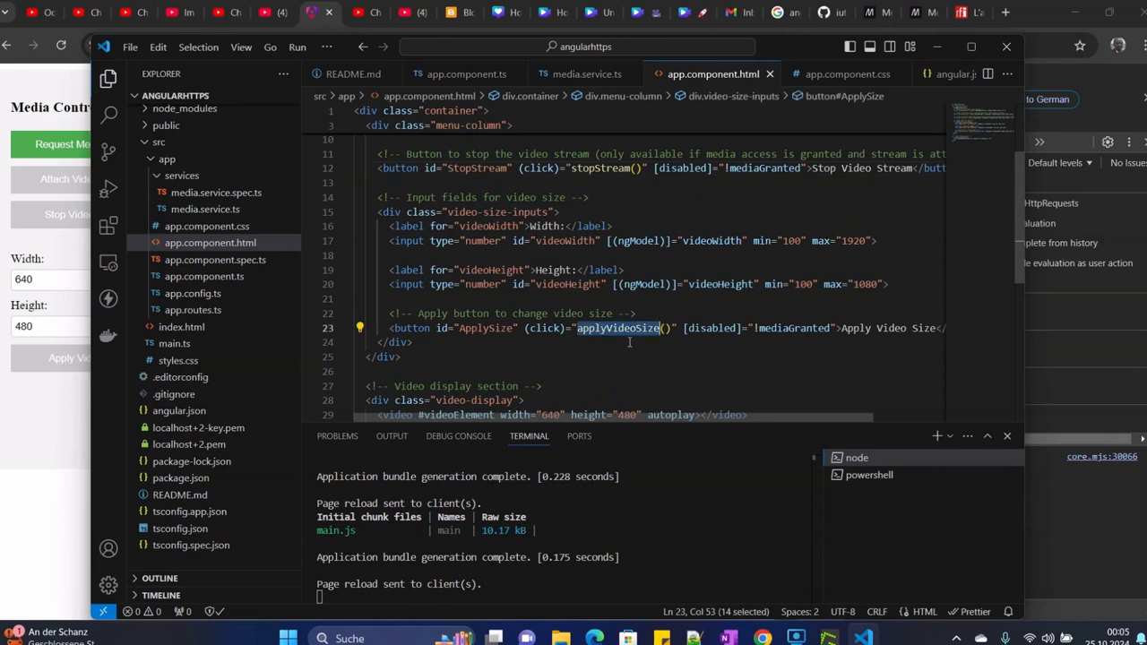
# Step: Go to the end of app.component.ts after stopStream() to add an empty applyVideoSize() method
pyautogui.click(466, 74)
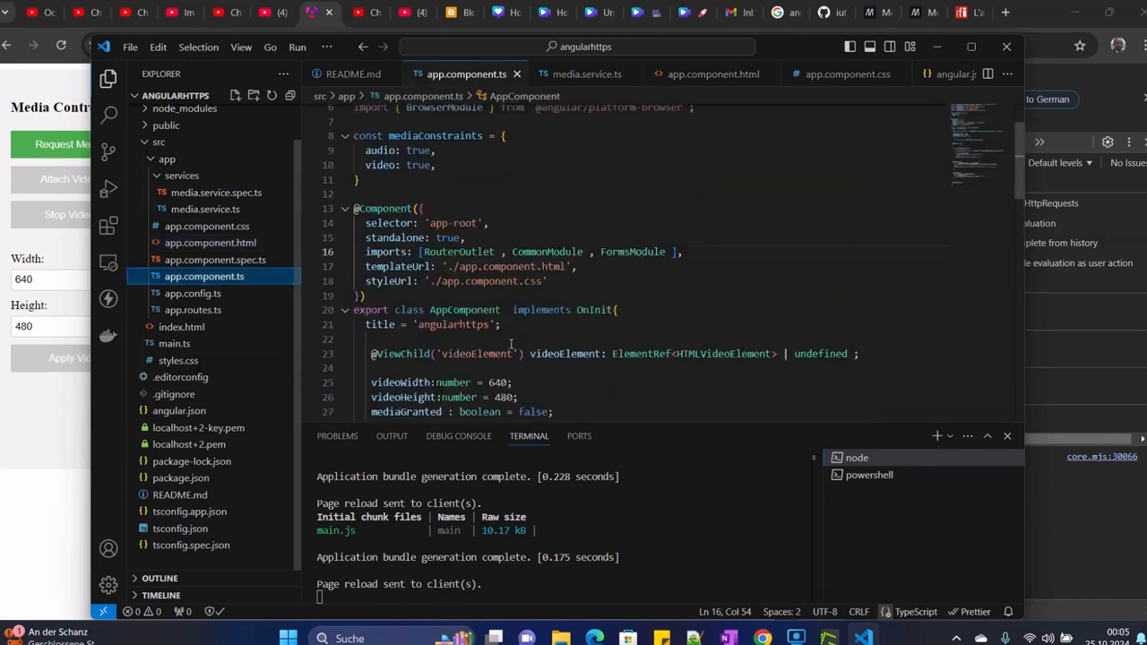
pyautogui.scroll(-3)
pyautogui.write('applyVideoSize(){')
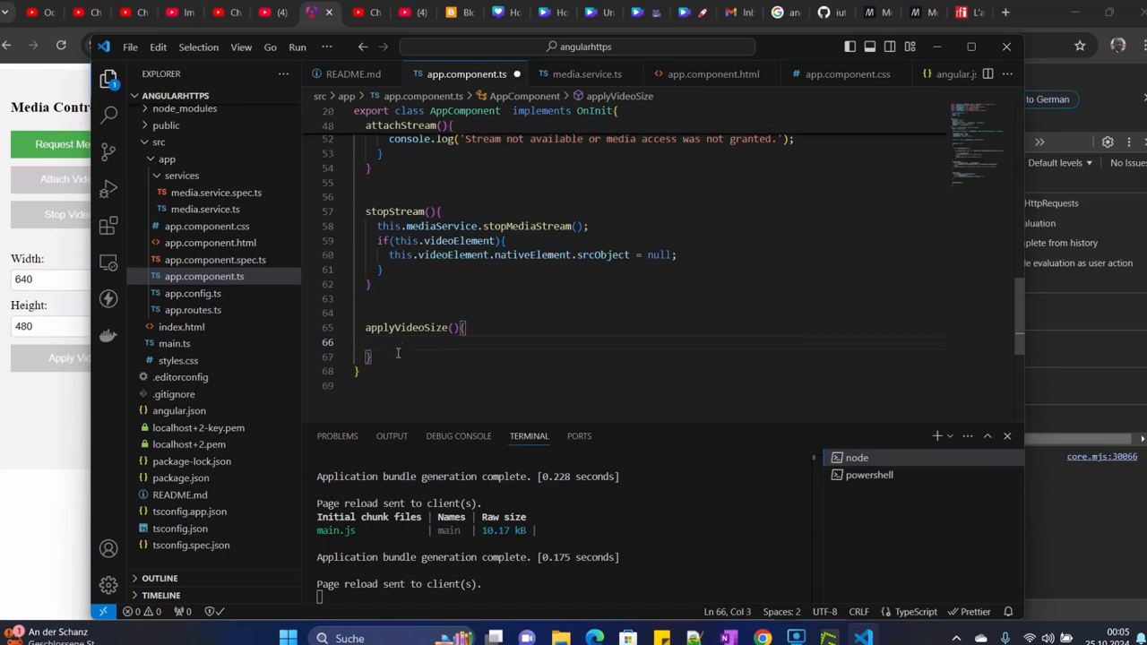
# Step: In applyVideoSize(), set videoElement.nativeElement width and height from videoWidth and videoHeight
pyautogui.write('s')
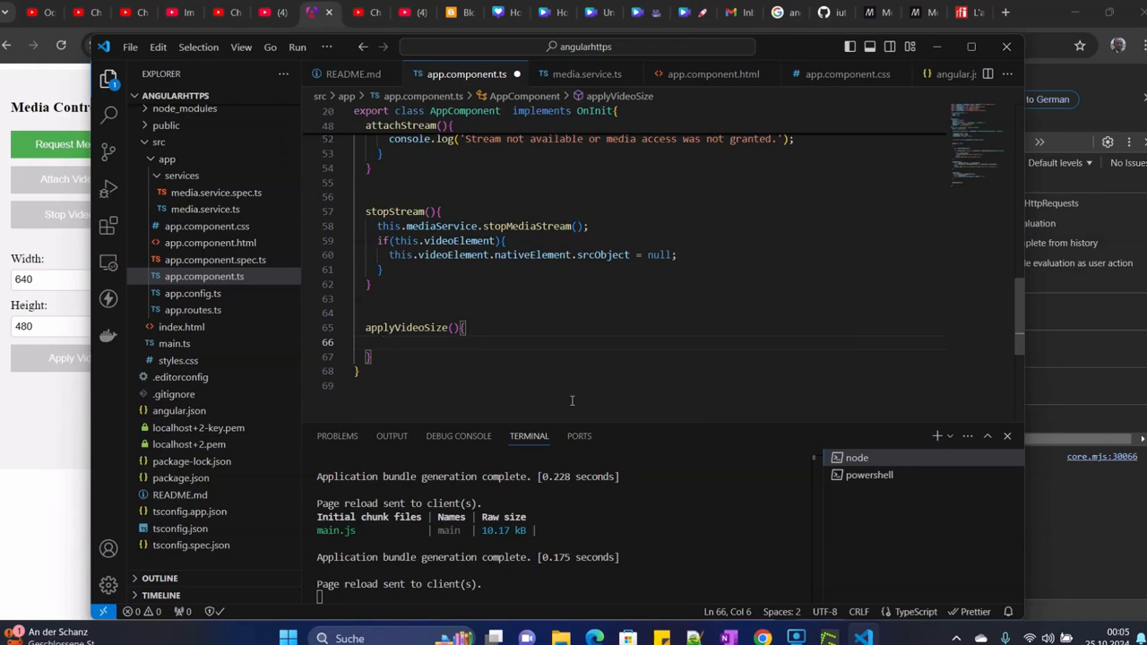
pyautogui.write('if(V')
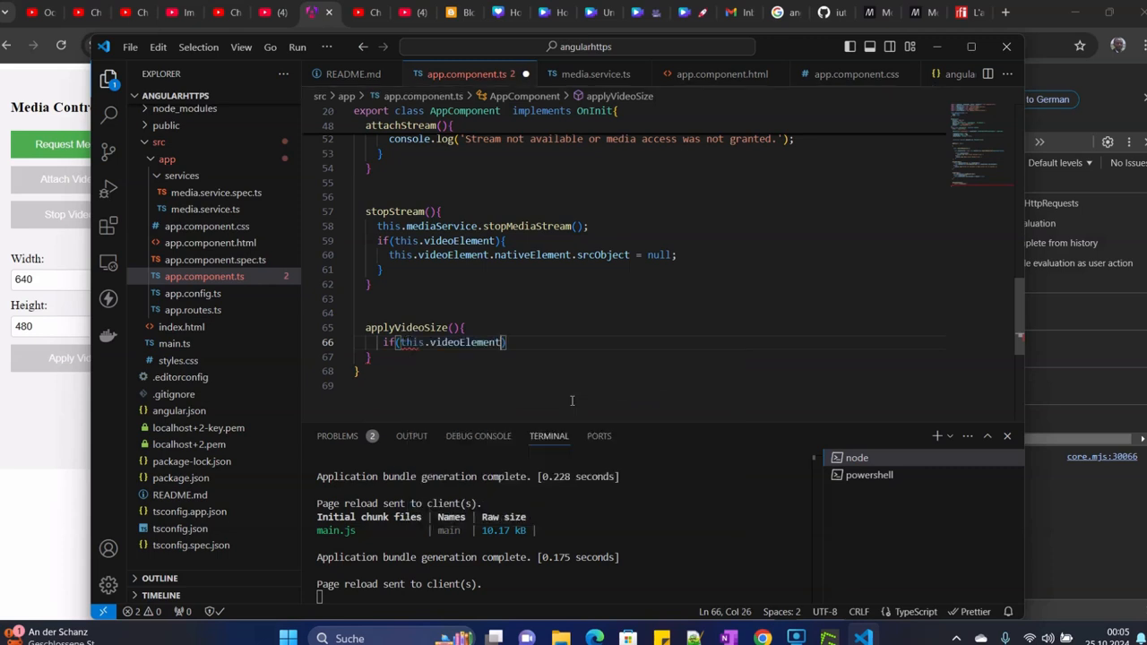
pyautogui.write(')')
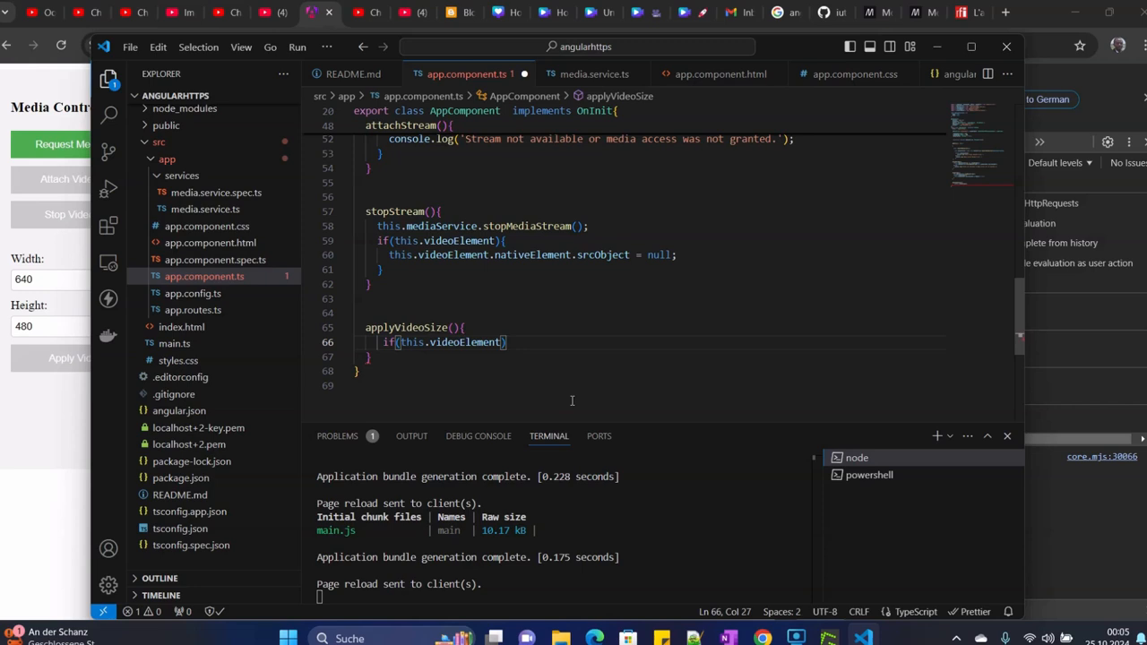
pyautogui.write('this.')
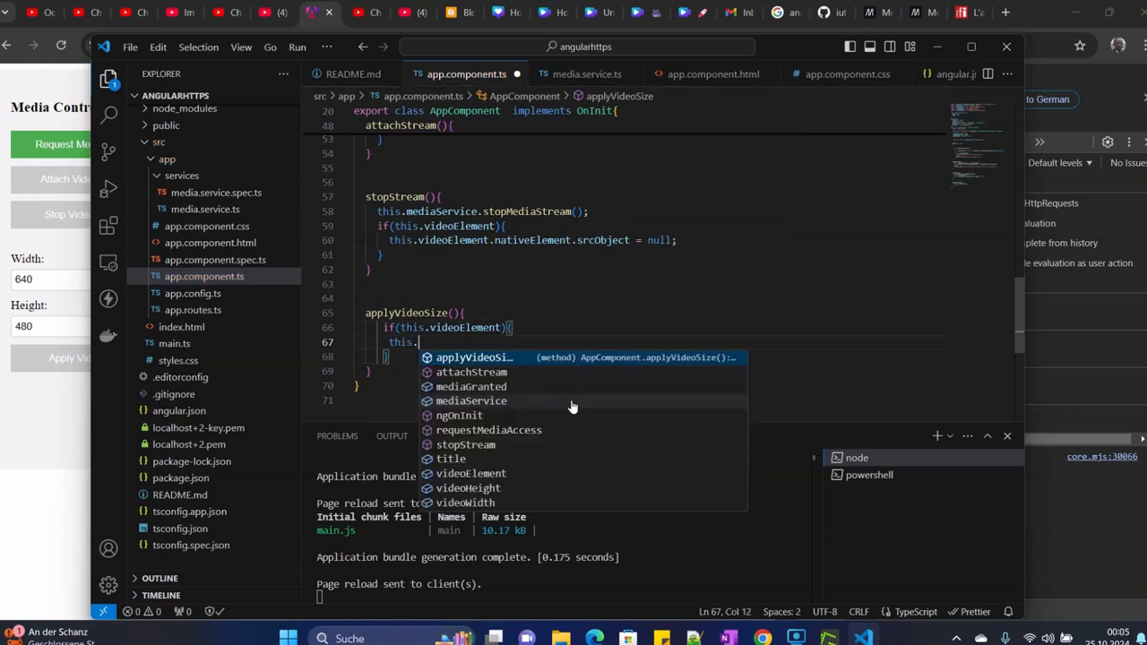
pyautogui.write('videoElement')
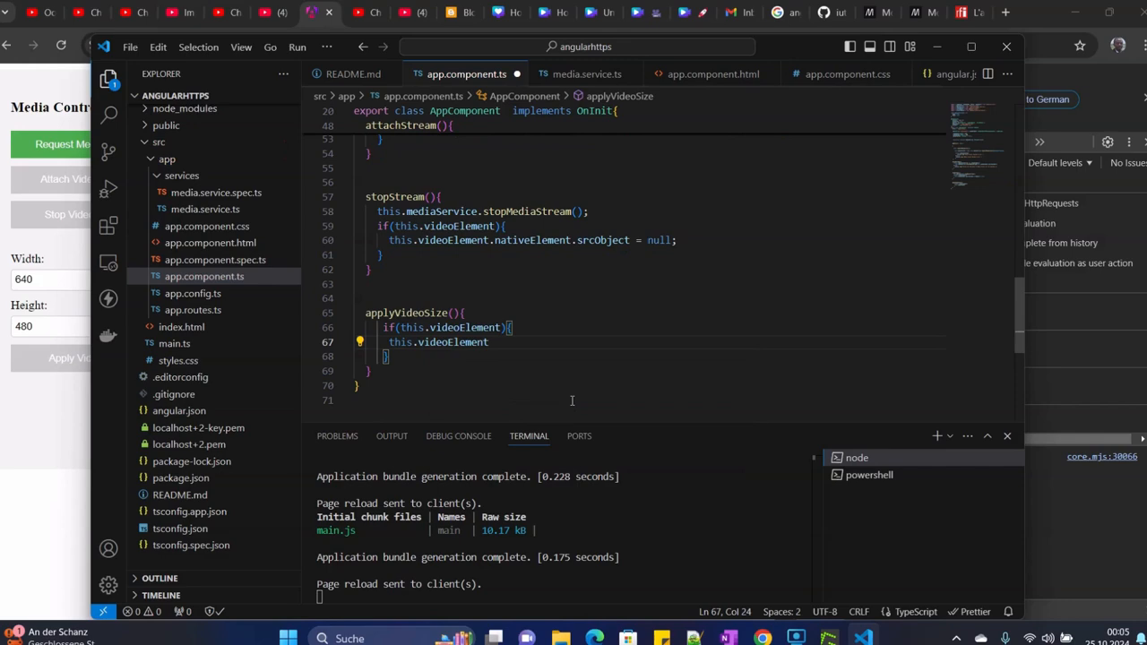
pyautogui.write('.nativeElement')
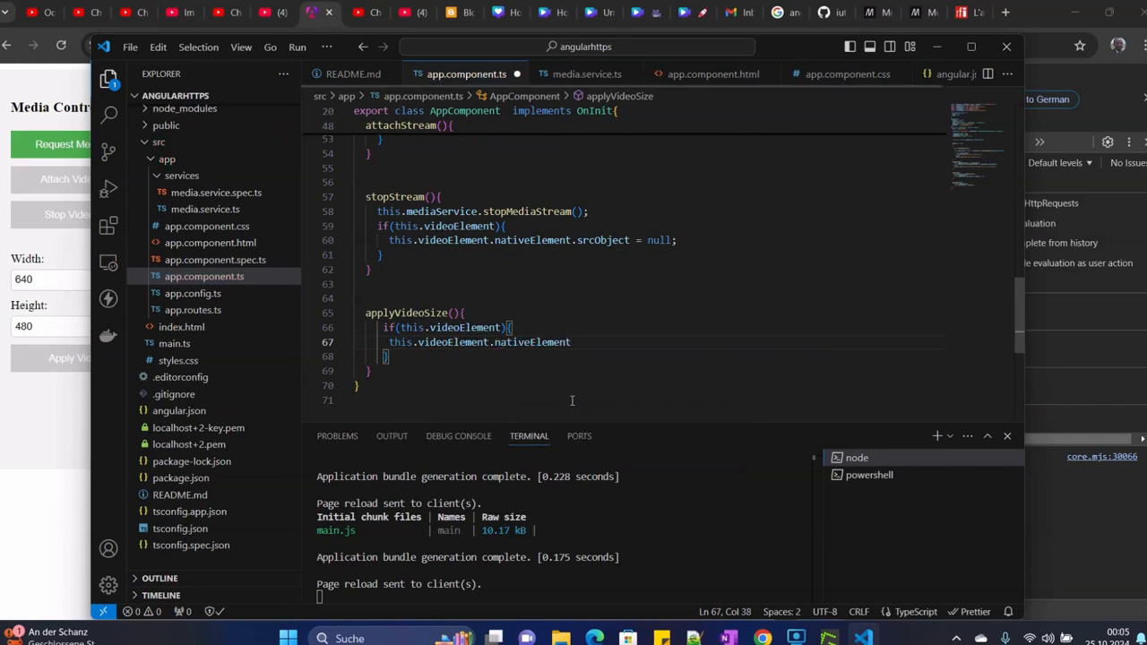
pyautogui.write('.width')
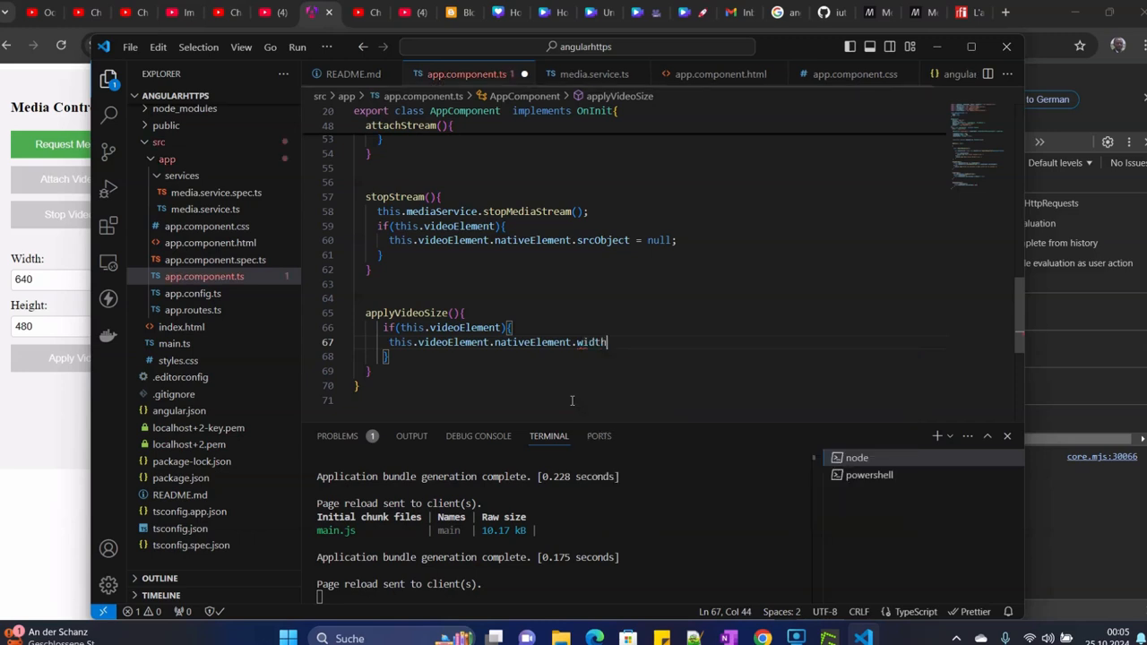
pyautogui.write('=')
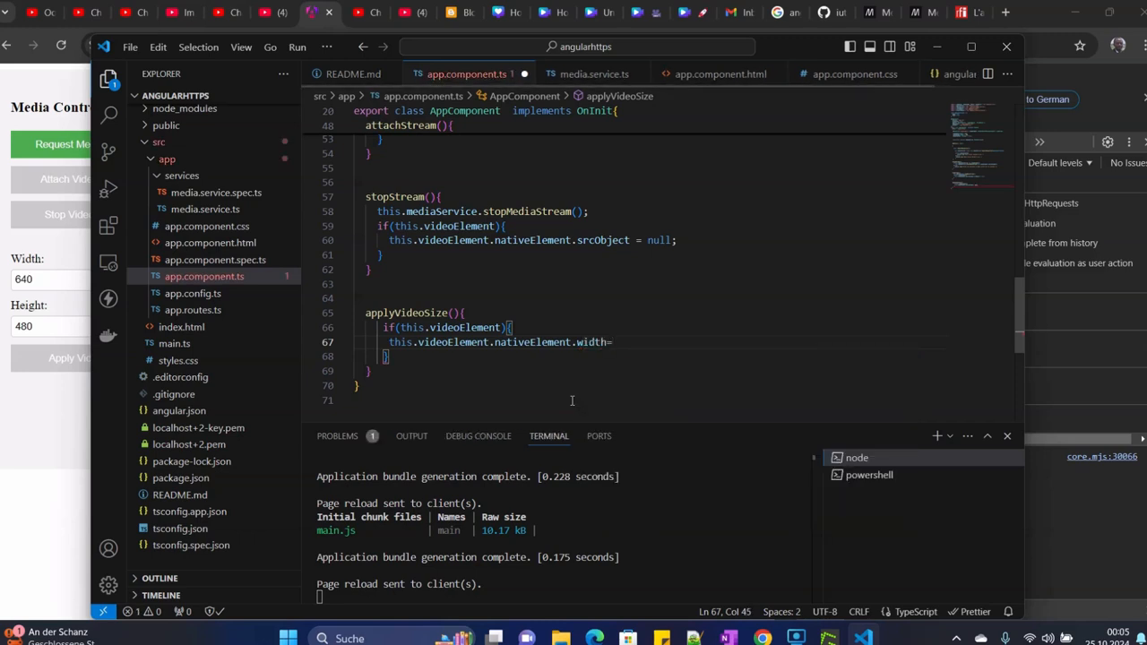
pyautogui.write('this.')
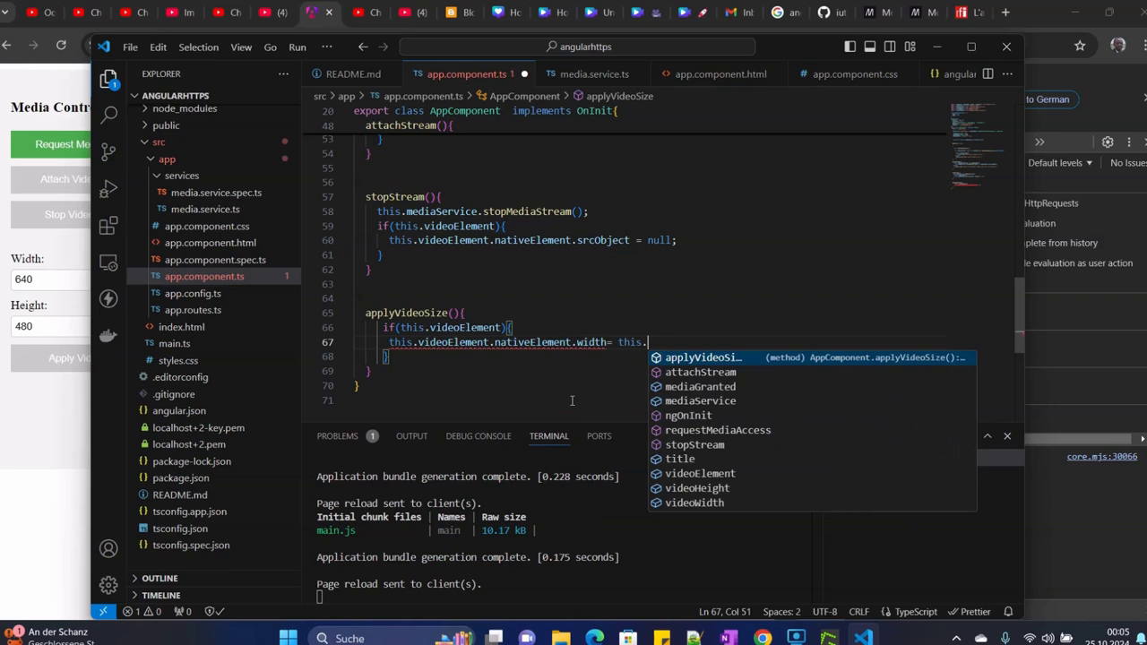
pyautogui.write('videoWidth')
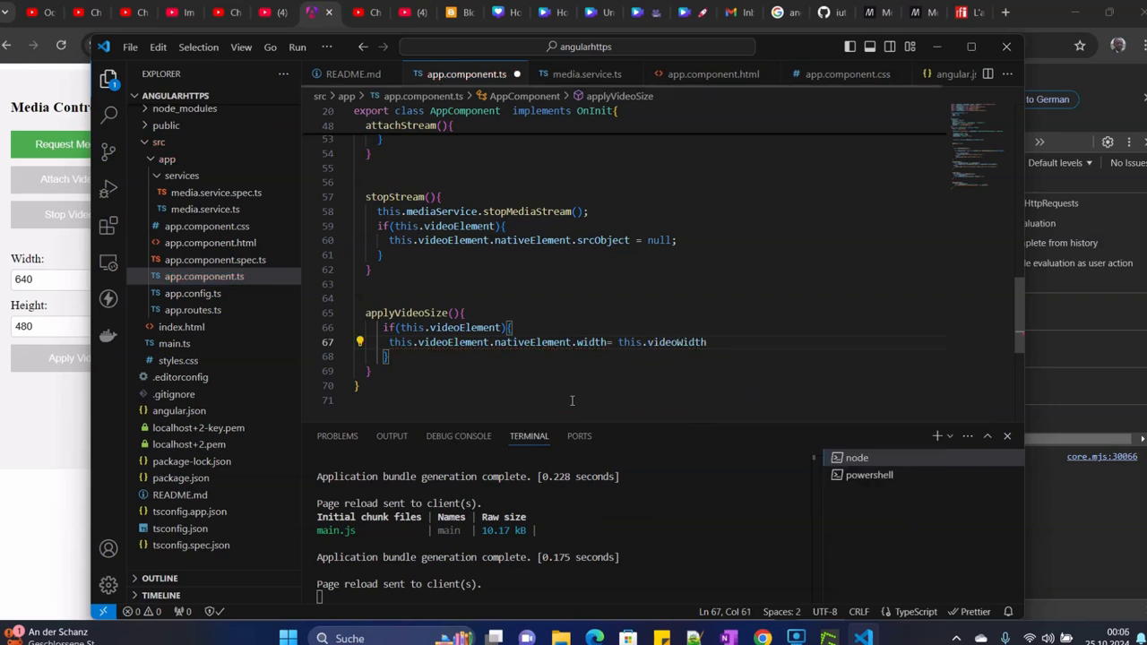
pyautogui.write(';')
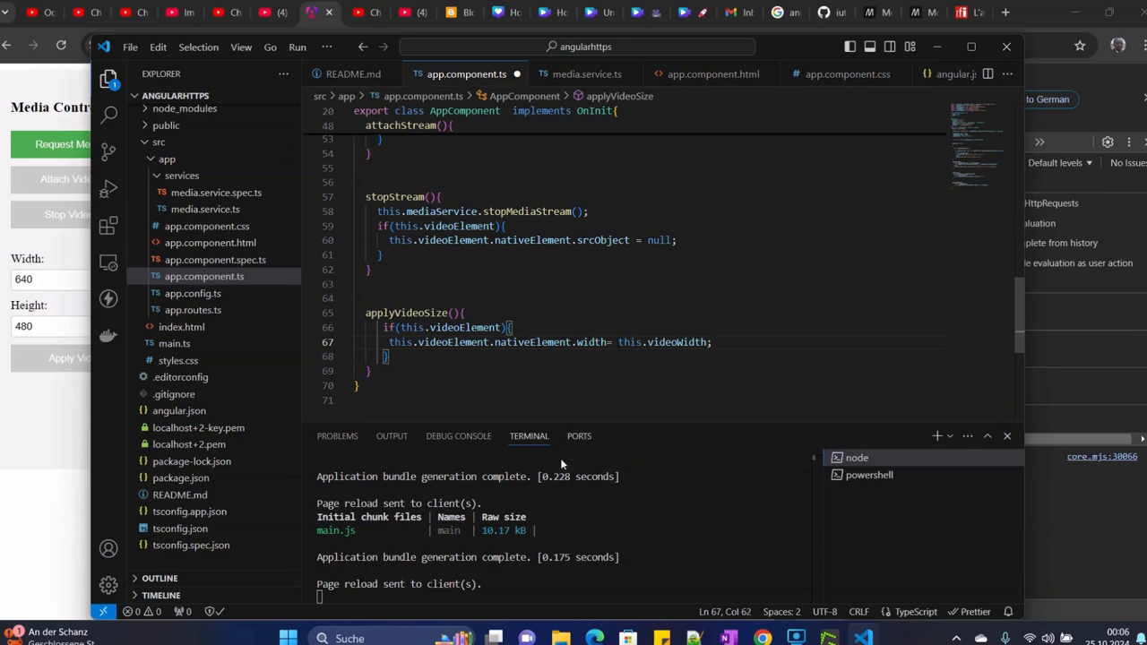
pyautogui.doubleClick(452, 343)
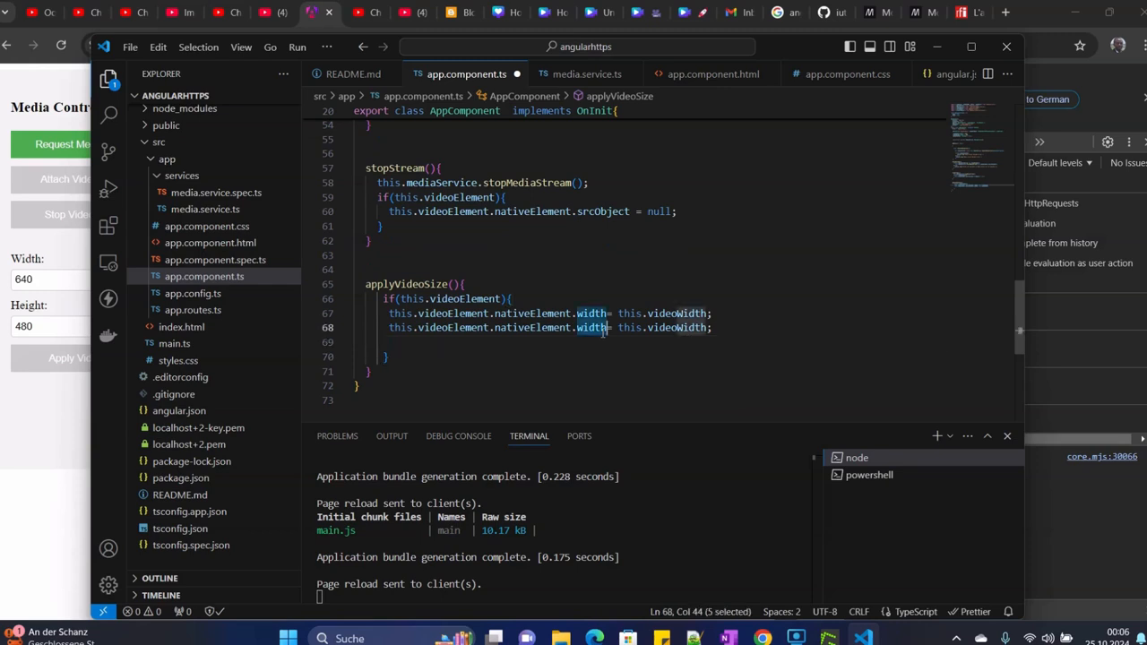
pyautogui.write('height')
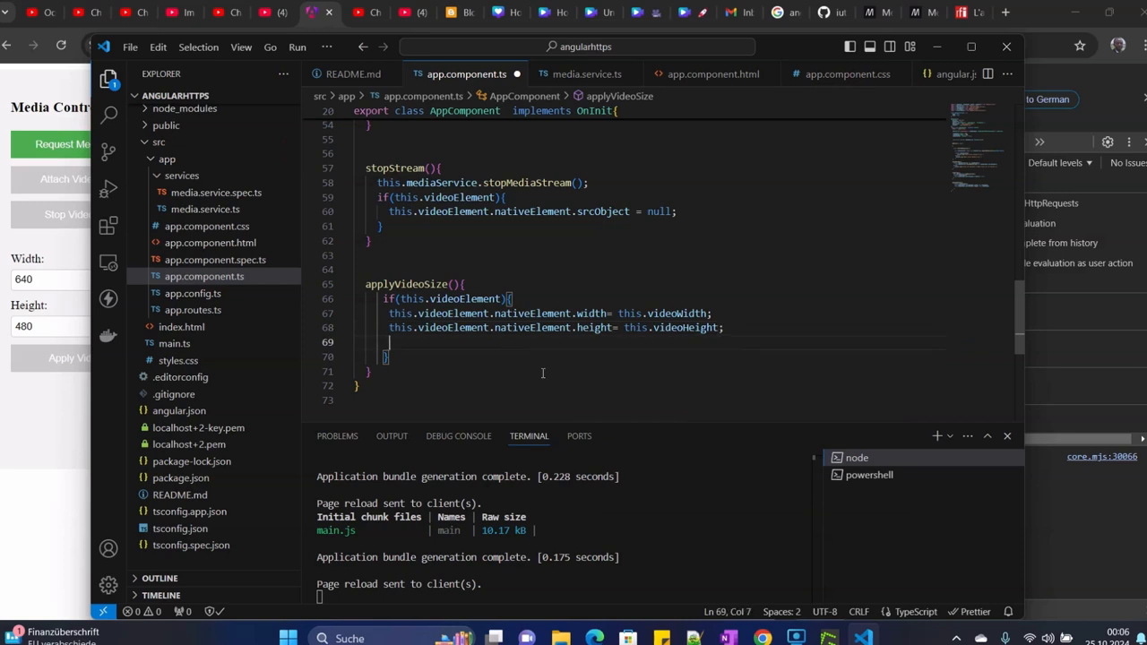
# Step: Add a console.log template string reporting the video size changed to ${videoWidth} x ${videoHeight}
pyautogui.write('console')
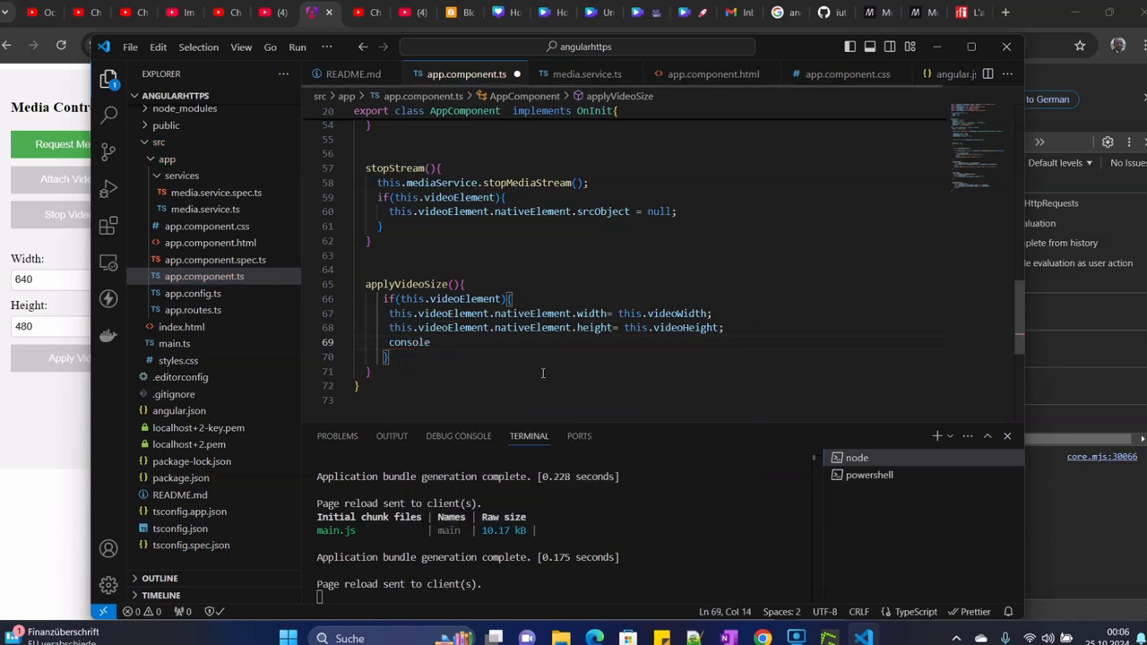
pyautogui.write('.log(')
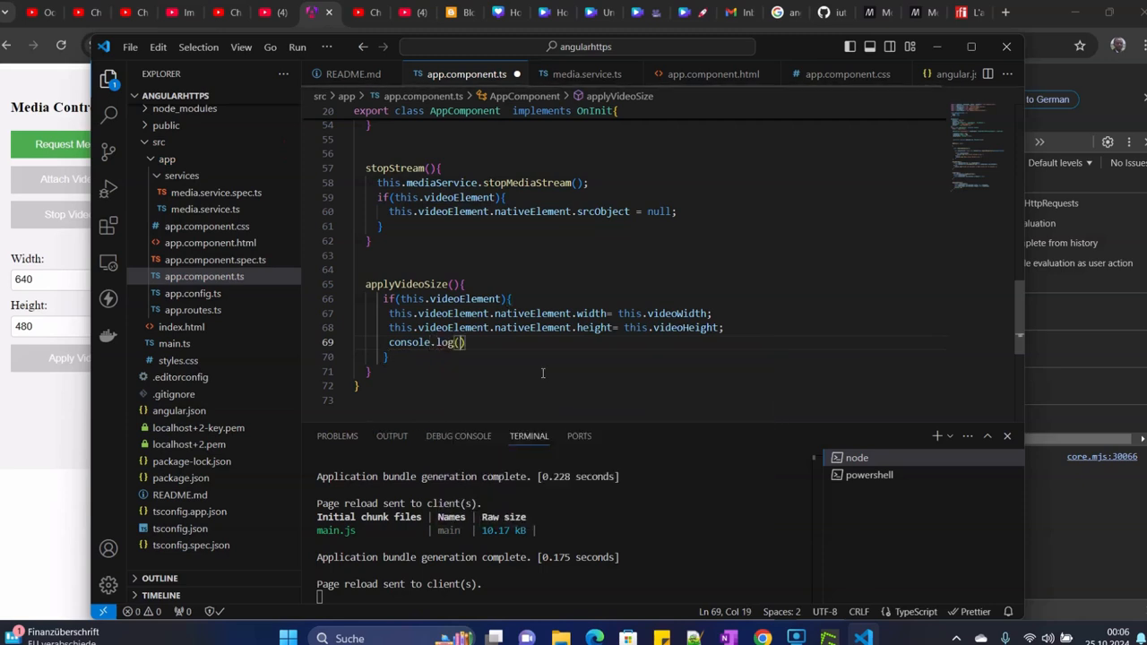
pyautogui.write("'")
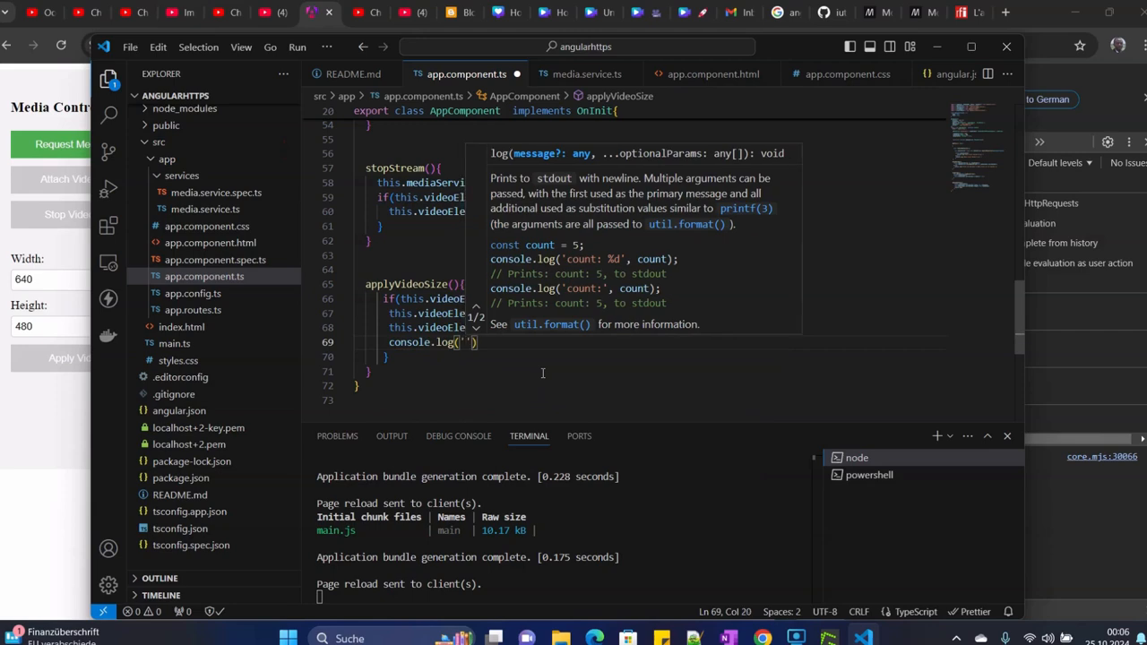
pyautogui.click(463, 342)
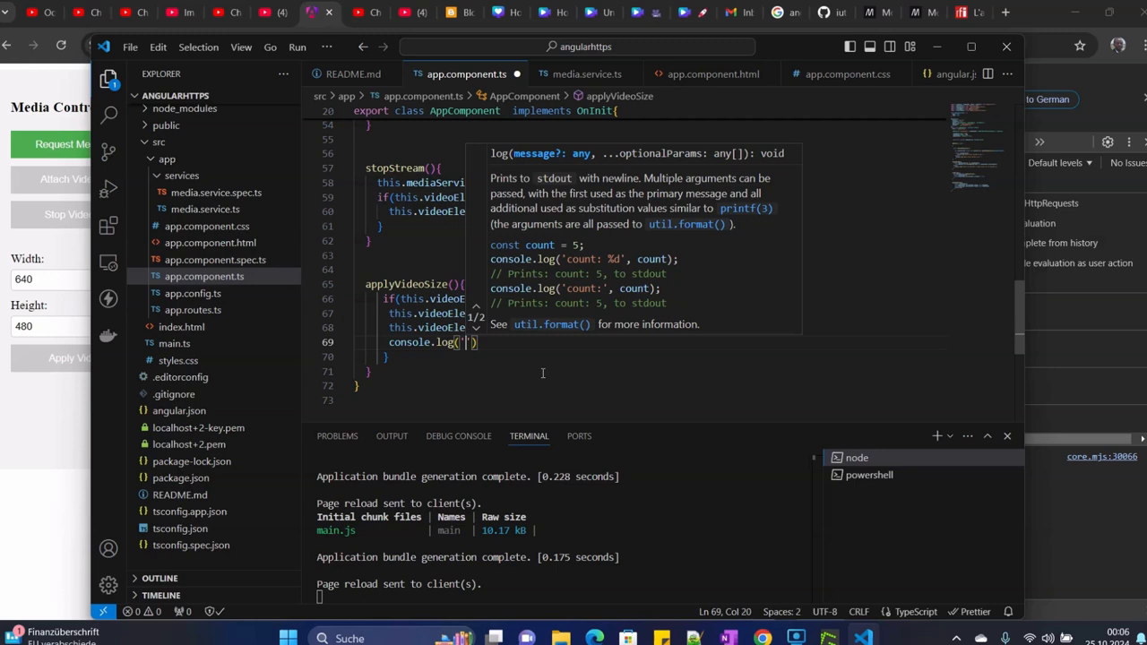
pyautogui.press('Backspace')
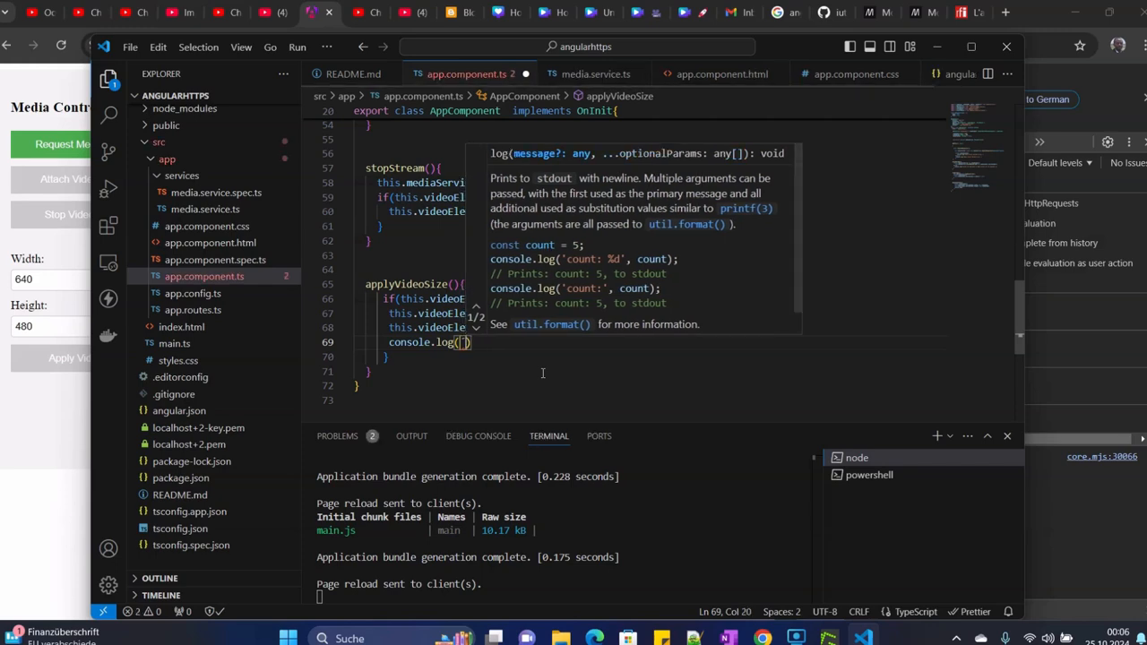
pyautogui.press('Backspace')
pyautogui.write('`')
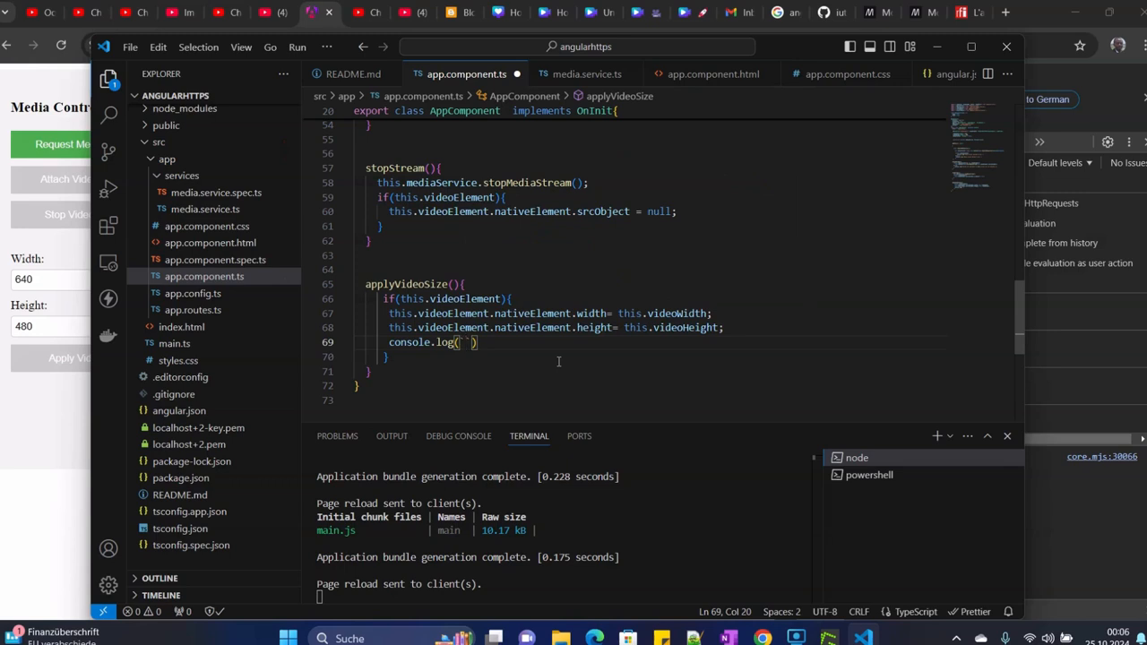
pyautogui.write('Video si')
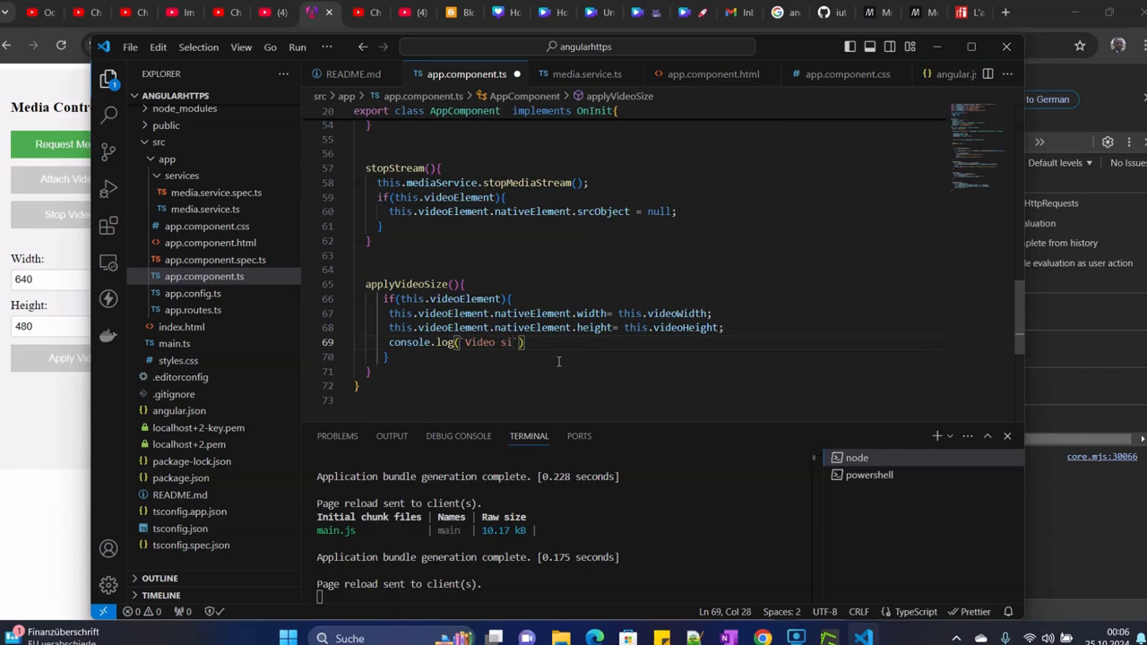
pyautogui.write('changed to')
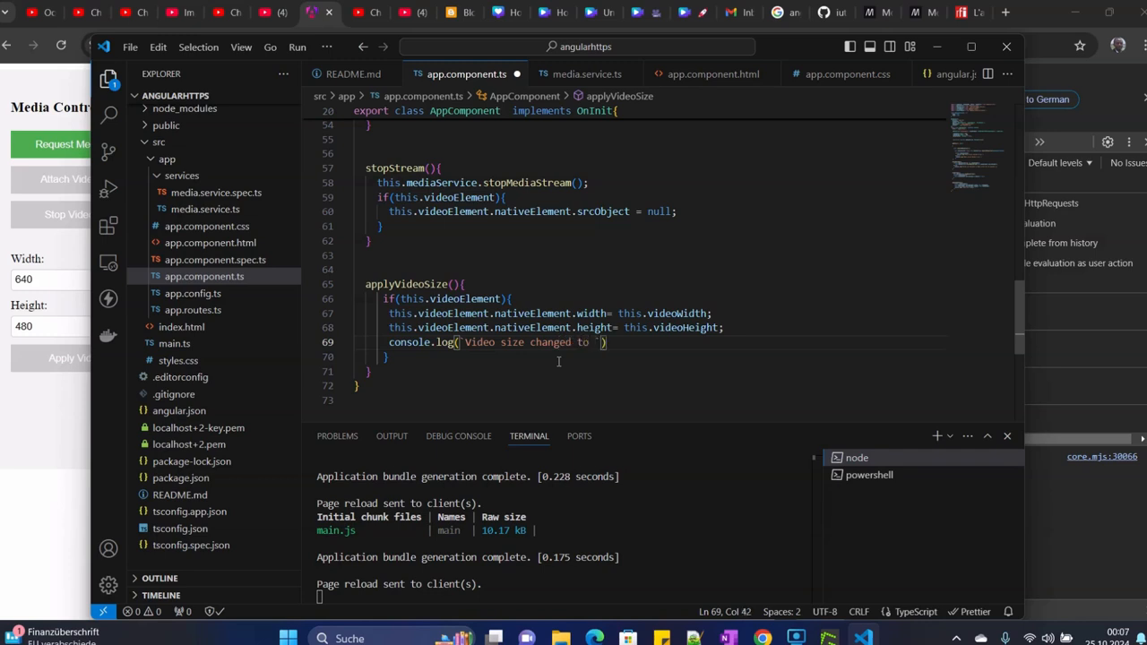
pyautogui.write('$')
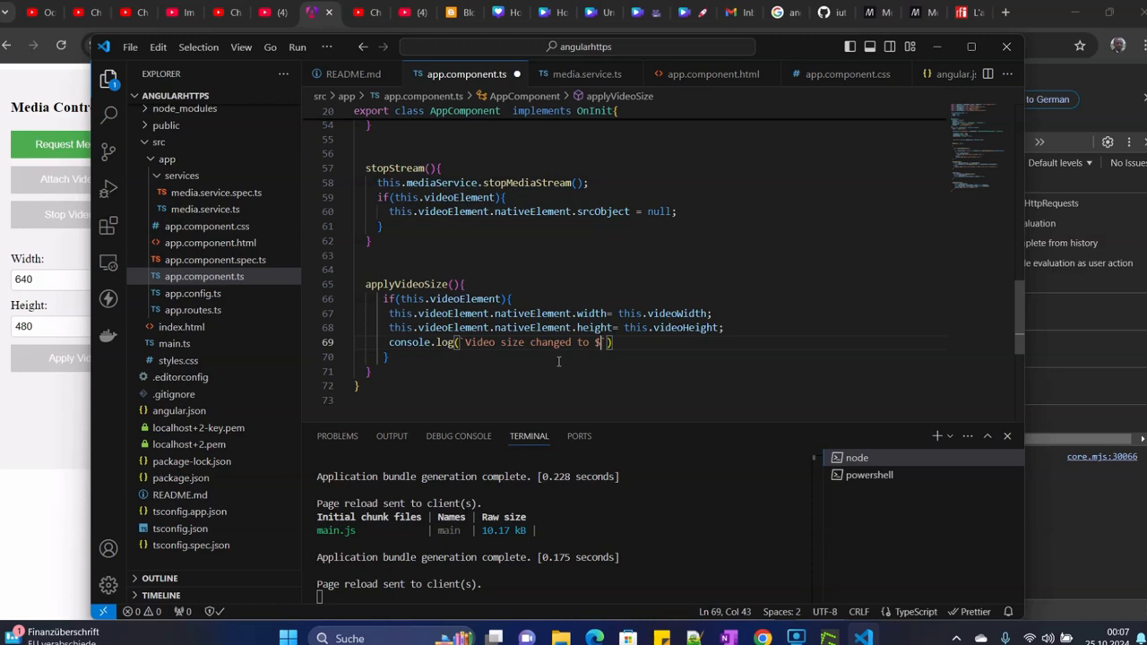
pyautogui.write('${this.videoWidth}x')
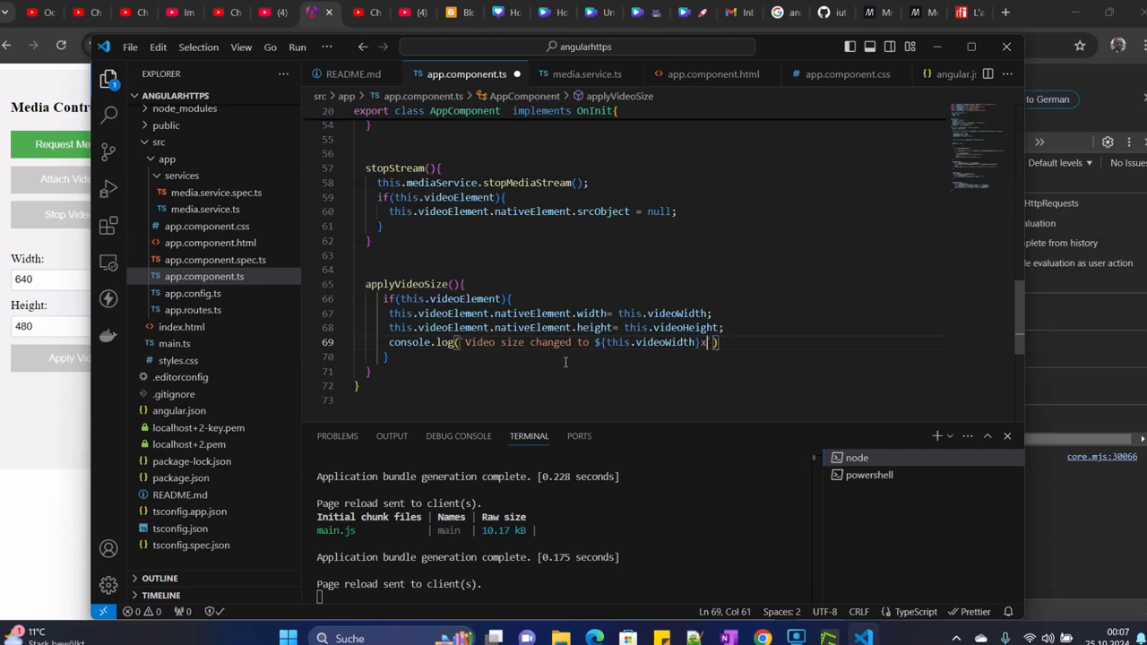
pyautogui.write('${')
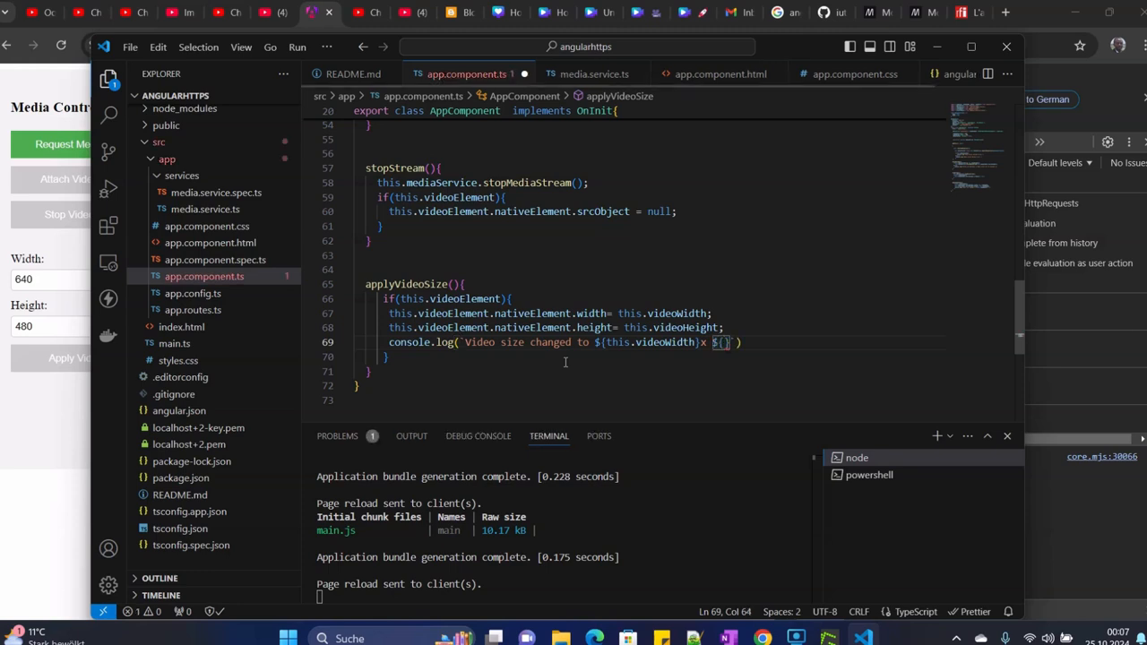
pyautogui.write('this.')
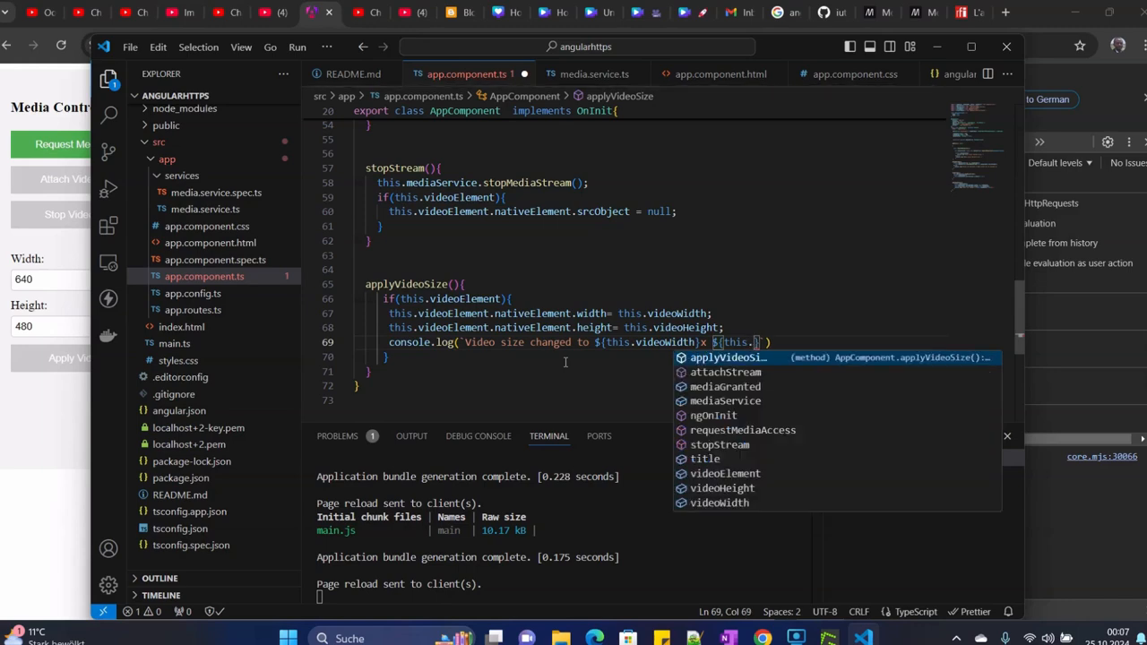
pyautogui.write('videoHeight')
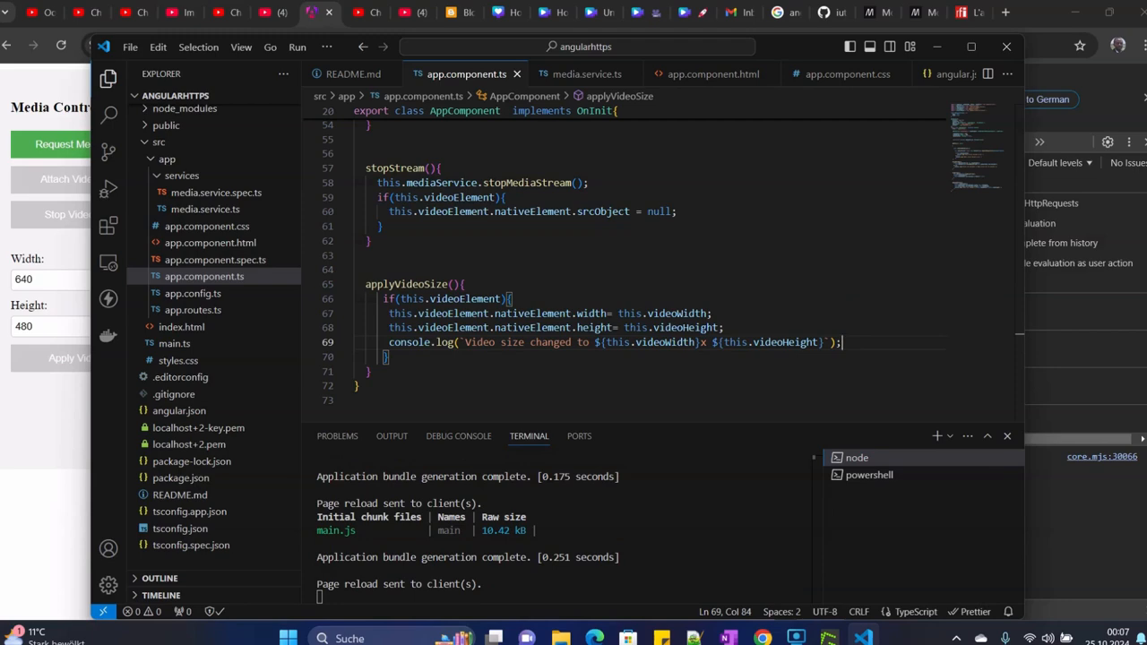
# Step: Check the Apply Video Size button's (click)="applyVideoSize()" binding, then return to the browser demo
pyautogui.click(714, 74)
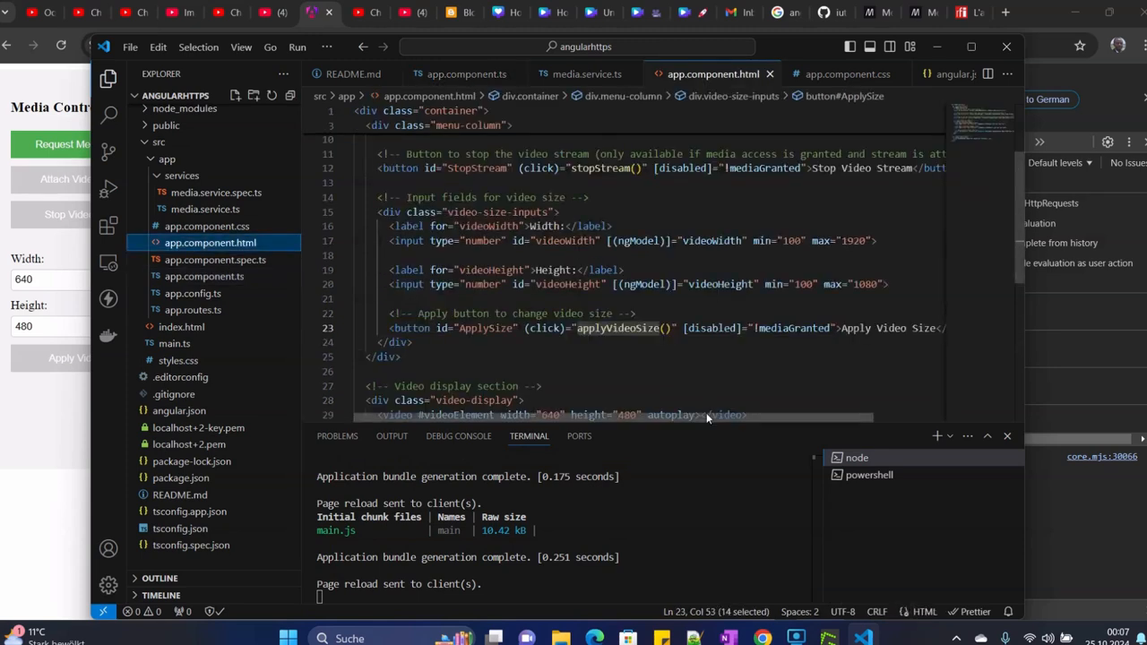
pyautogui.click(731, 241)
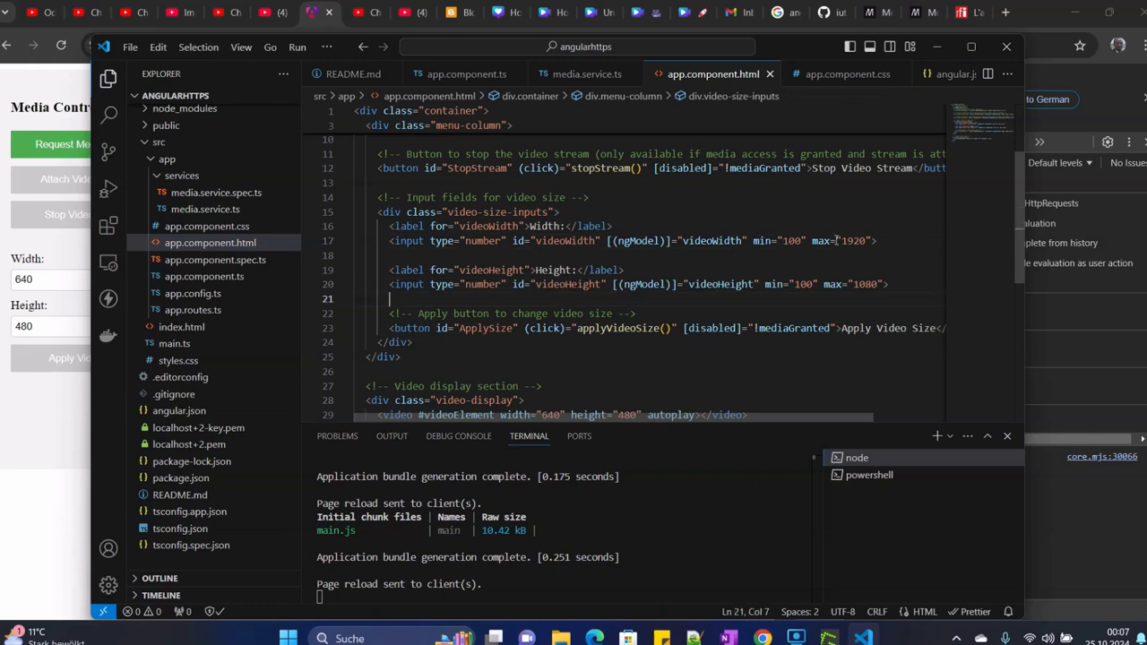
pyautogui.click(312, 11)
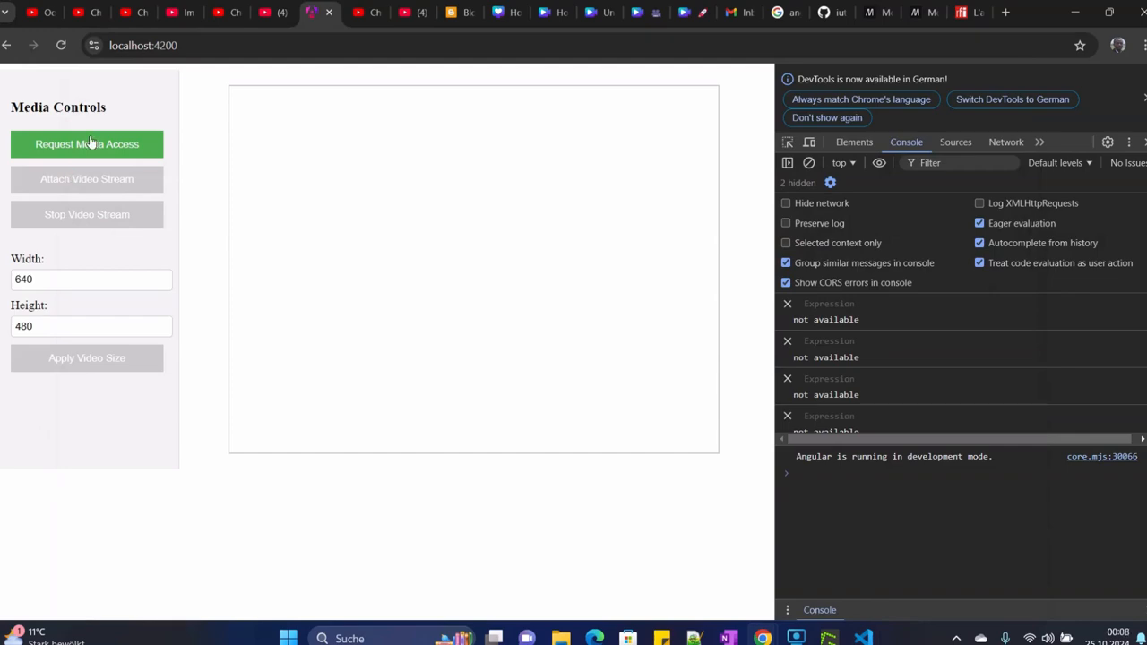
# Step: Request Media Access and Attach Video Stream so the live webcam feed appears
pyautogui.click(86, 144)
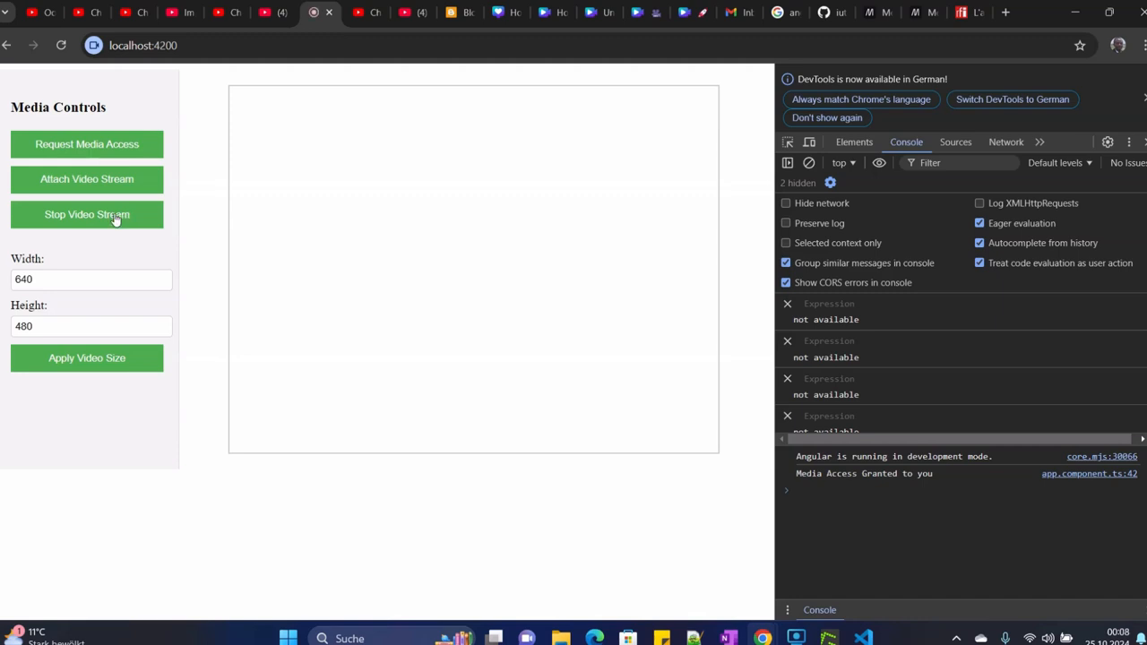
pyautogui.moveTo(75, 195)
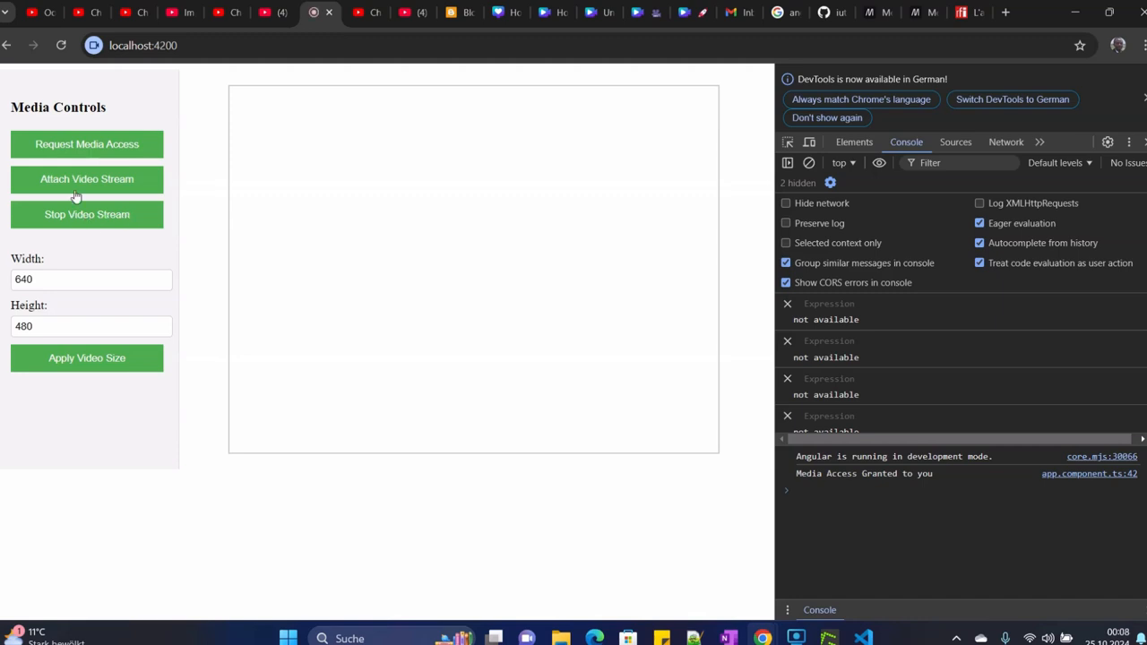
pyautogui.click(86, 180)
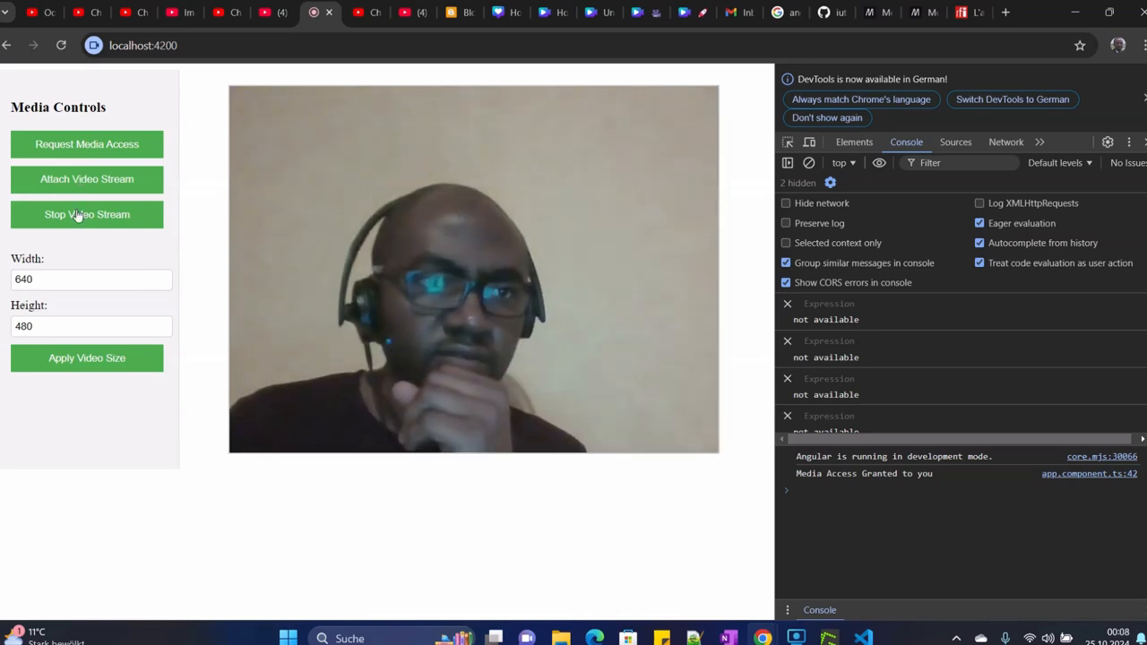
pyautogui.click(61, 44)
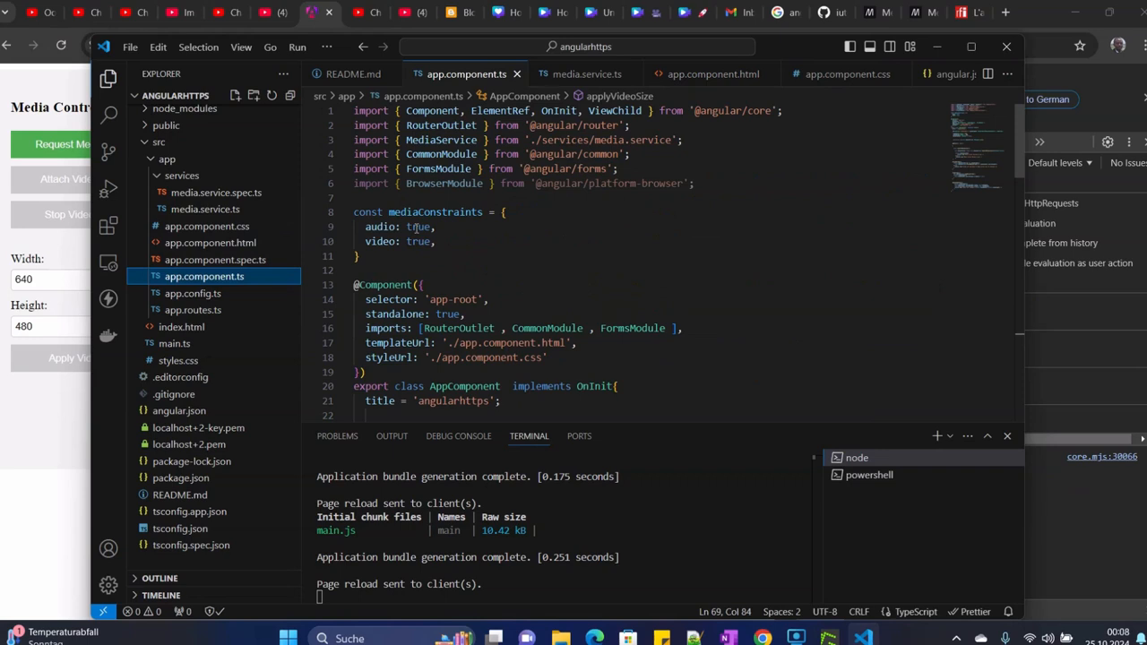
# Step: Set mediaConstraints audio to false in app.component.ts
pyautogui.write('false')
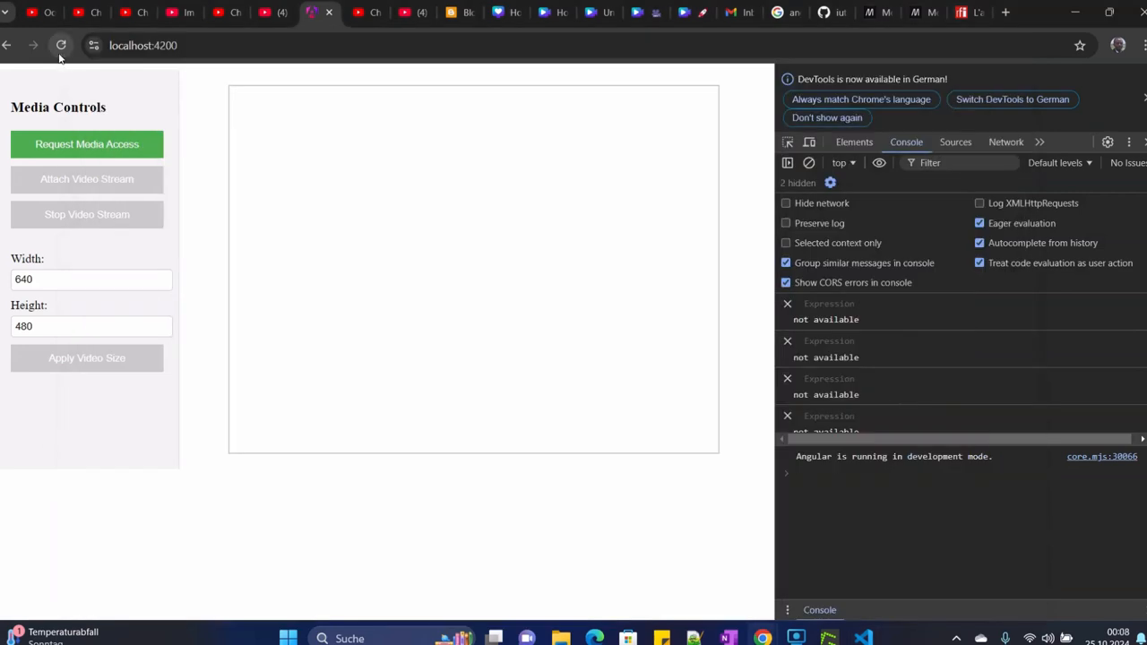
# Step: Request Media Access and Attach Video Stream to show the 640×480 webcam feed again
pyautogui.click(86, 143)
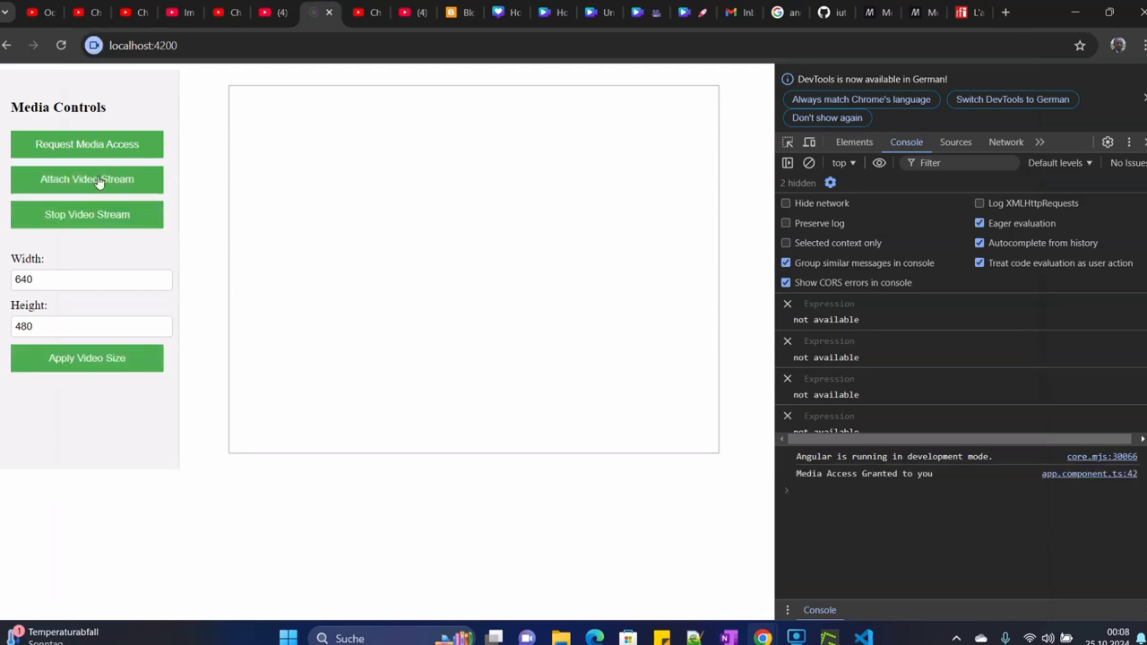
pyautogui.click(86, 179)
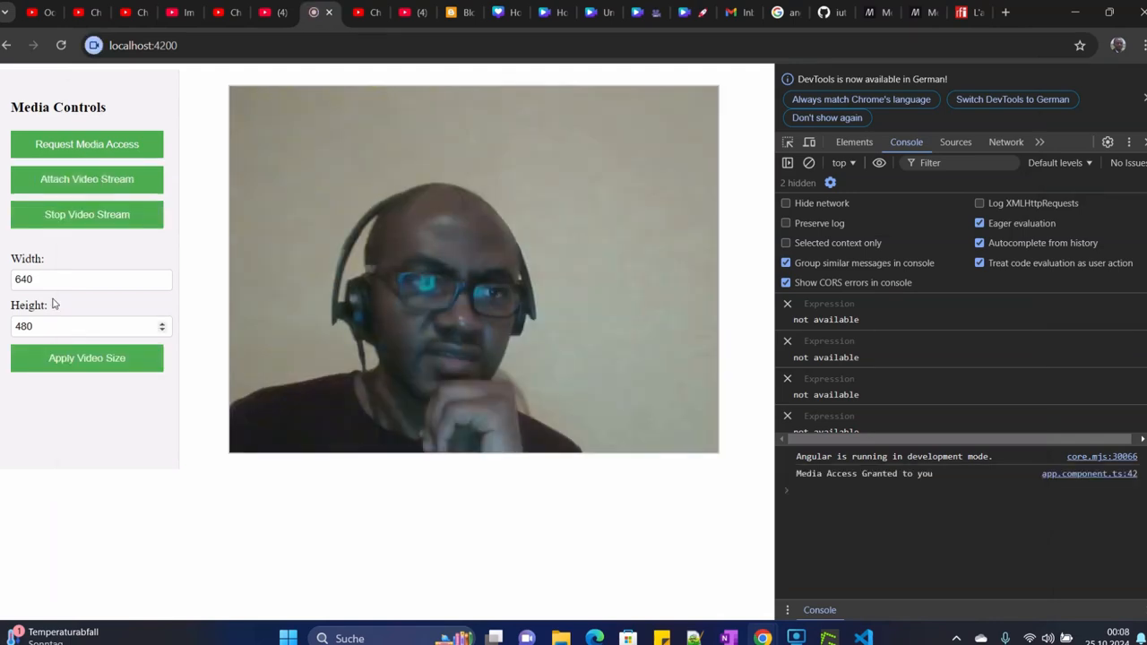
pyautogui.click(89, 326)
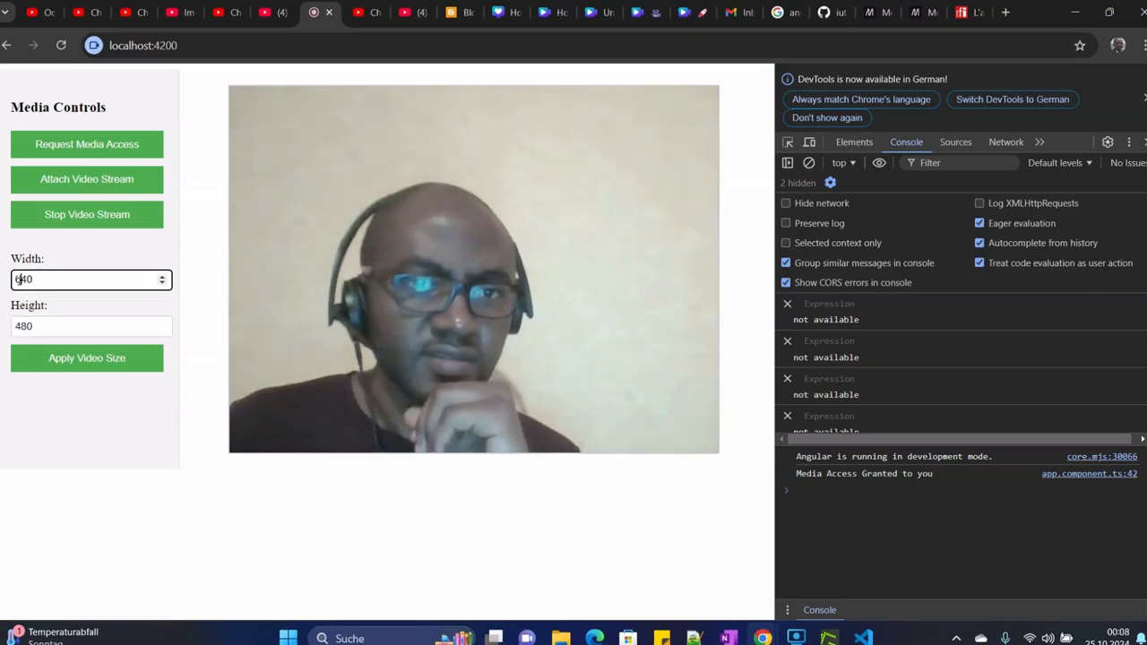
# Step: Apply video sizes 440×480, 240×480 and 240×280, each logged to the console
pyautogui.write('440')
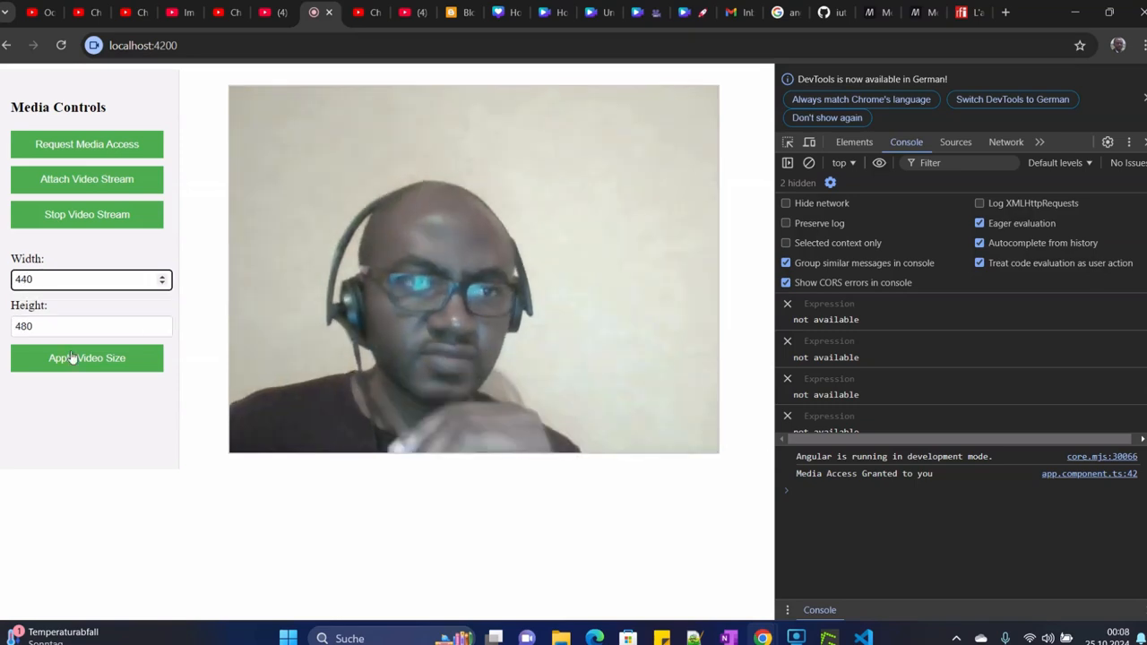
pyautogui.click(86, 358)
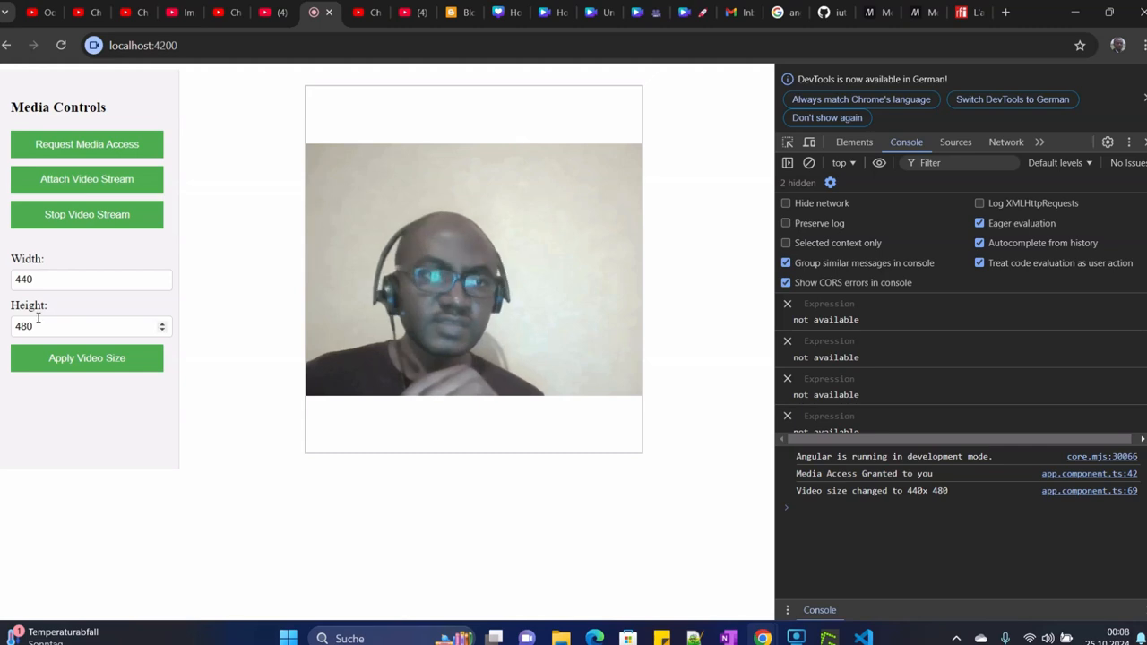
pyautogui.click(90, 279)
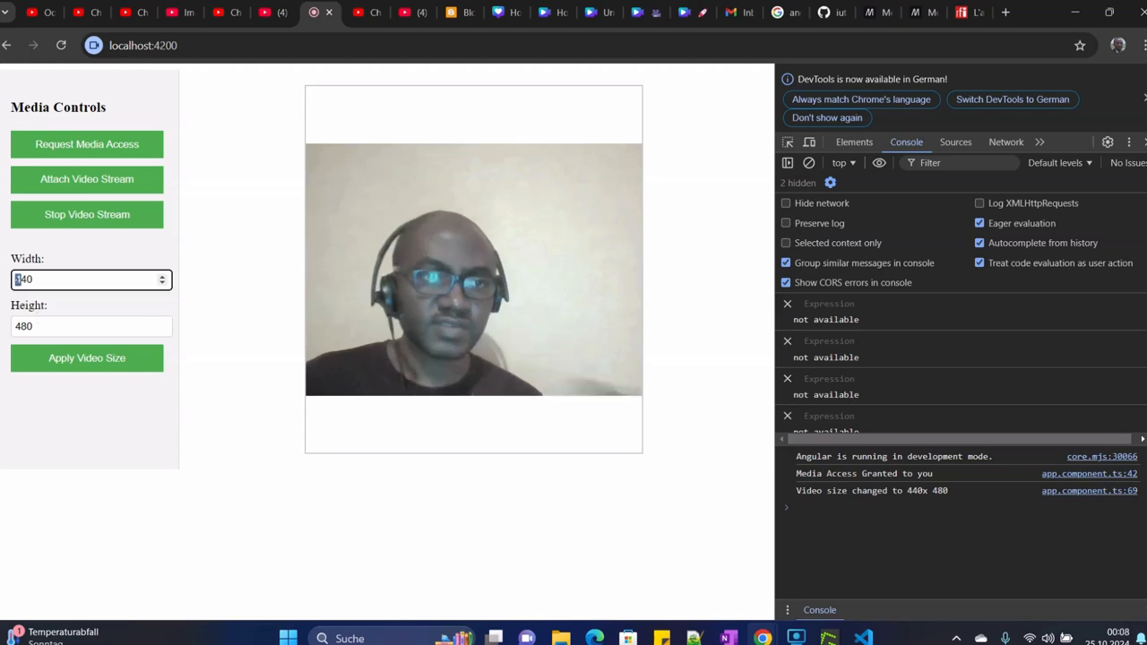
pyautogui.click(86, 358)
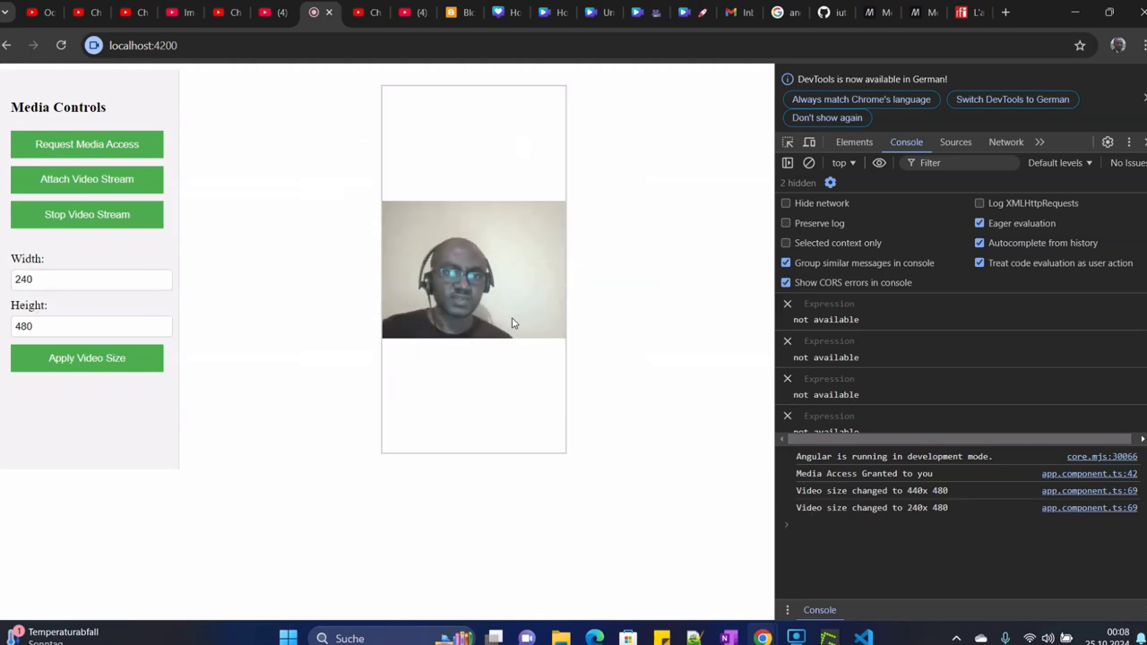
pyautogui.moveTo(519, 290)
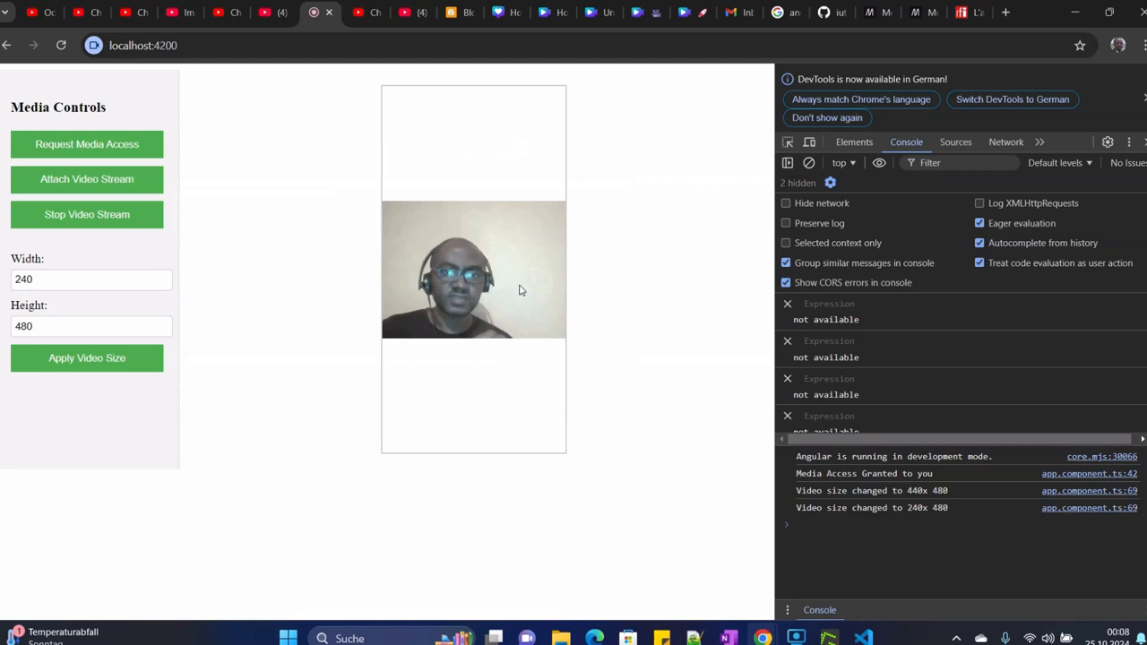
pyautogui.click(90, 327)
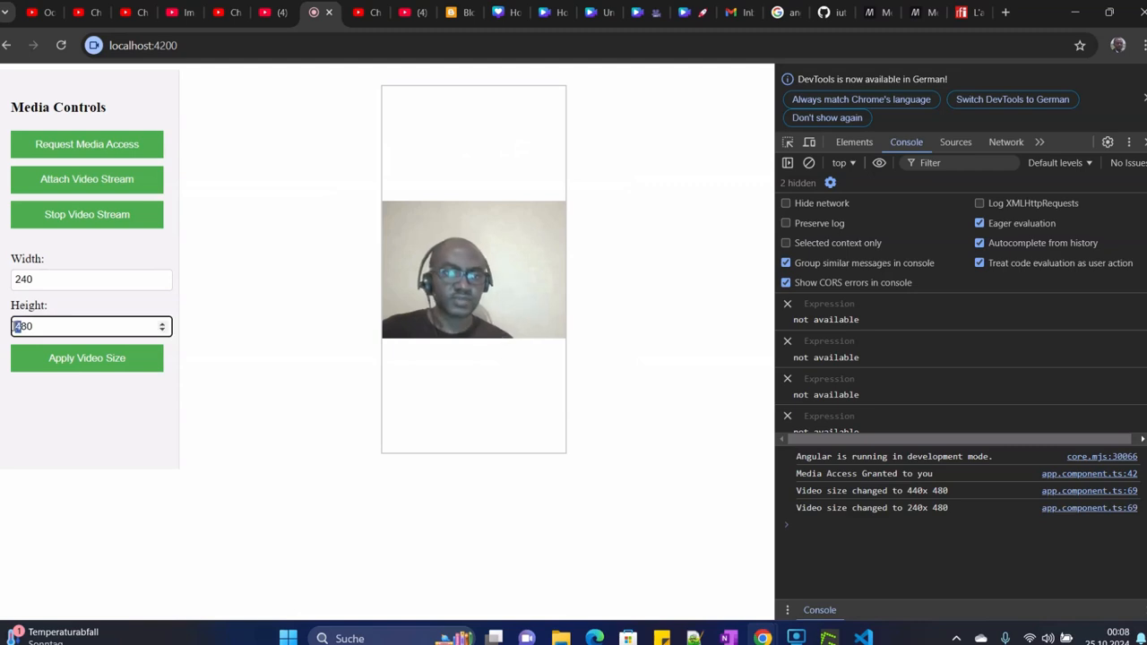
pyautogui.click(86, 359)
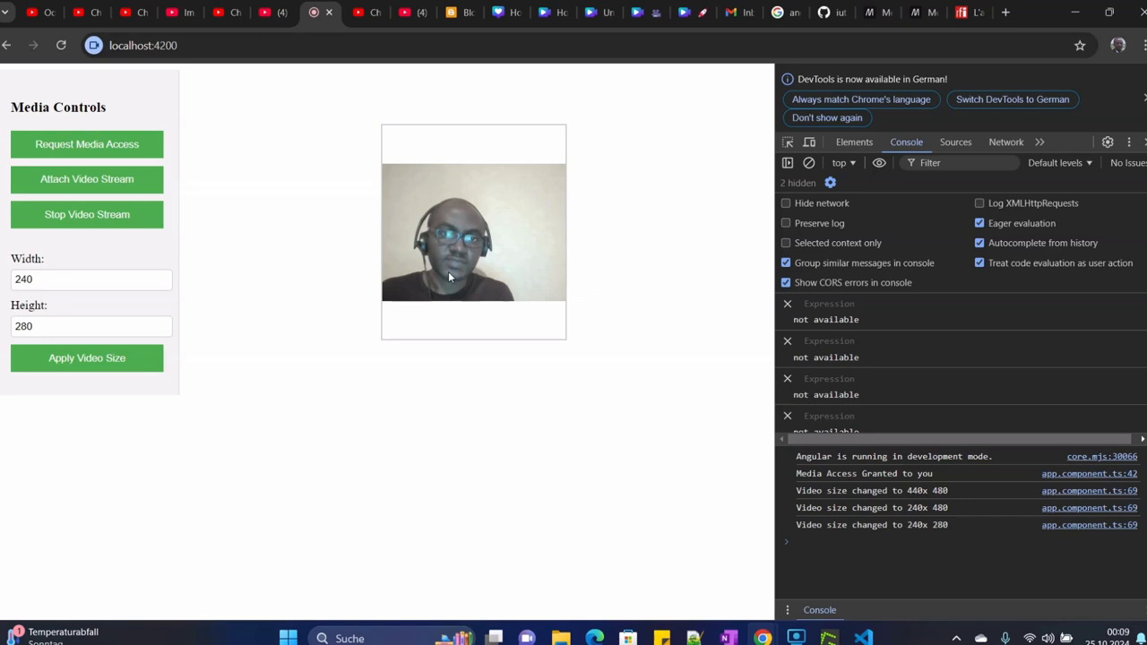
pyautogui.moveTo(375, 258)
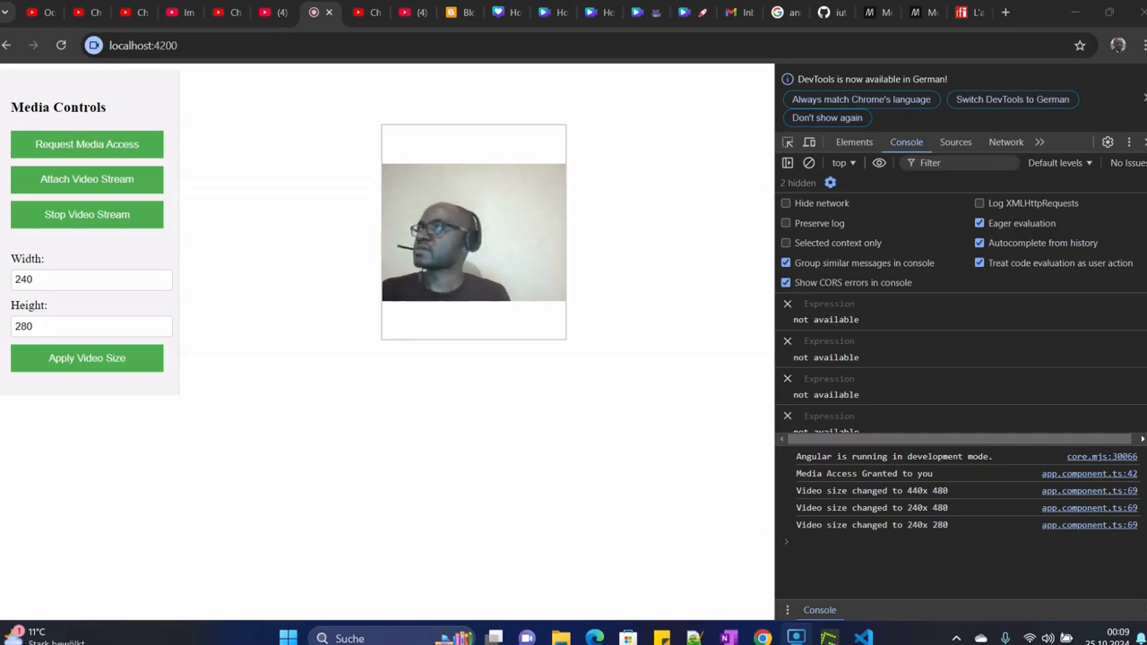
pyautogui.moveTo(554, 398)
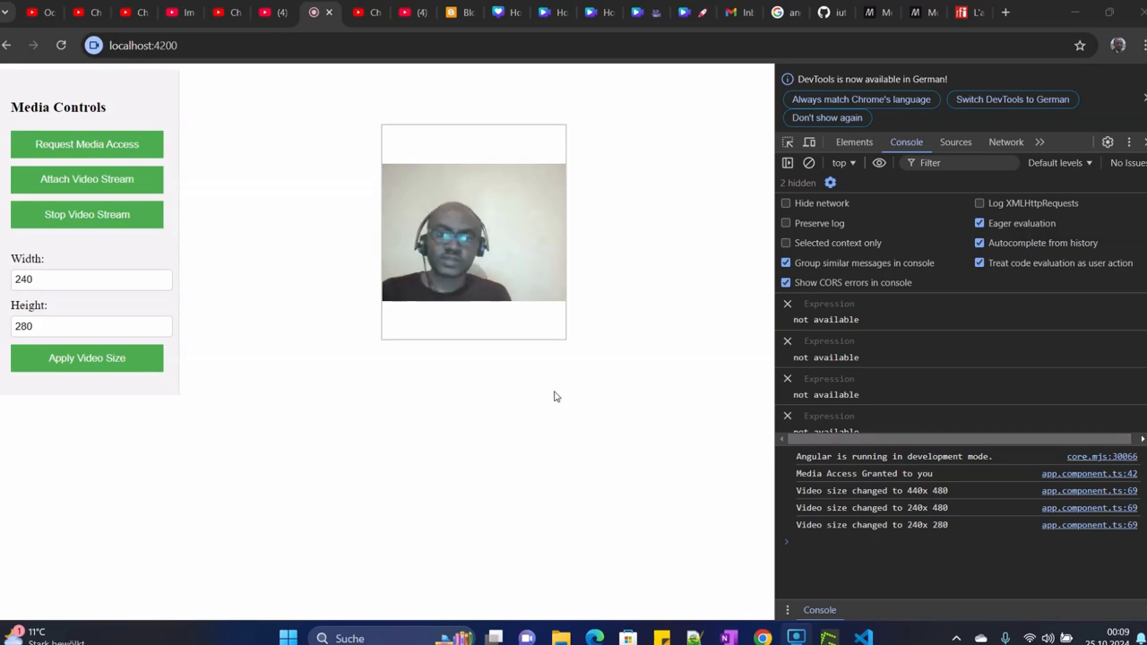
pyautogui.moveTo(578, 407)
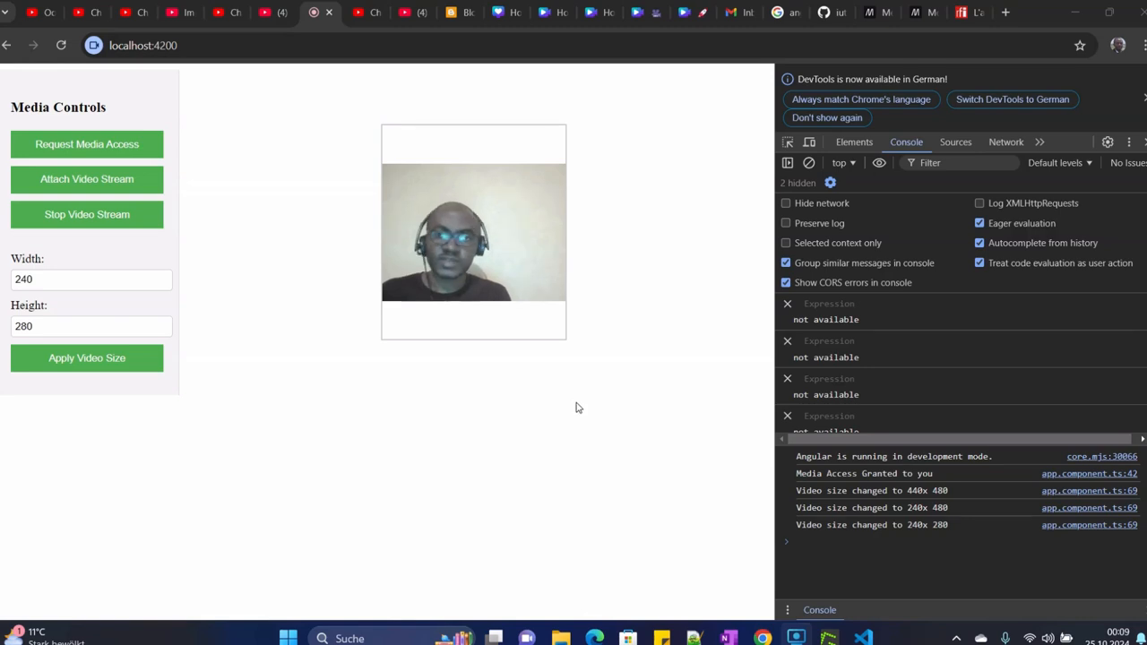